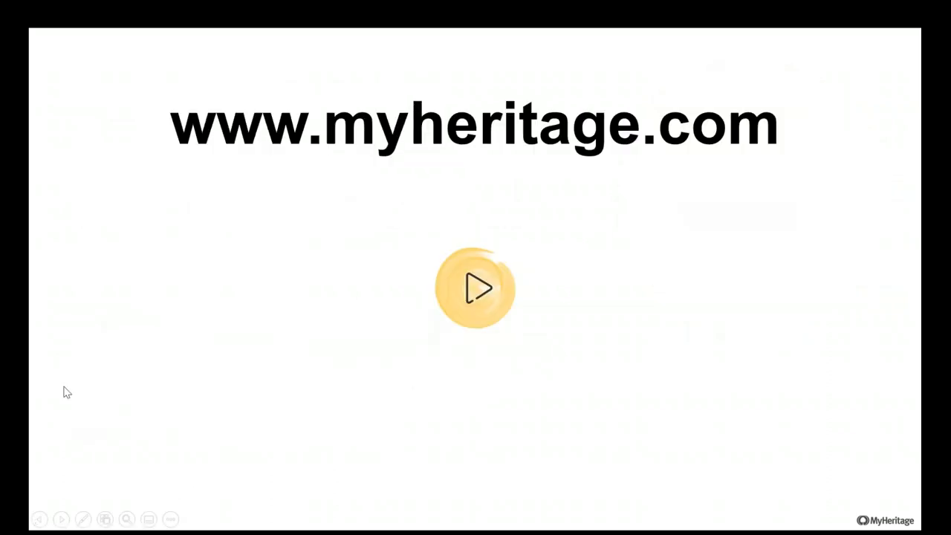
{"action": "left_click", "coordinate": [475, 289]}
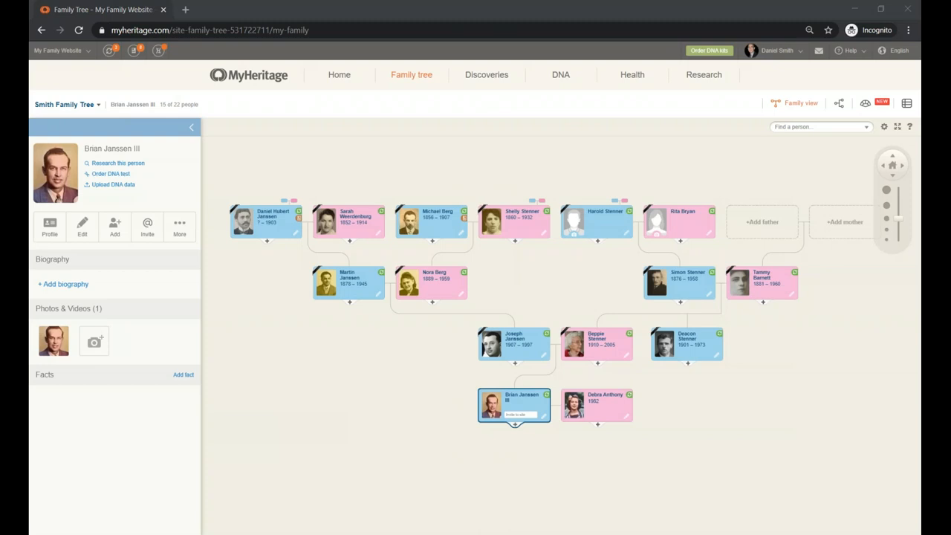
{"action": "mouse_move", "coordinate": [441, 391]}
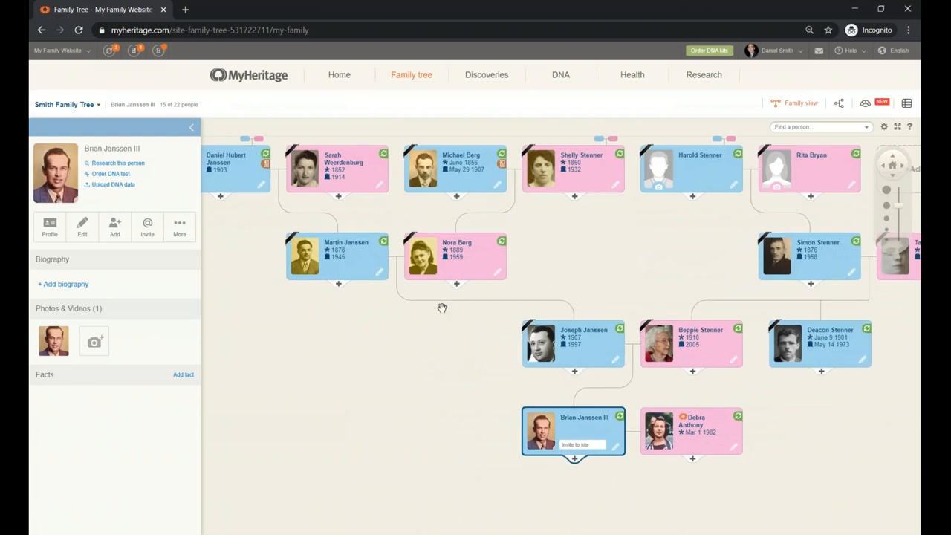
{"action": "left_click", "coordinate": [411, 74]}
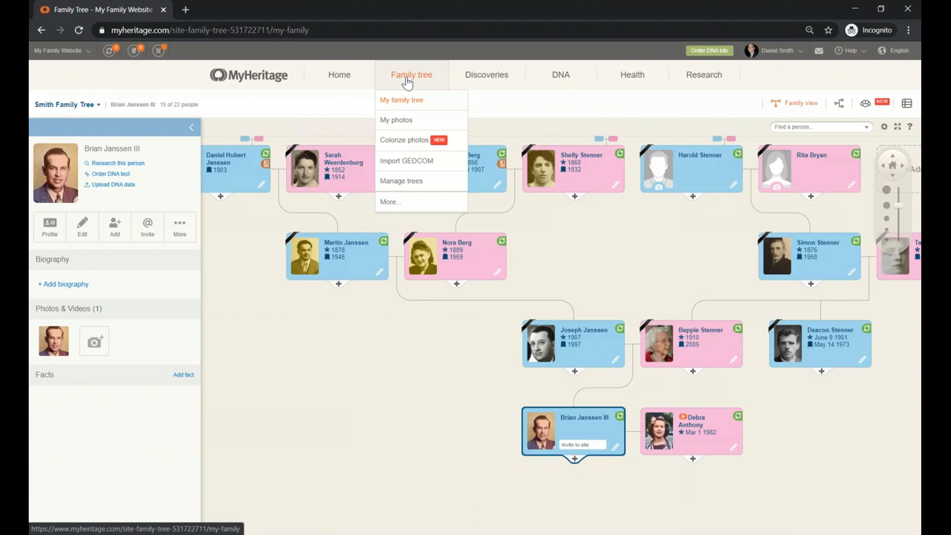
{"action": "mouse_move", "coordinate": [408, 86]}
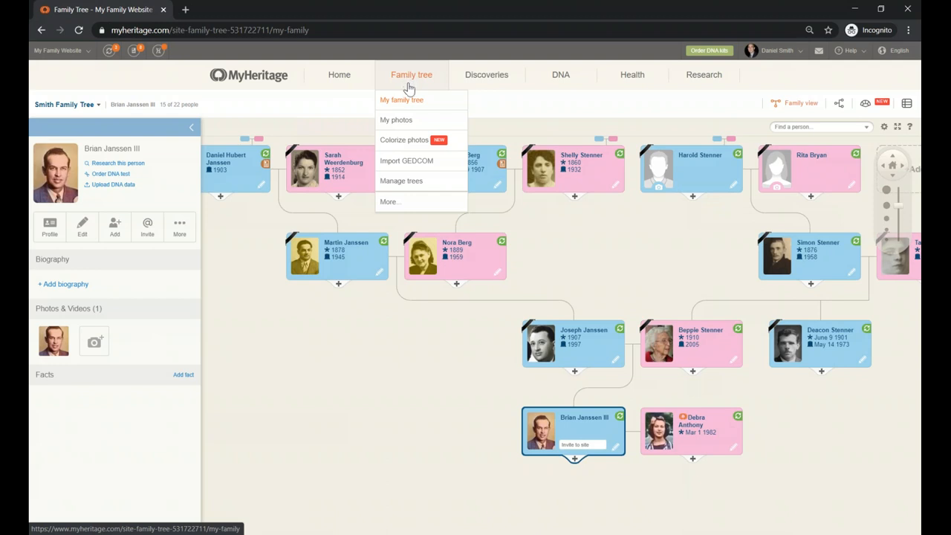
{"action": "mouse_move", "coordinate": [409, 146]}
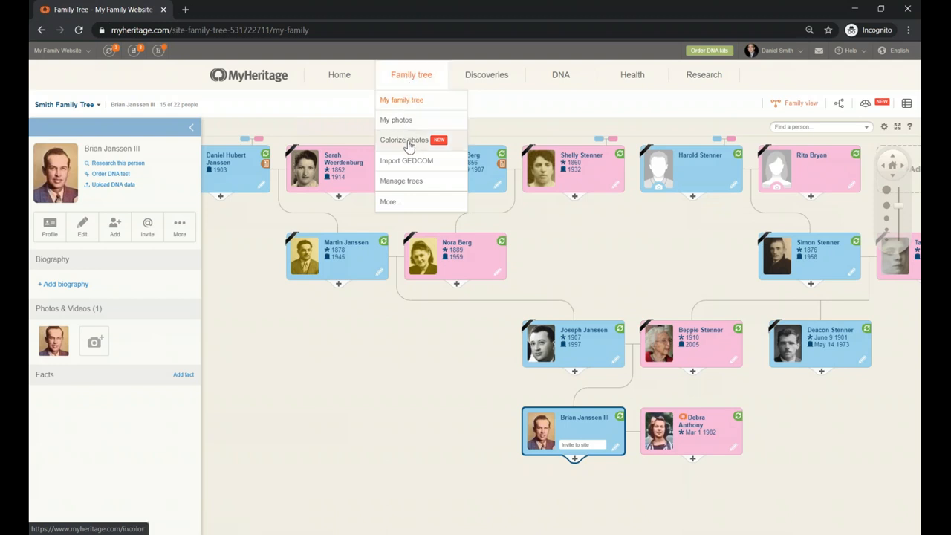
{"action": "mouse_move", "coordinate": [407, 151]}
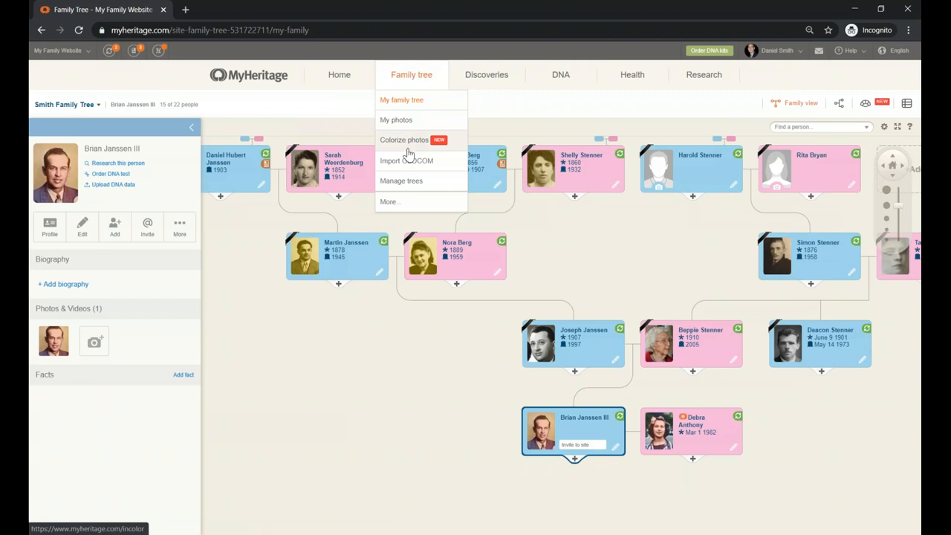
{"action": "mouse_move", "coordinate": [407, 202]}
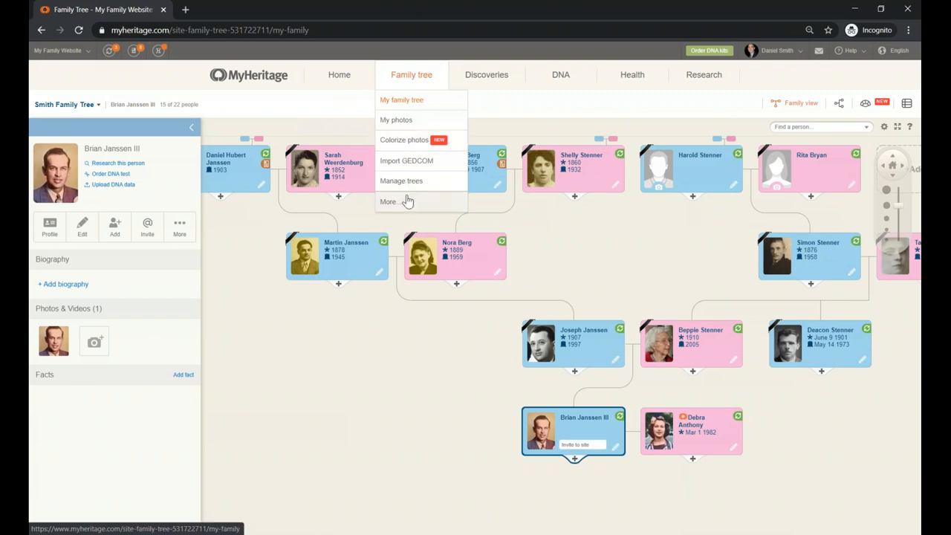
{"action": "mouse_move", "coordinate": [406, 207]}
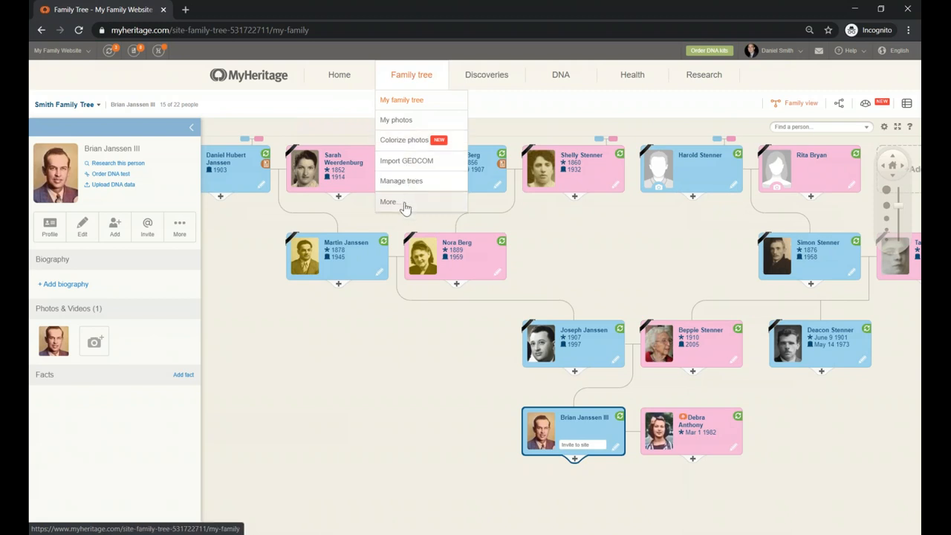
Choose Print charts & books from the Family tree menu's More options.
{"action": "left_click", "coordinate": [387, 202]}
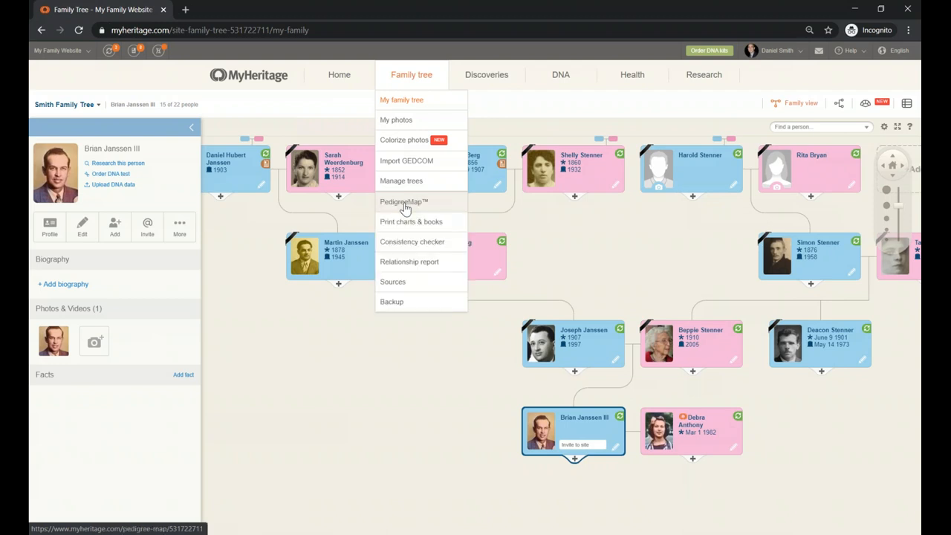
{"action": "mouse_move", "coordinate": [410, 221]}
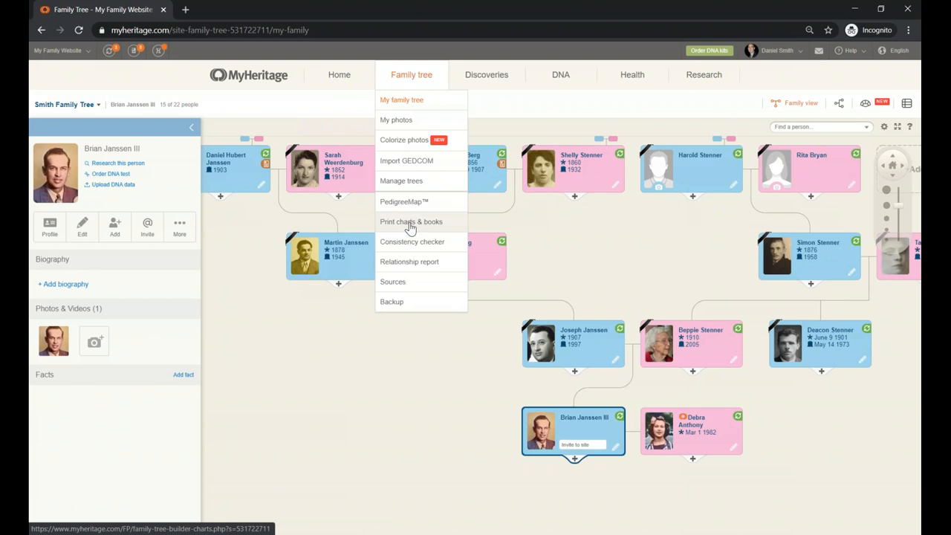
{"action": "mouse_move", "coordinate": [419, 231]}
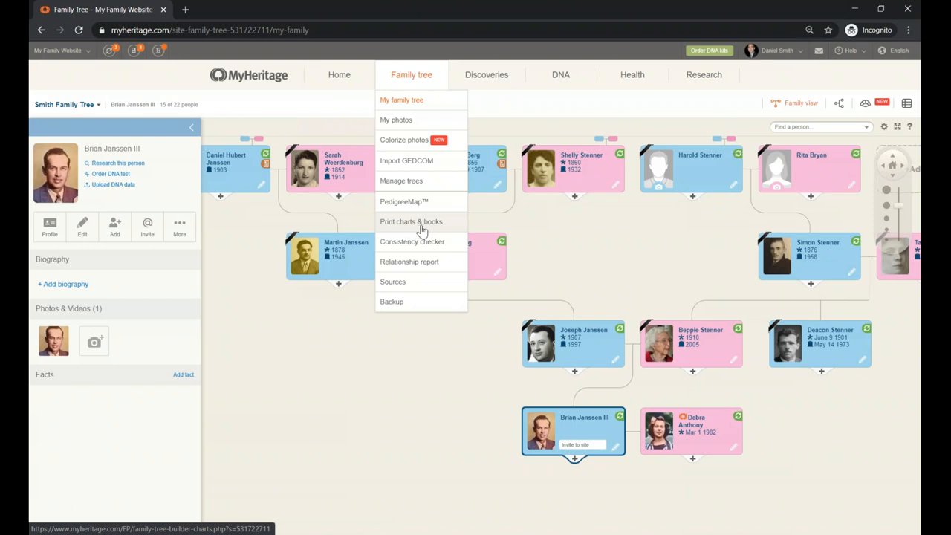
{"action": "left_click", "coordinate": [410, 222]}
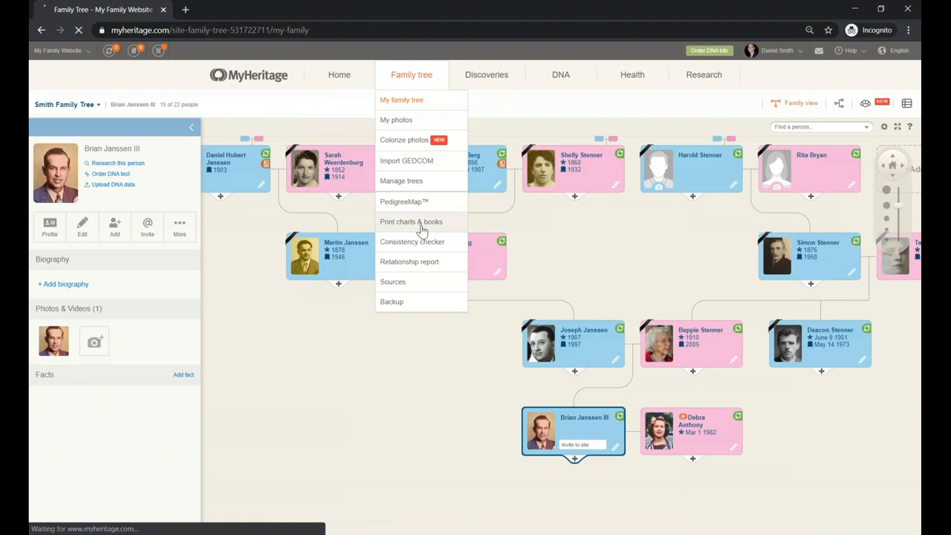
Preview the Bowtie chart, then the Close family chart with a Horizontal layout.
{"action": "left_click", "coordinate": [410, 221]}
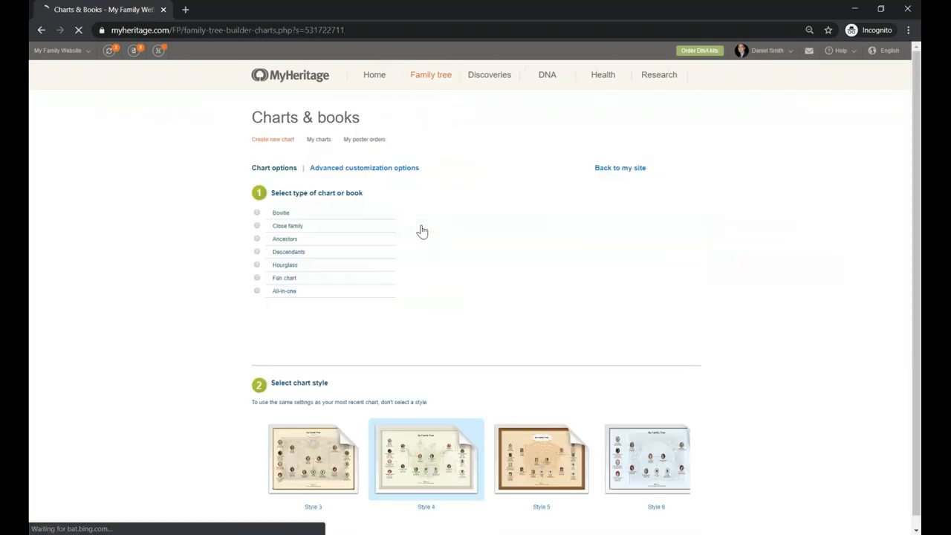
{"action": "left_click", "coordinate": [257, 328]}
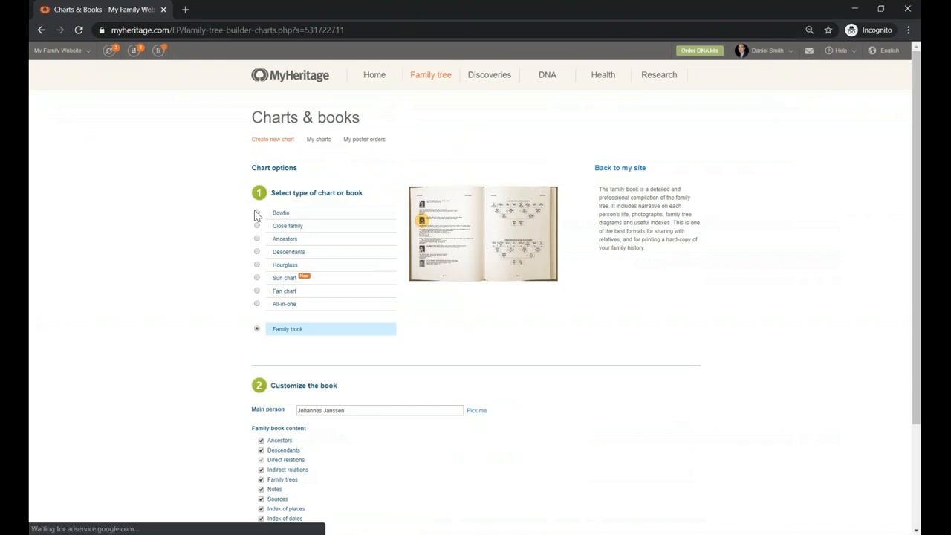
{"action": "left_click", "coordinate": [257, 213]}
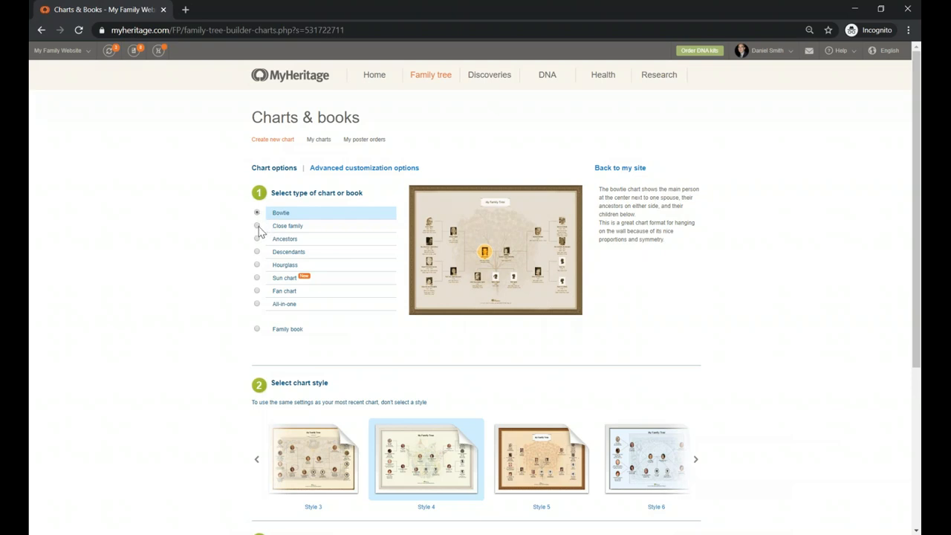
{"action": "left_click", "coordinate": [257, 226]}
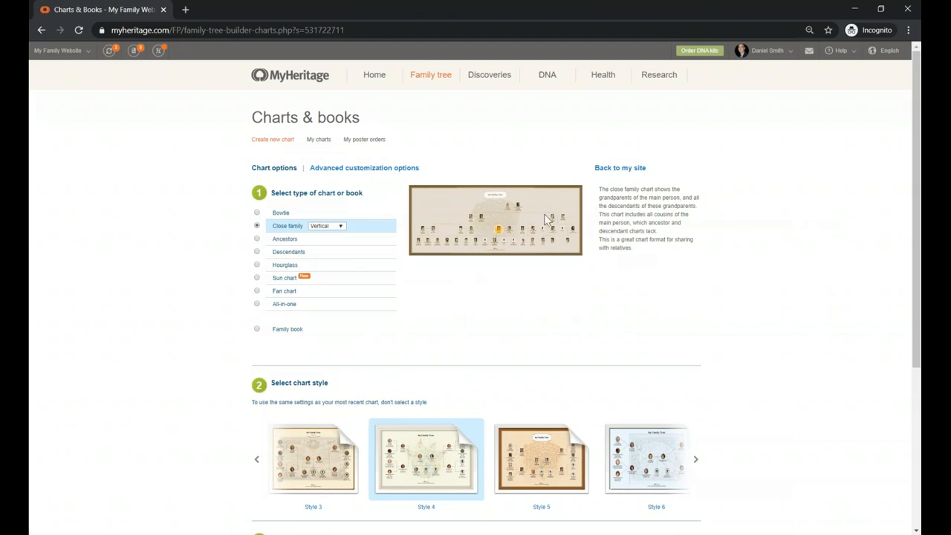
{"action": "left_click", "coordinate": [327, 225]}
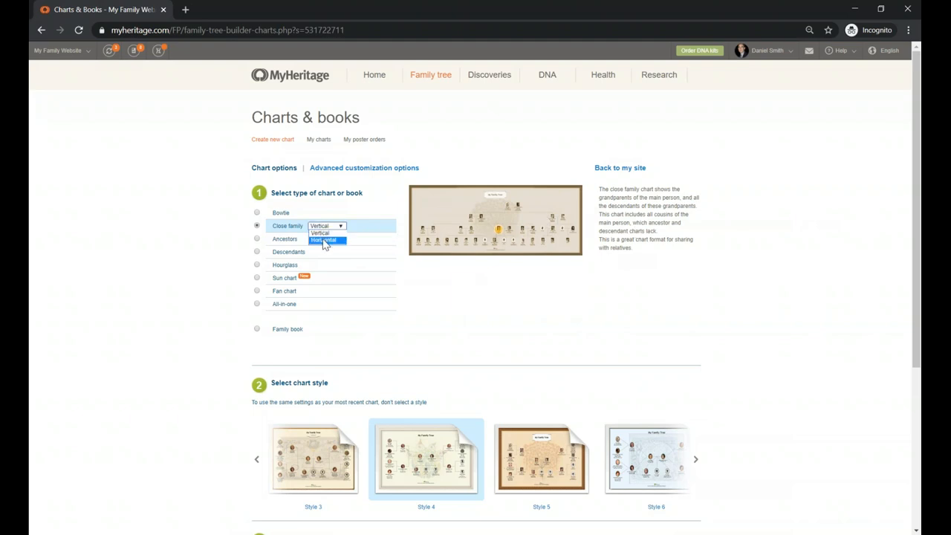
{"action": "left_click", "coordinate": [324, 239]}
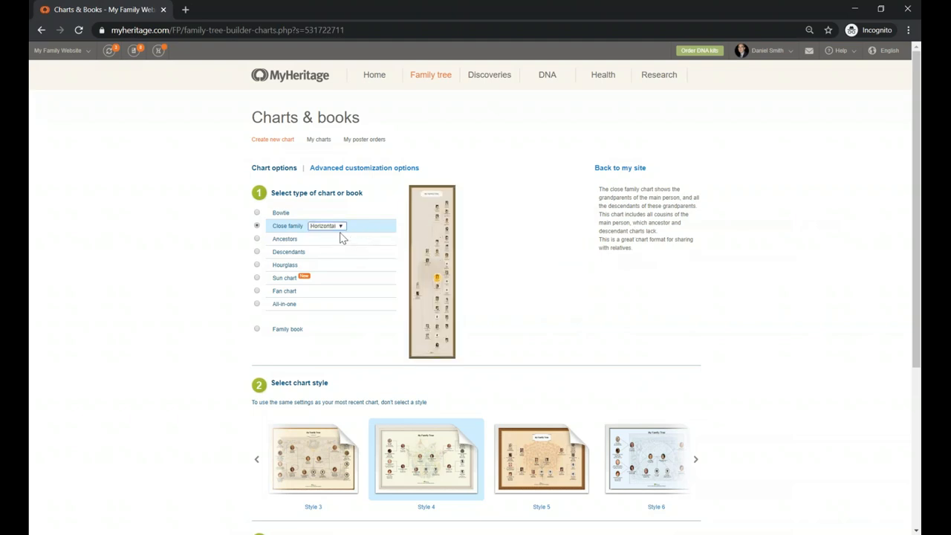
{"action": "mouse_move", "coordinate": [254, 248]}
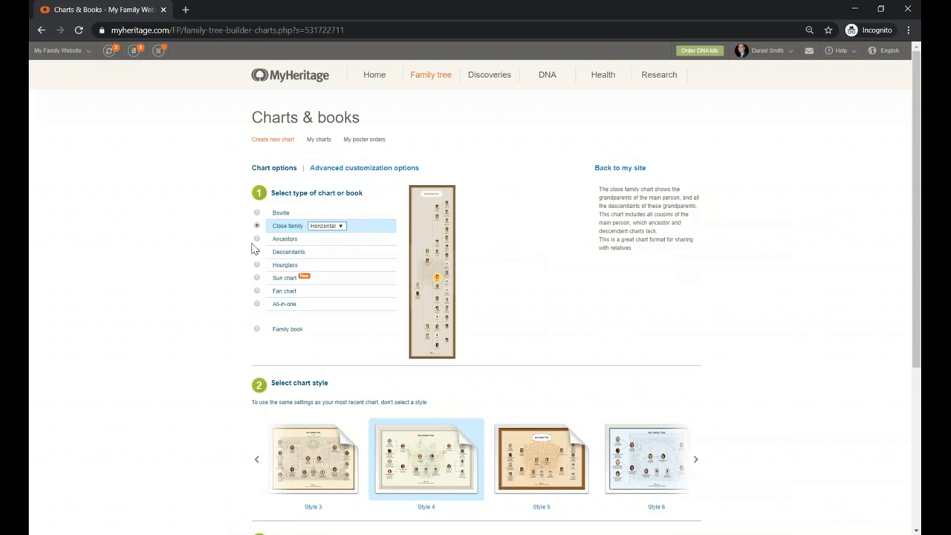
Preview the Ancestors, Hourglass, Sun and Fan charts, ending on All-in-one.
{"action": "left_click", "coordinate": [257, 237]}
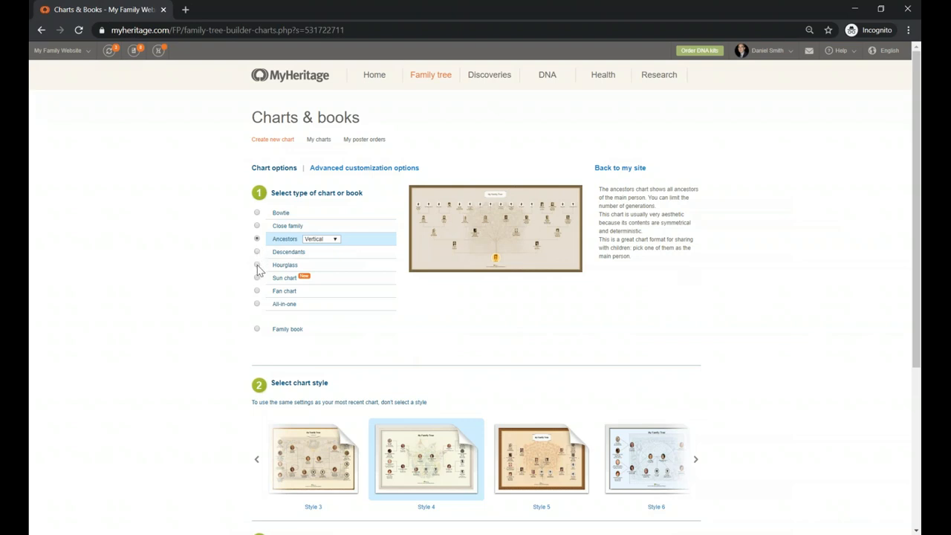
{"action": "left_click", "coordinate": [257, 264]}
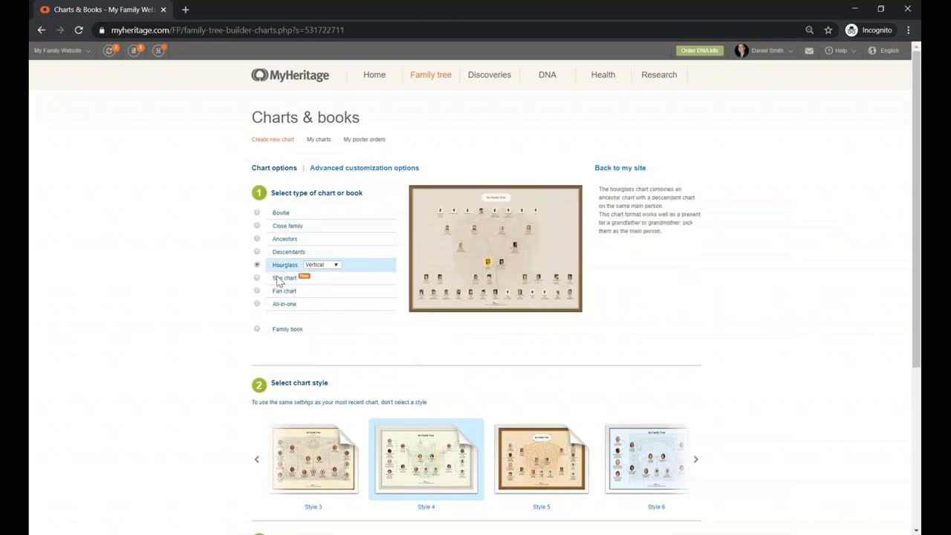
{"action": "left_click", "coordinate": [257, 278]}
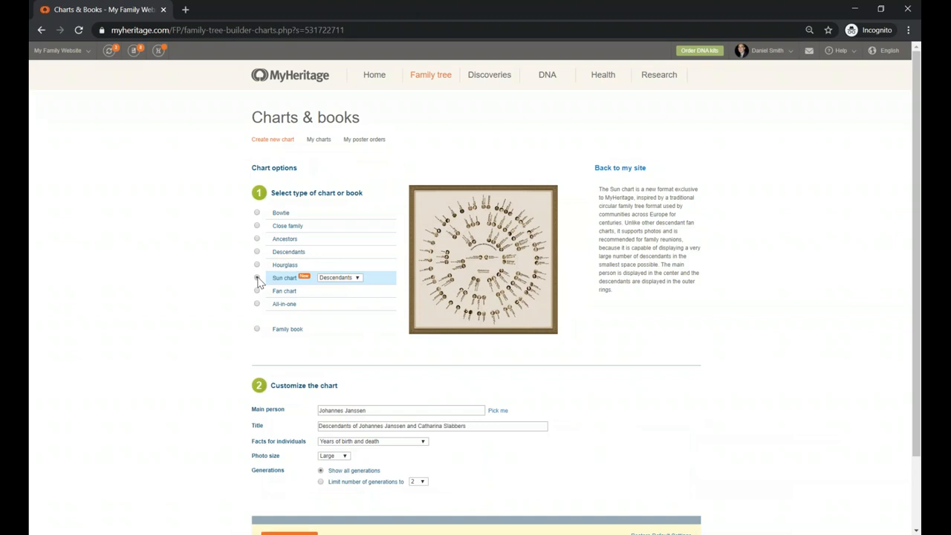
{"action": "left_click", "coordinate": [257, 290]}
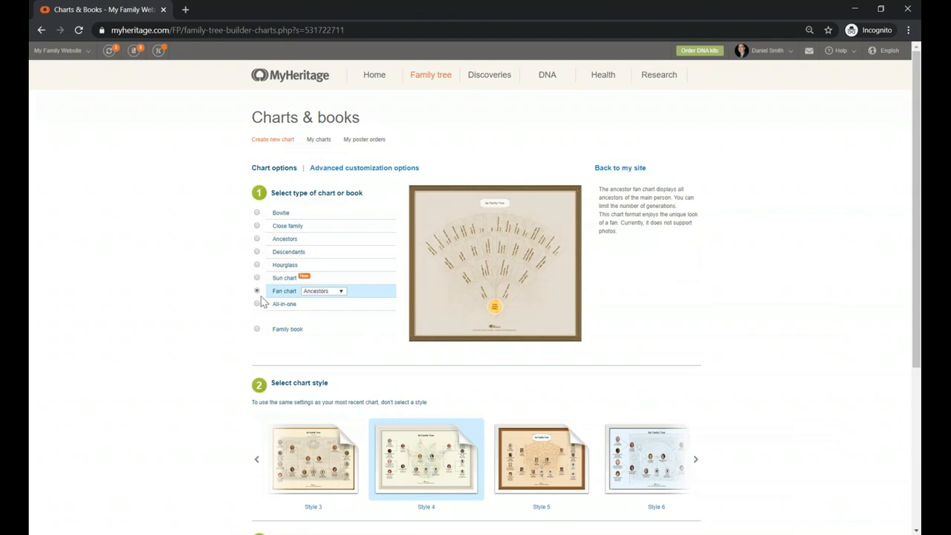
{"action": "left_click", "coordinate": [257, 303]}
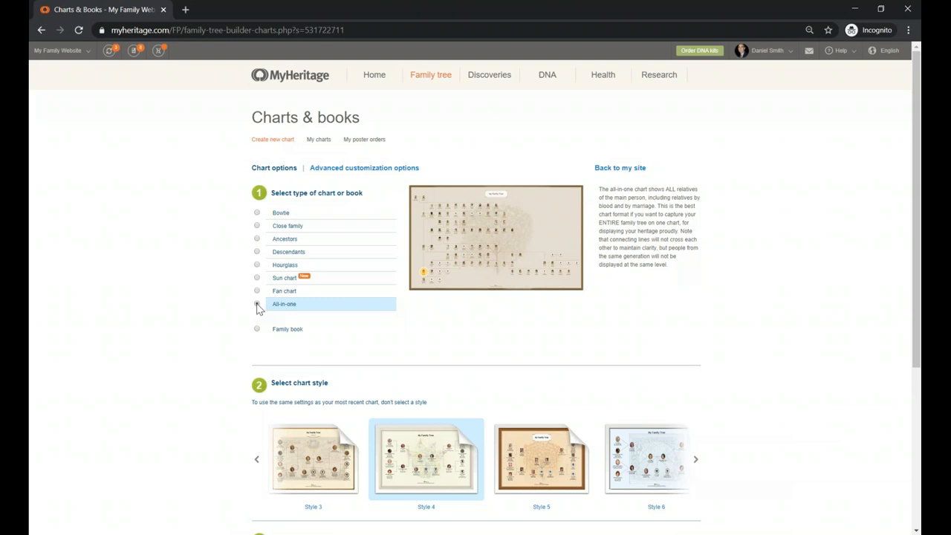
Choose the Family book type to show its preview and content settings.
{"action": "left_click", "coordinate": [257, 303]}
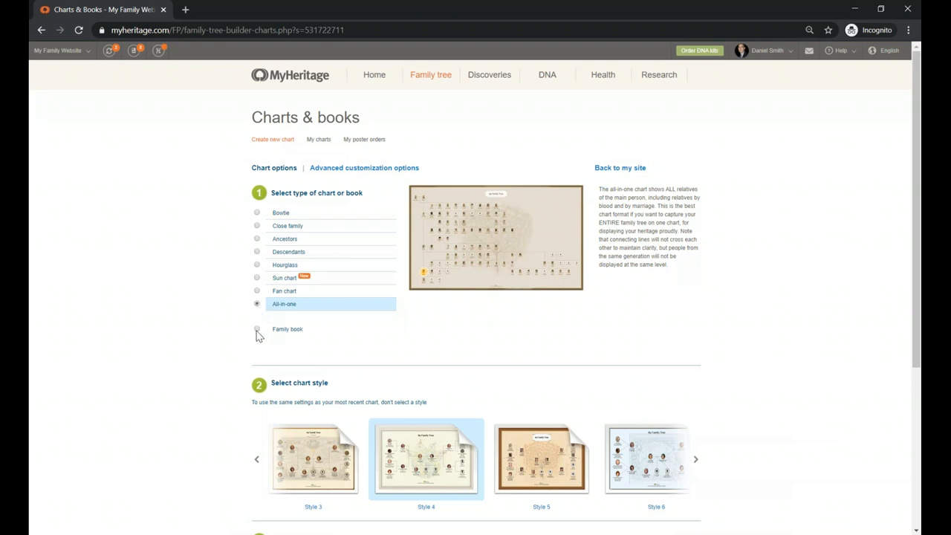
{"action": "left_click", "coordinate": [257, 329]}
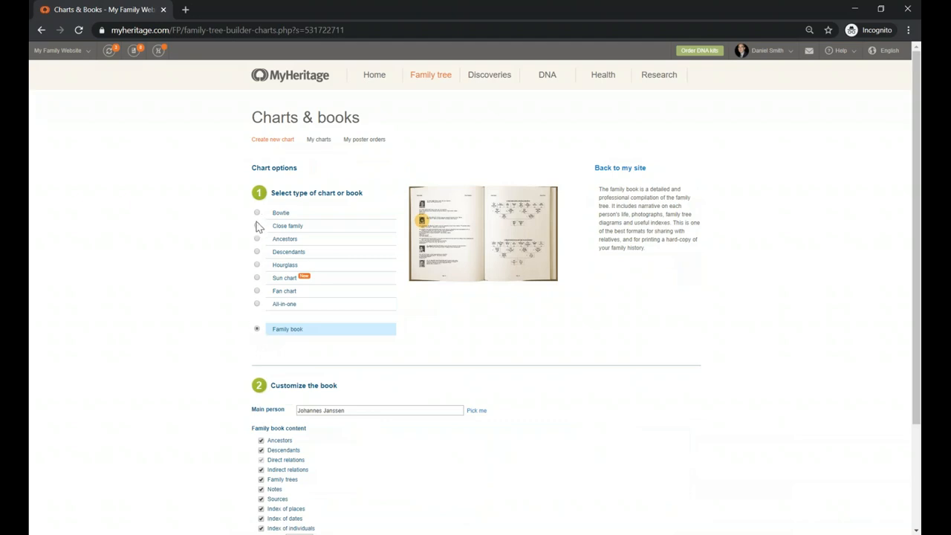
{"action": "left_click", "coordinate": [257, 212]}
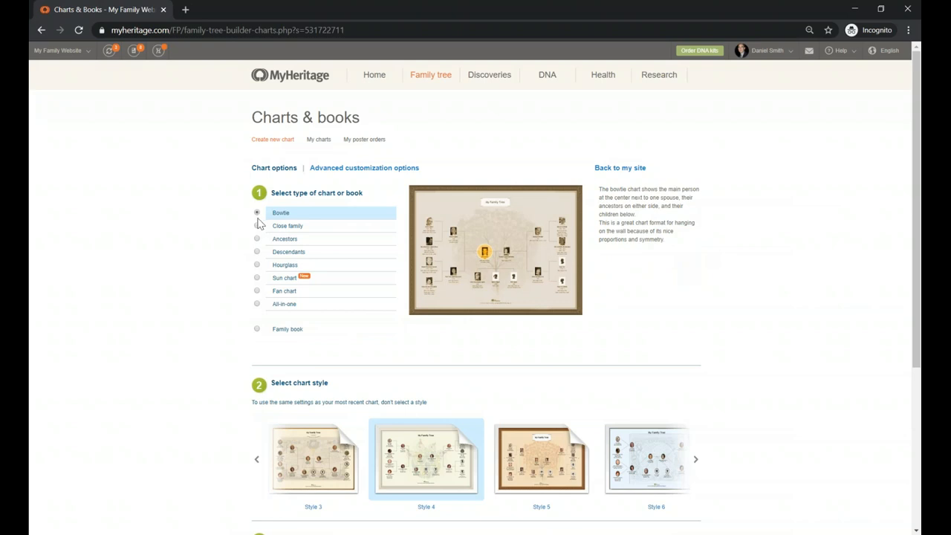
{"action": "mouse_move", "coordinate": [259, 226]}
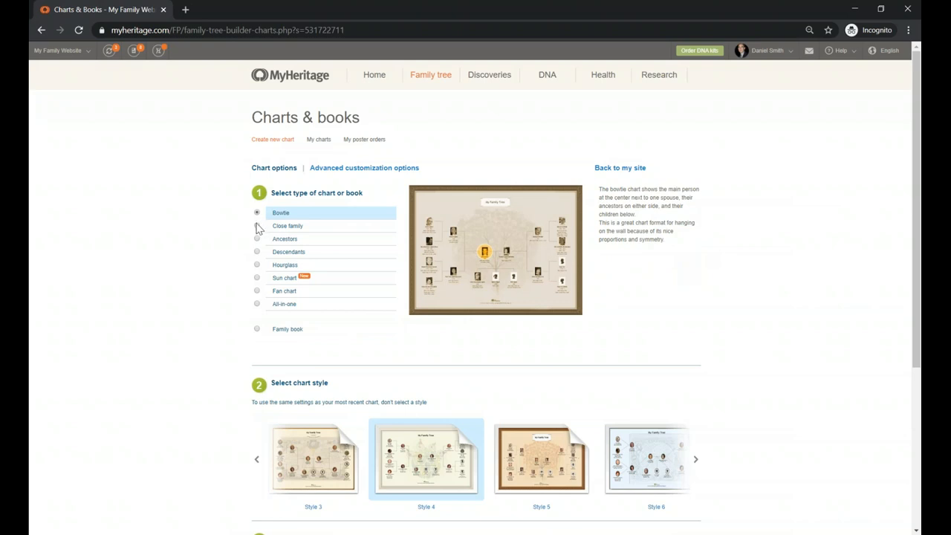
{"action": "mouse_move", "coordinate": [754, 312]}
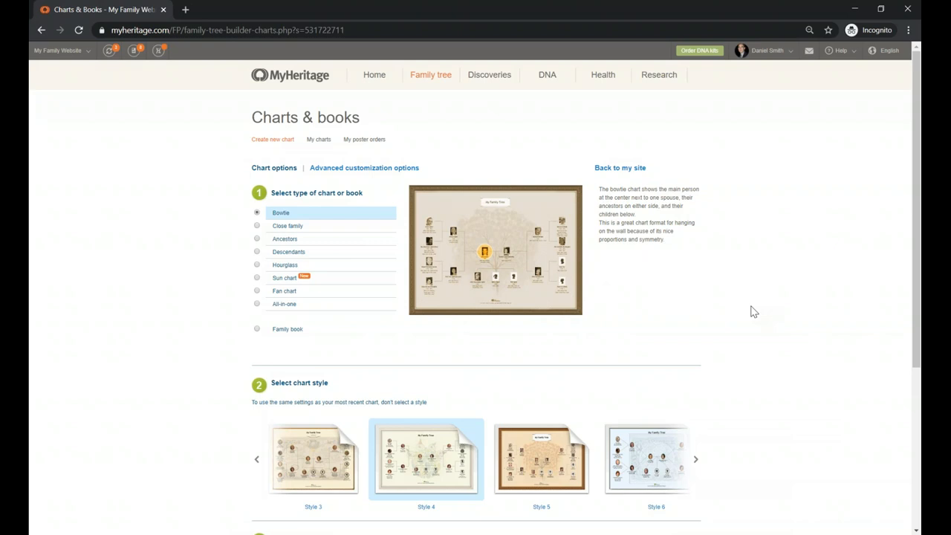
{"action": "mouse_move", "coordinate": [369, 374]}
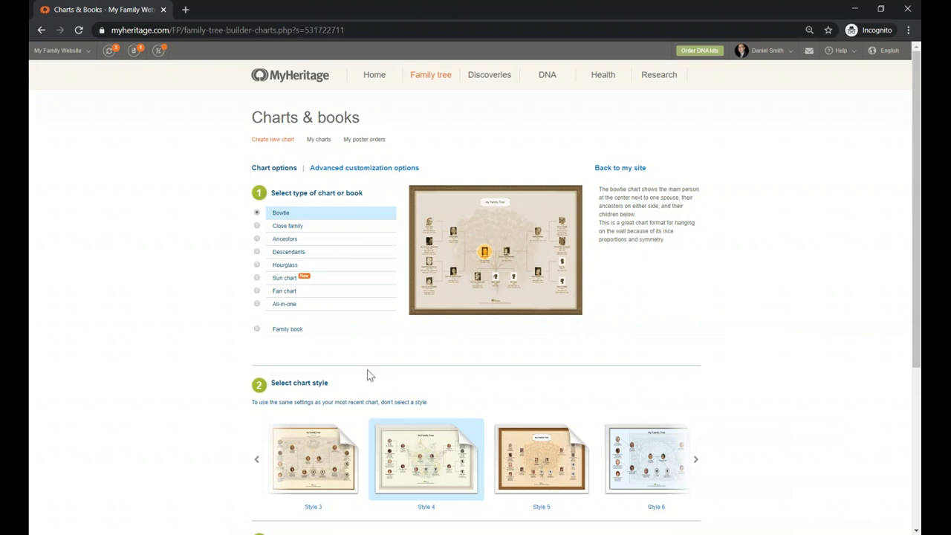
Browse the style carousel and choose Style 12 for the bowtie chart.
{"action": "scroll", "scroll_direction": "down", "scroll_amount": 3}
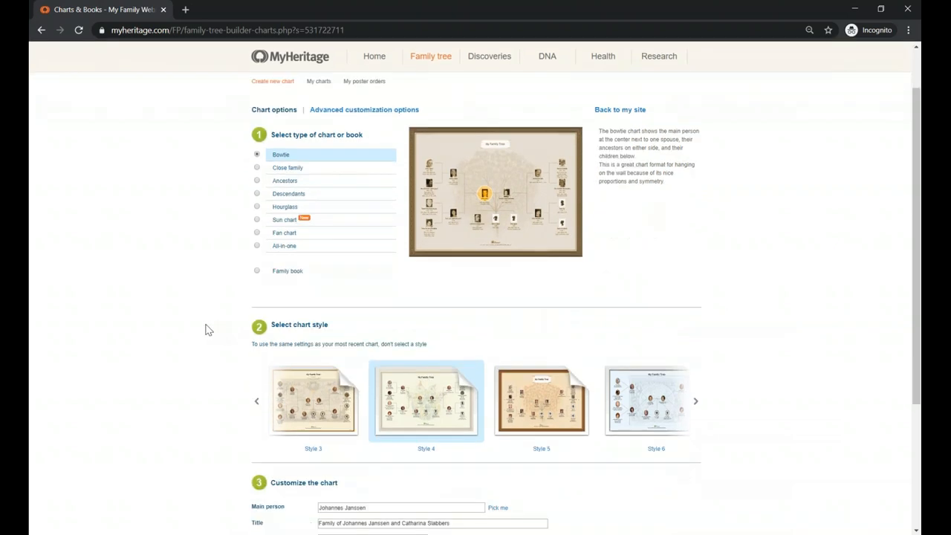
{"action": "scroll", "scroll_direction": "down", "scroll_amount": 3}
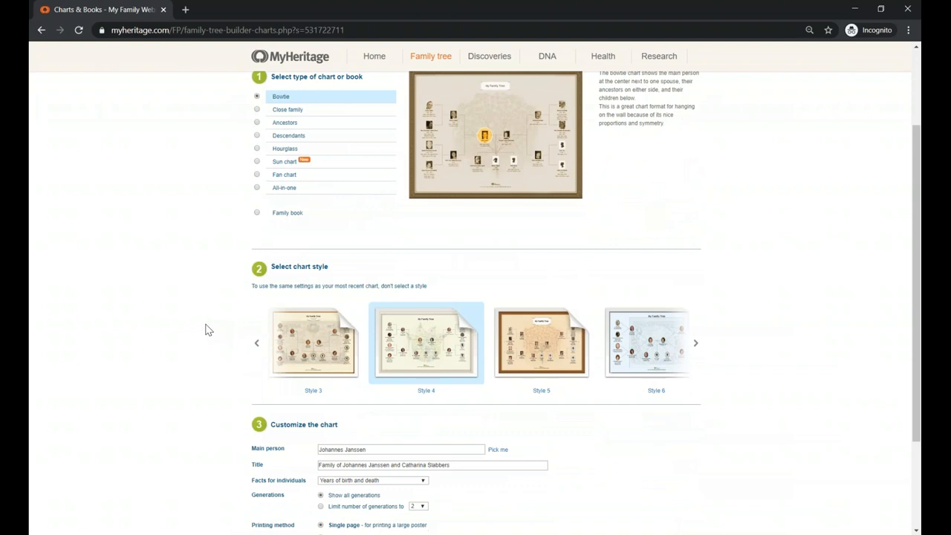
{"action": "scroll", "scroll_direction": "down", "scroll_amount": 3}
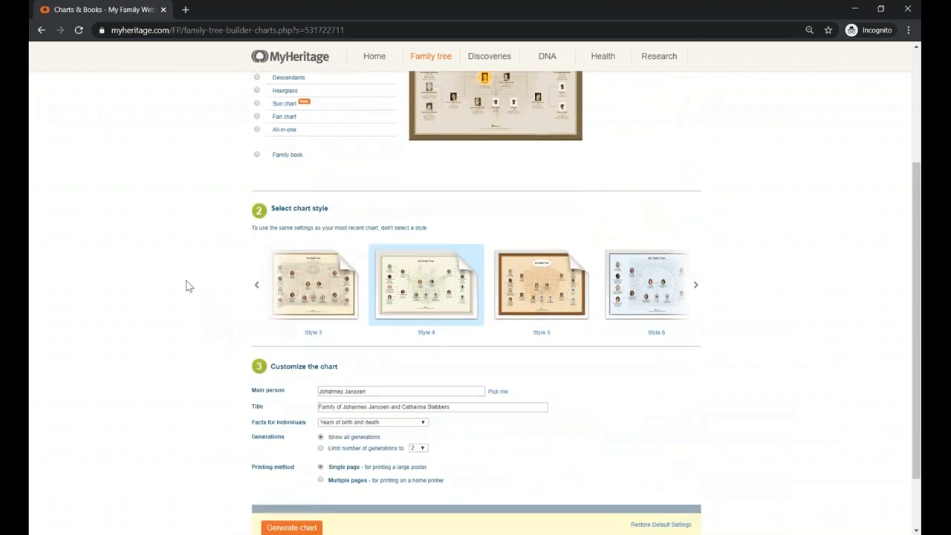
{"action": "left_click", "coordinate": [256, 283]}
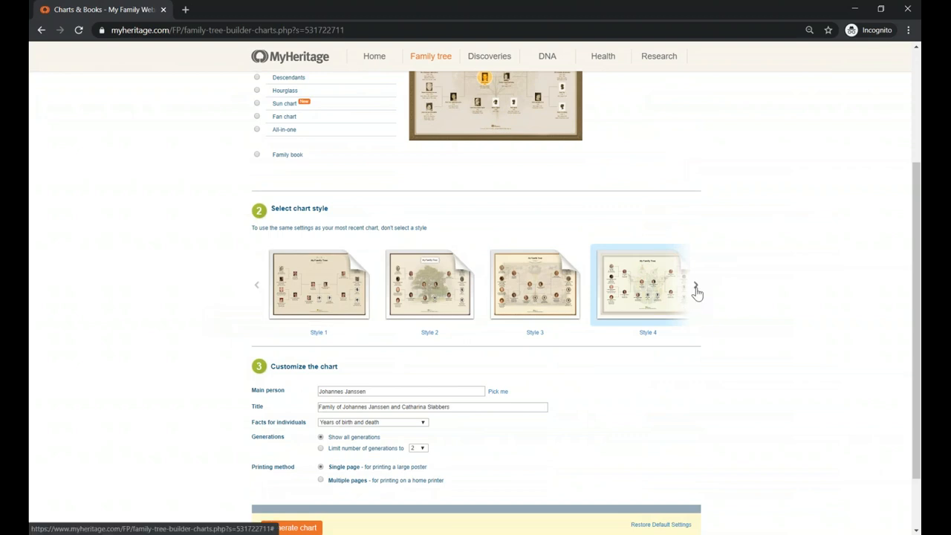
{"action": "left_click", "coordinate": [697, 290]}
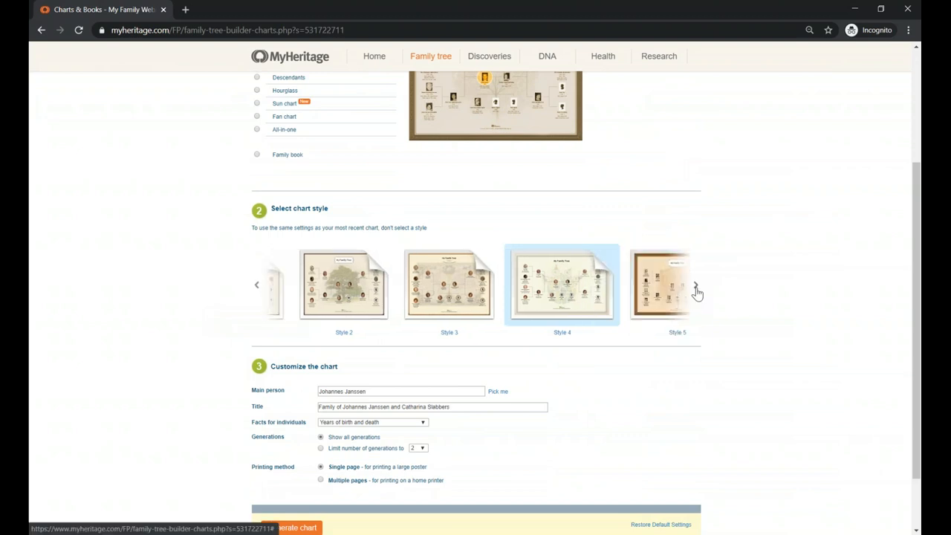
{"action": "left_click", "coordinate": [697, 288]}
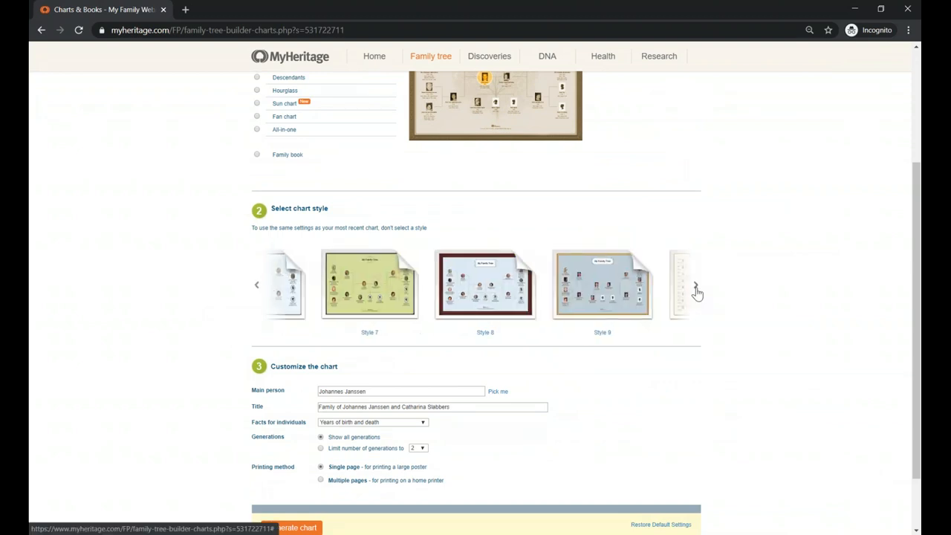
{"action": "left_click", "coordinate": [695, 290]}
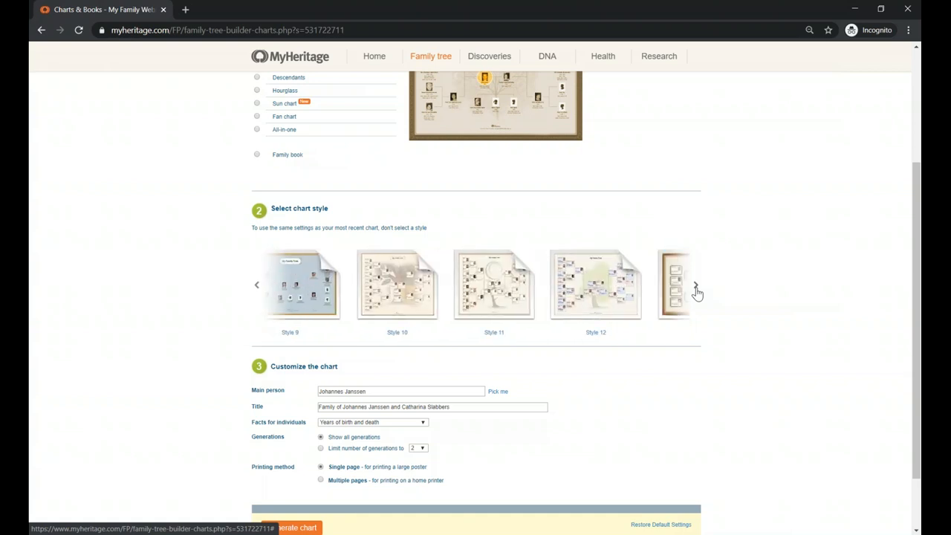
{"action": "left_click", "coordinate": [695, 288]}
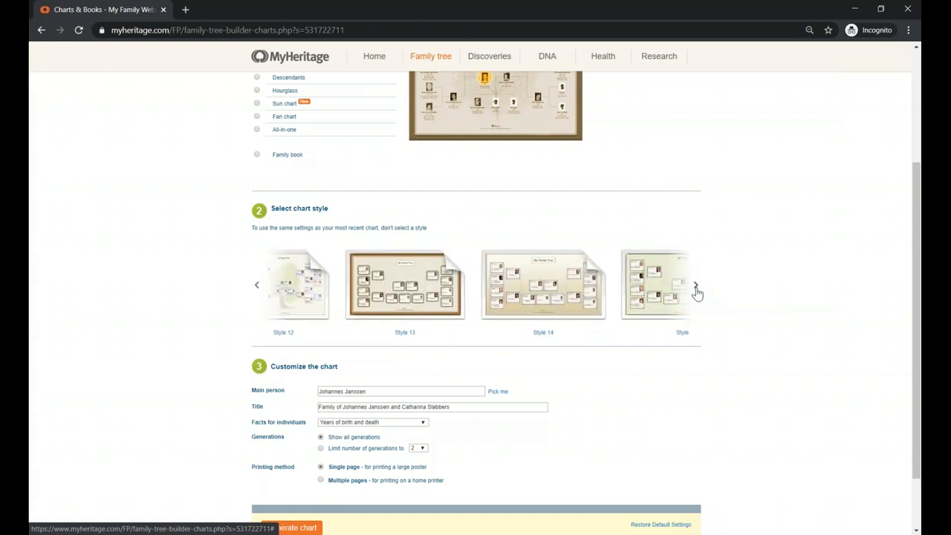
{"action": "left_click", "coordinate": [695, 288]}
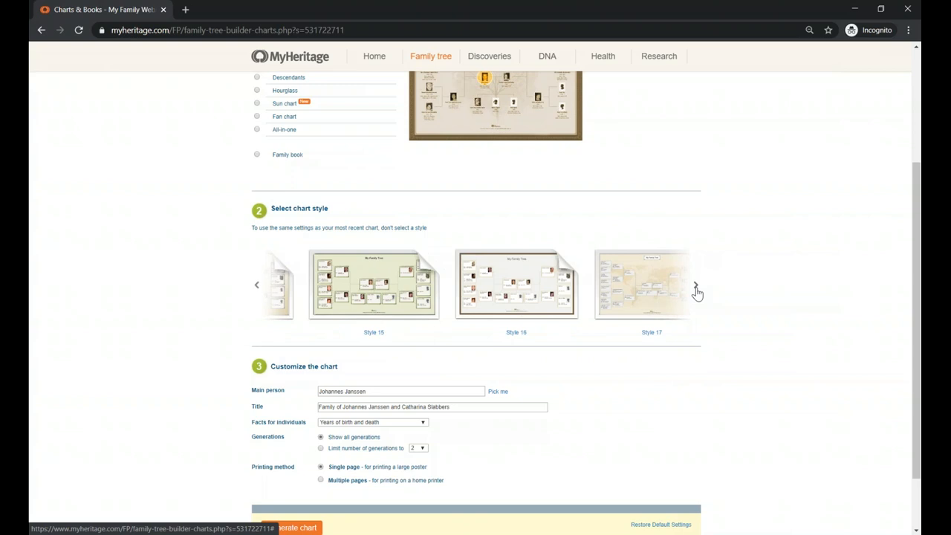
{"action": "left_click", "coordinate": [697, 285]}
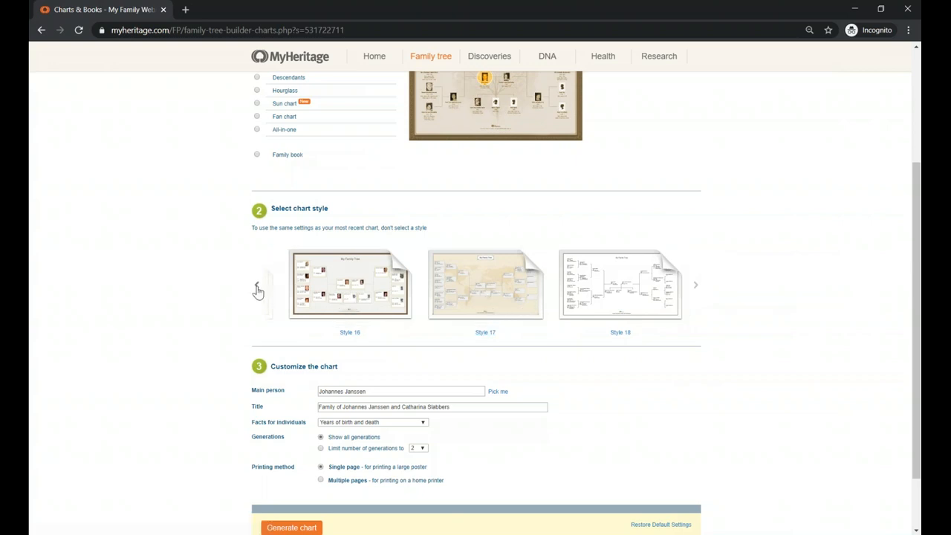
{"action": "left_click", "coordinate": [258, 286]}
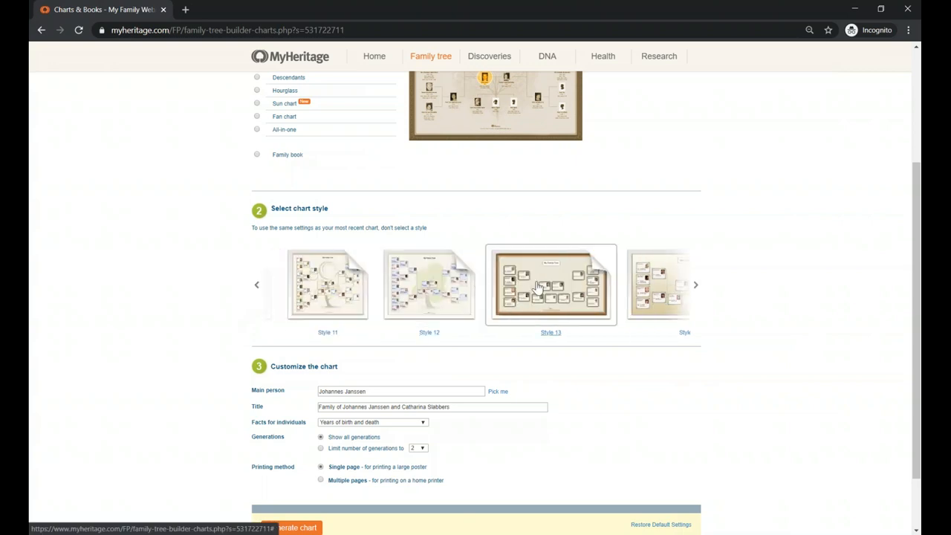
{"action": "left_click", "coordinate": [428, 282]}
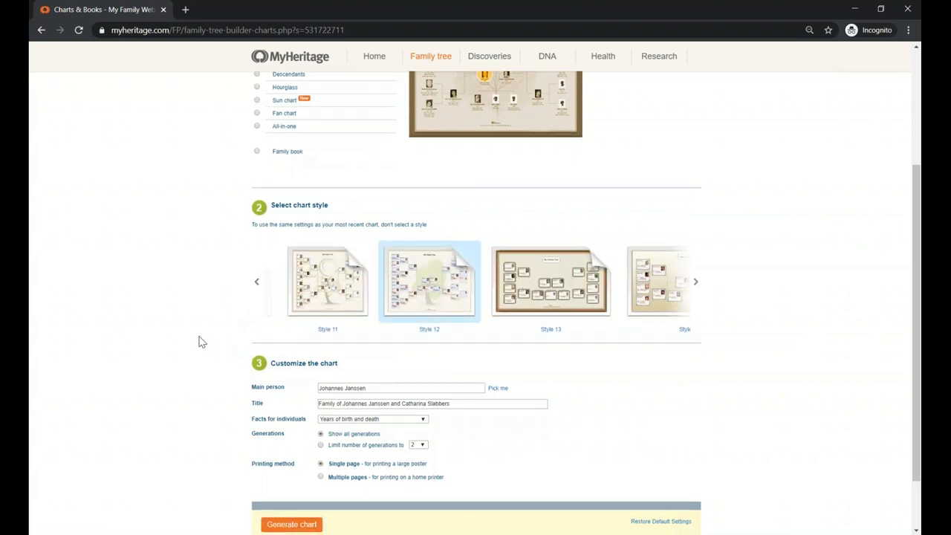
Make yourself the chart's main person with 'Pick me'.
{"action": "scroll", "scroll_direction": "down", "scroll_amount": 3}
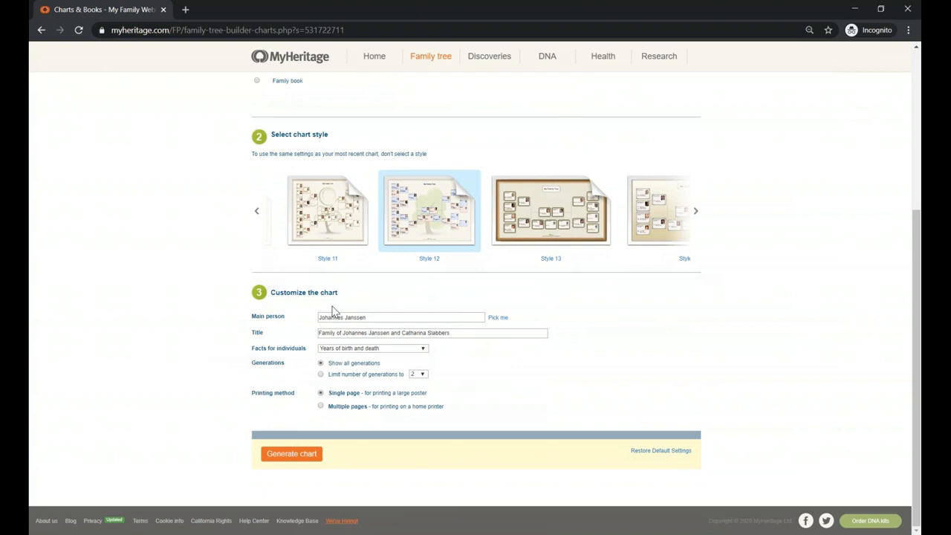
{"action": "mouse_move", "coordinate": [398, 289]}
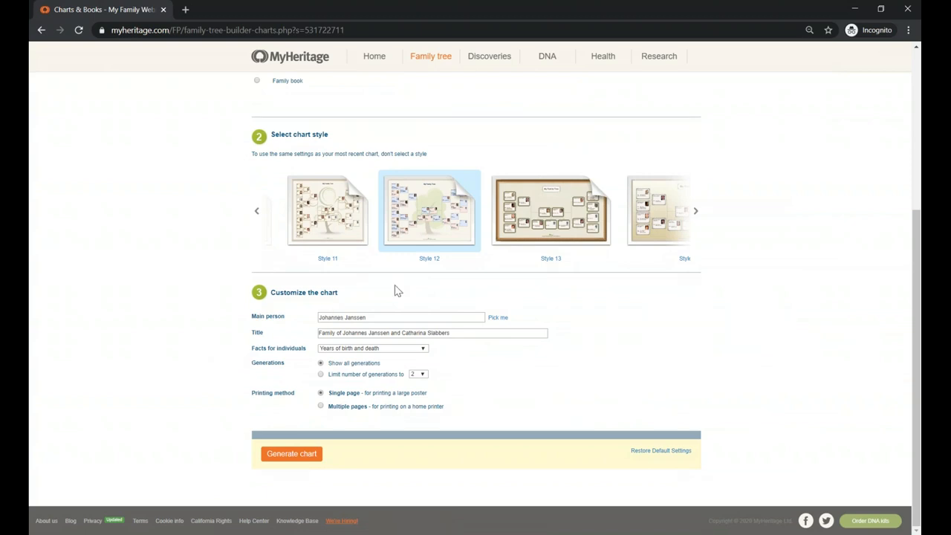
{"action": "mouse_move", "coordinate": [498, 320]}
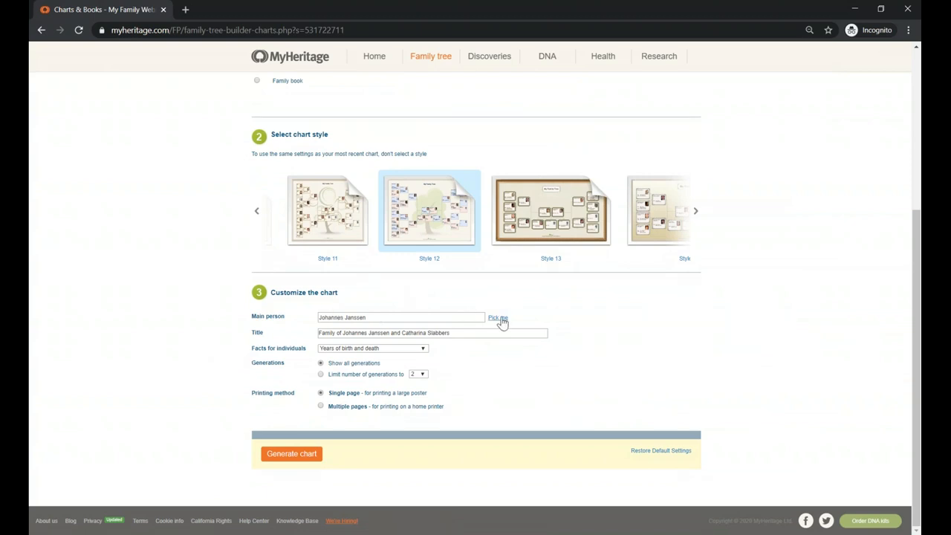
{"action": "left_click", "coordinate": [401, 318]}
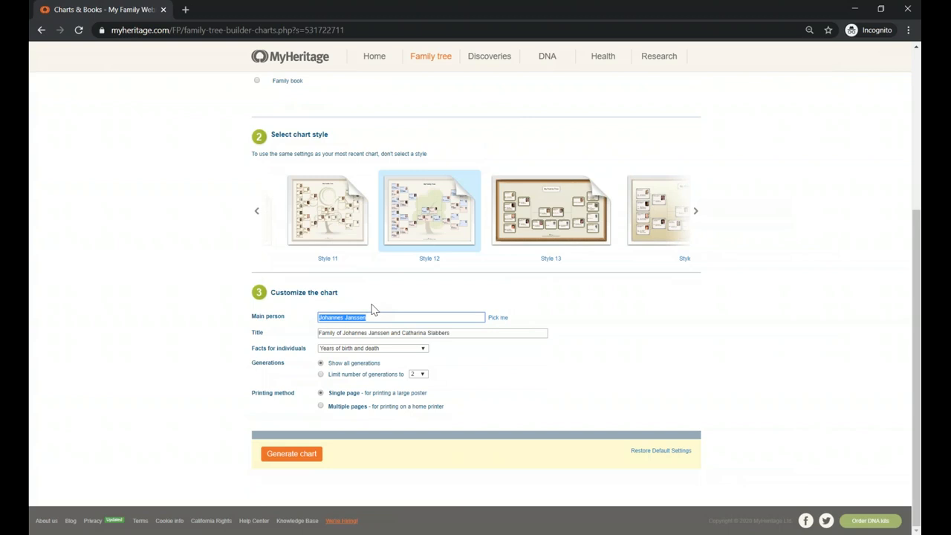
{"action": "mouse_move", "coordinate": [499, 333]}
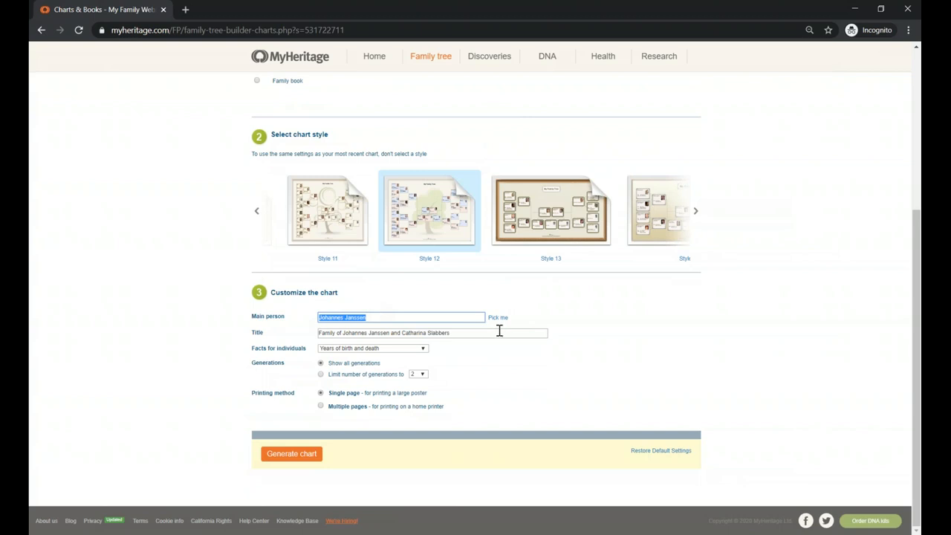
{"action": "mouse_move", "coordinate": [497, 319]}
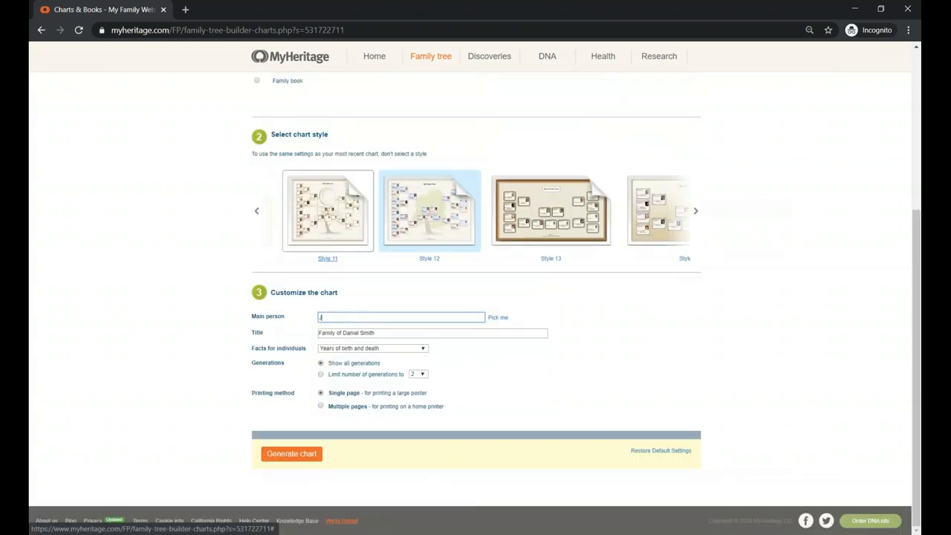
Set main person to the relative matching 'Jane' and select a word in the title.
{"action": "type", "text": "Jan"}
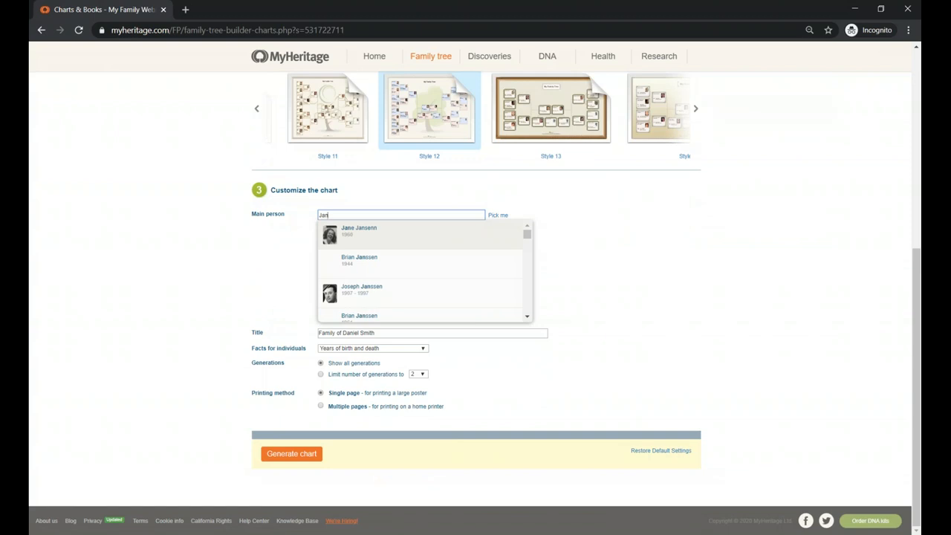
{"action": "type", "text": "e"}
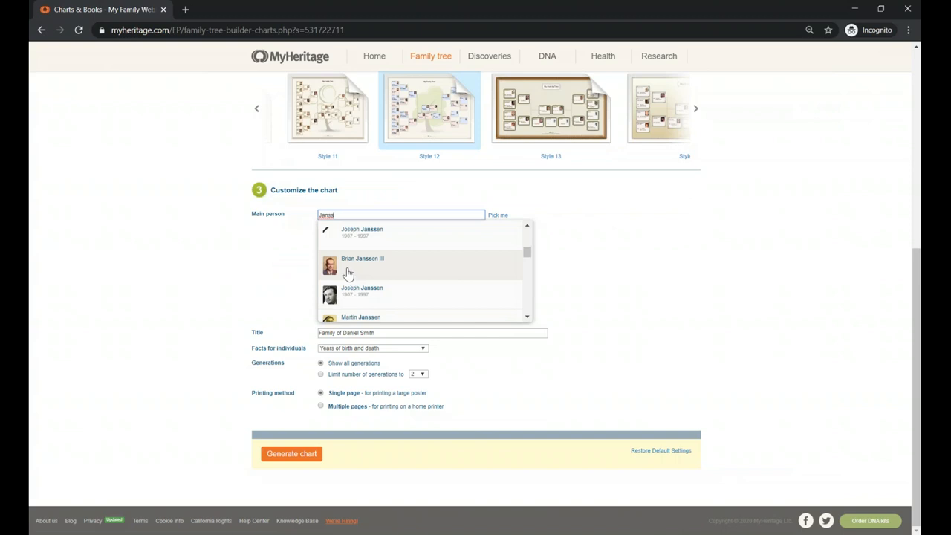
{"action": "left_click", "coordinate": [363, 264]}
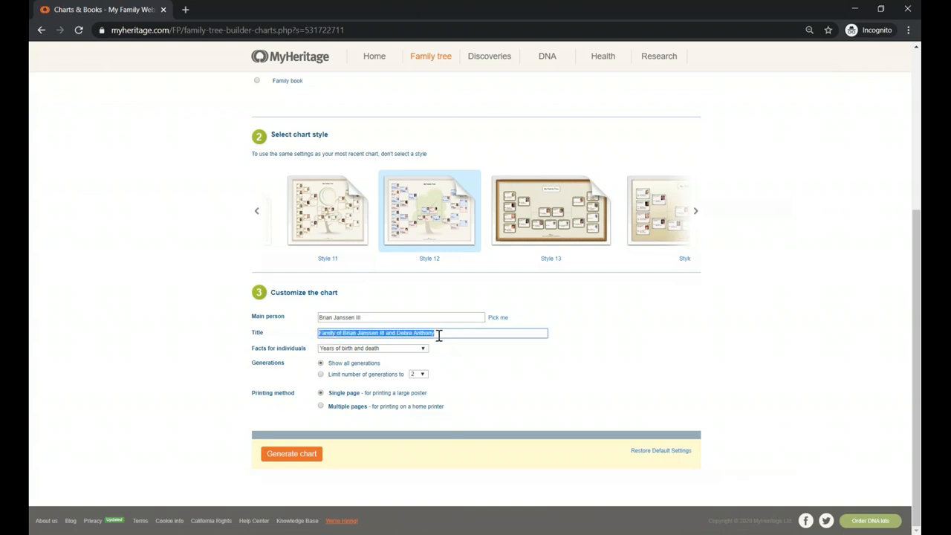
{"action": "mouse_move", "coordinate": [398, 363]}
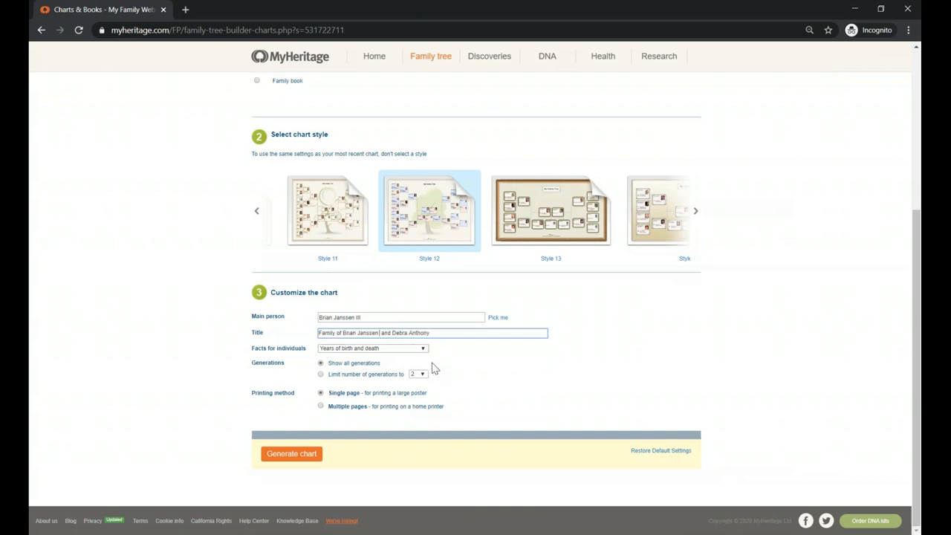
{"action": "double_click", "coordinate": [384, 333]}
{"action": "type", "text": "&"}
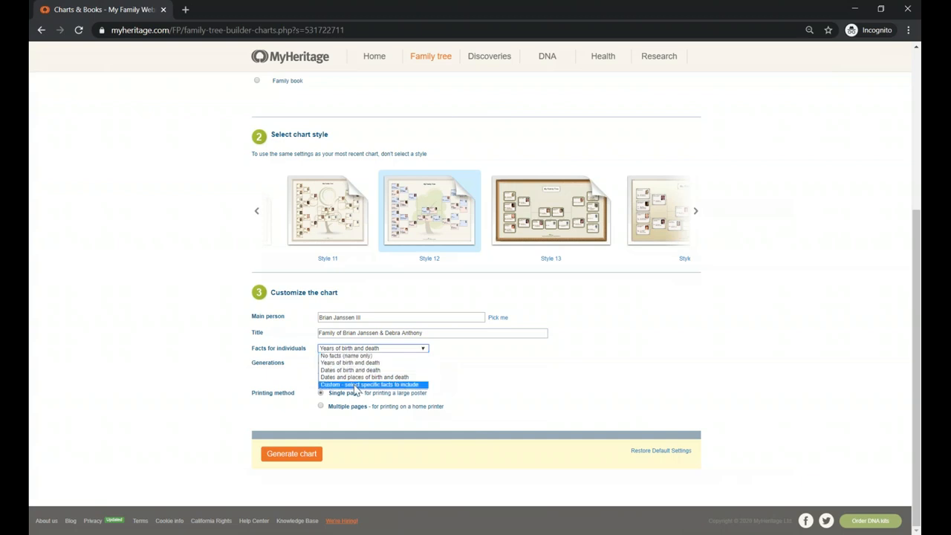
{"action": "mouse_move", "coordinate": [345, 355]}
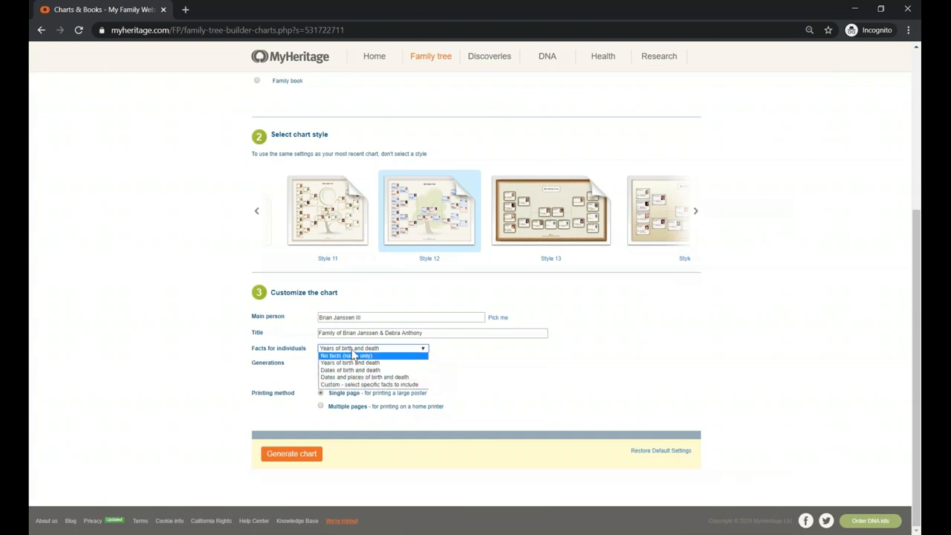
{"action": "mouse_move", "coordinate": [368, 383]}
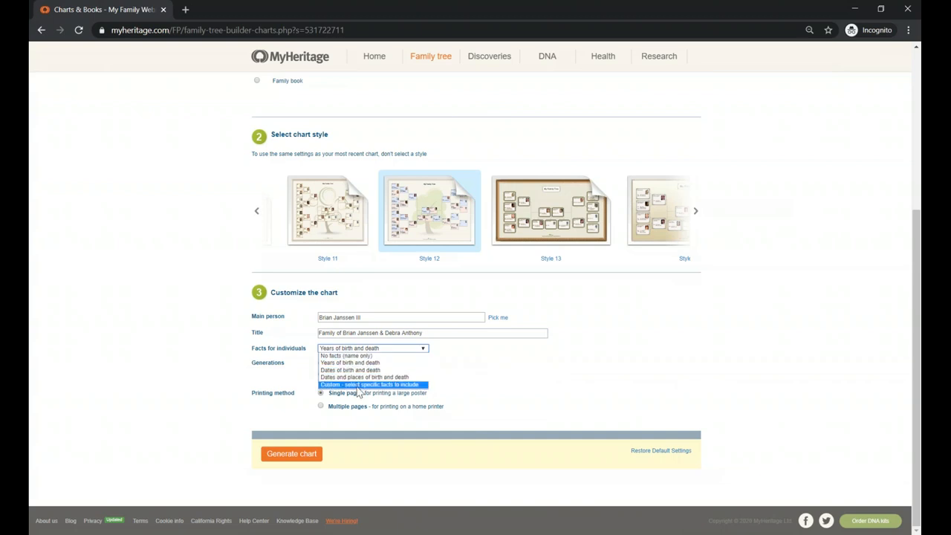
Set Facts for individuals to Custom and go to select the custom fields.
{"action": "left_click", "coordinate": [370, 383]}
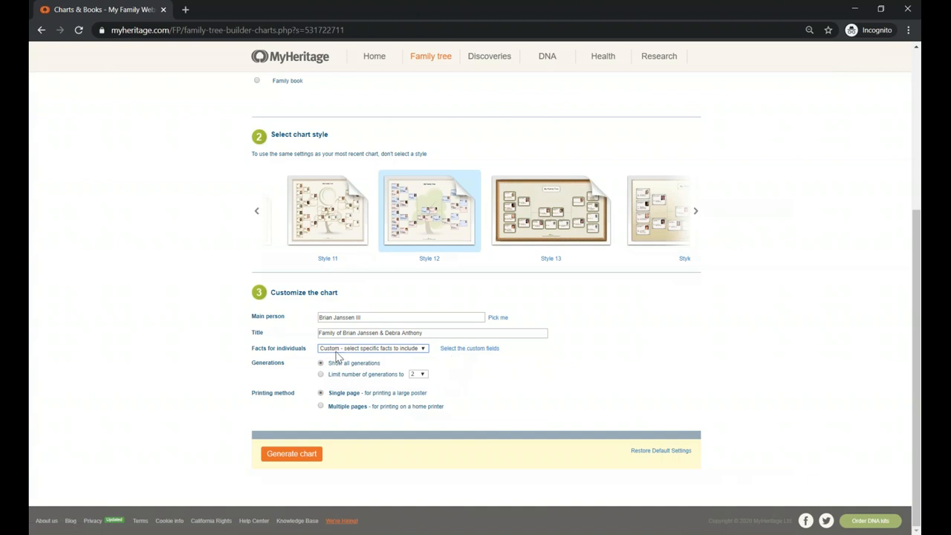
{"action": "left_click", "coordinate": [469, 348]}
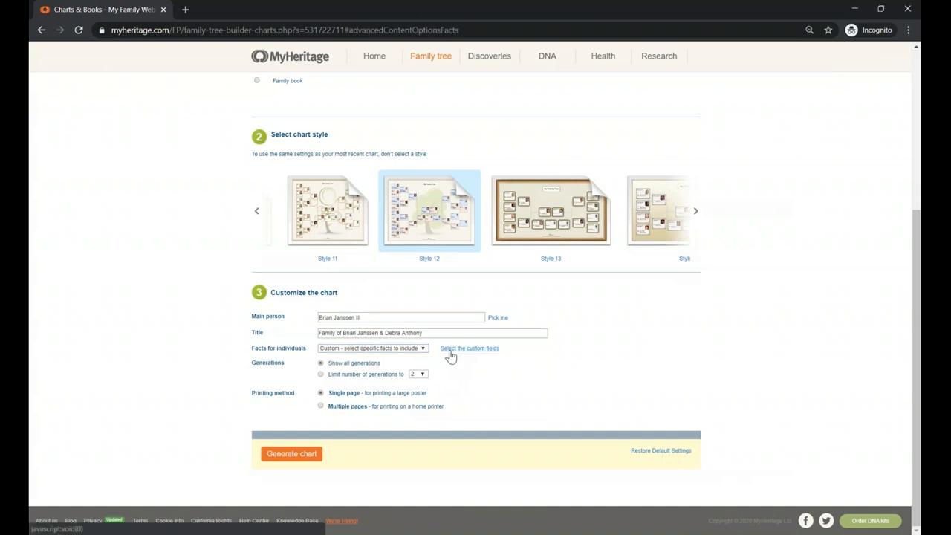
Review the advanced customization options and scroll back to the chart customization form.
{"action": "left_click", "coordinate": [470, 348]}
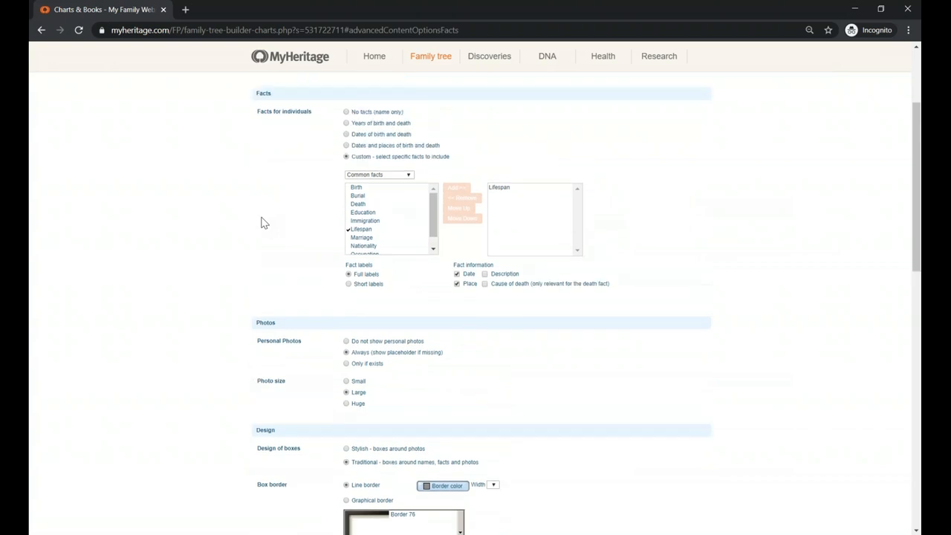
{"action": "scroll", "scroll_direction": "down", "scroll_amount": 3}
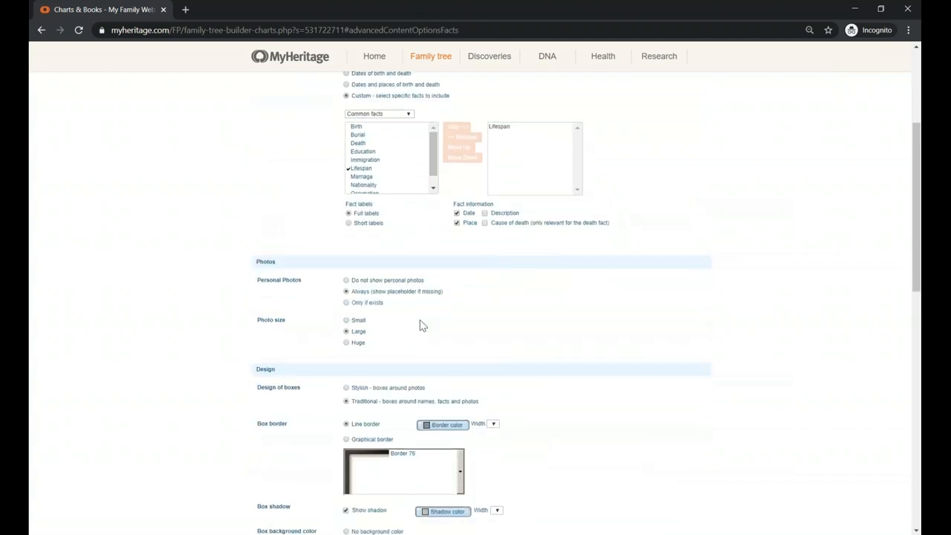
{"action": "scroll", "scroll_direction": "up", "scroll_amount": 3}
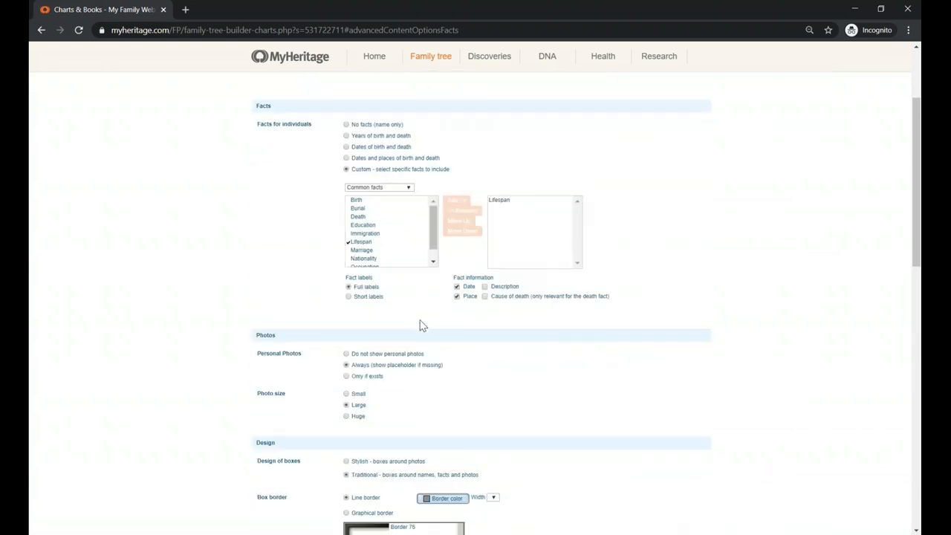
{"action": "scroll", "scroll_direction": "up", "scroll_amount": 3}
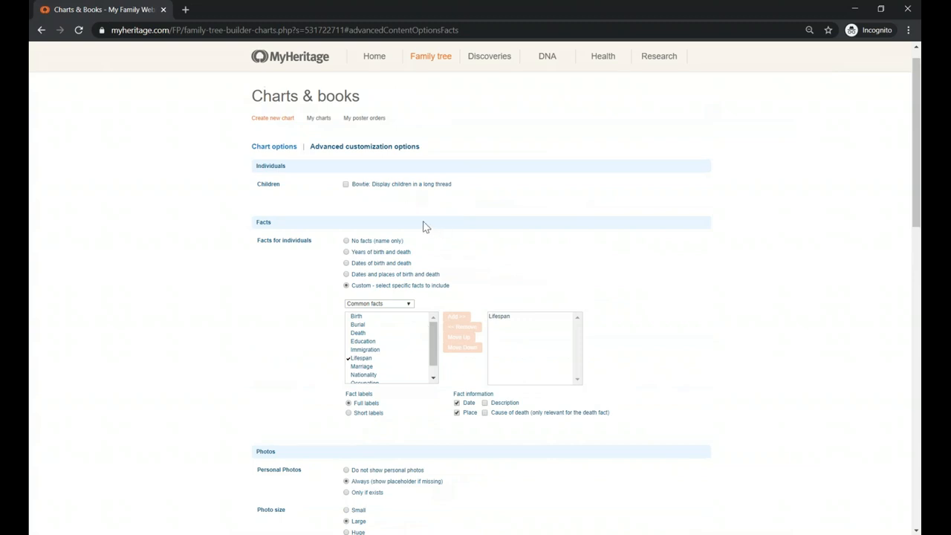
{"action": "mouse_move", "coordinate": [385, 351]}
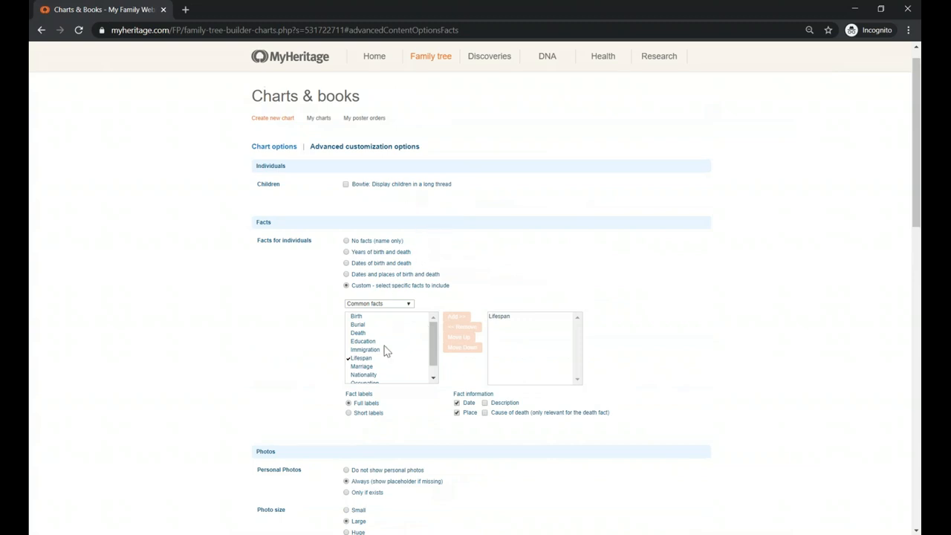
{"action": "mouse_move", "coordinate": [324, 315]}
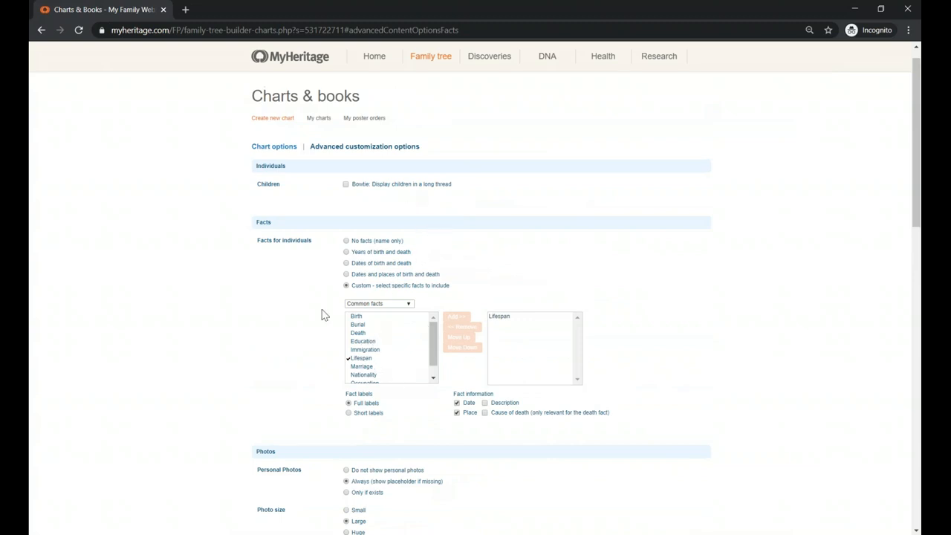
{"action": "mouse_move", "coordinate": [273, 147]}
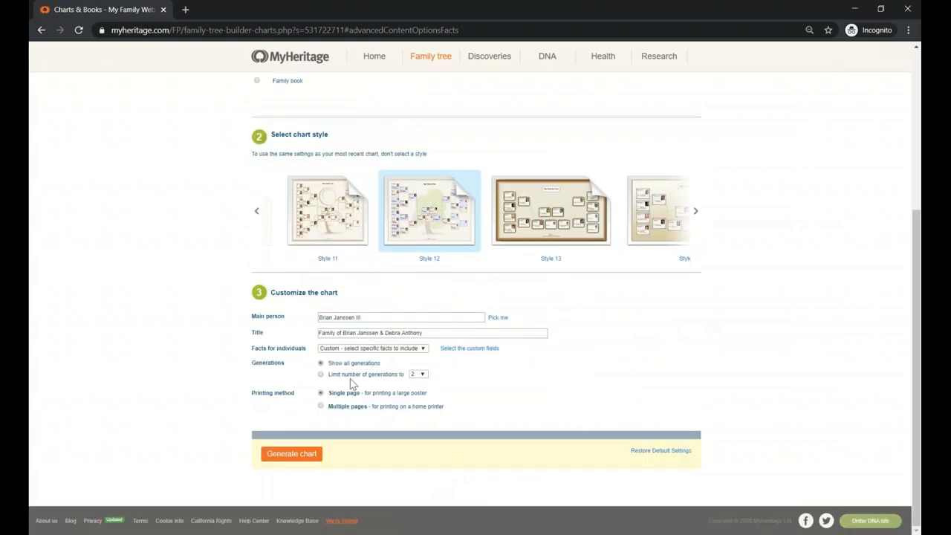
{"action": "mouse_move", "coordinate": [349, 397]}
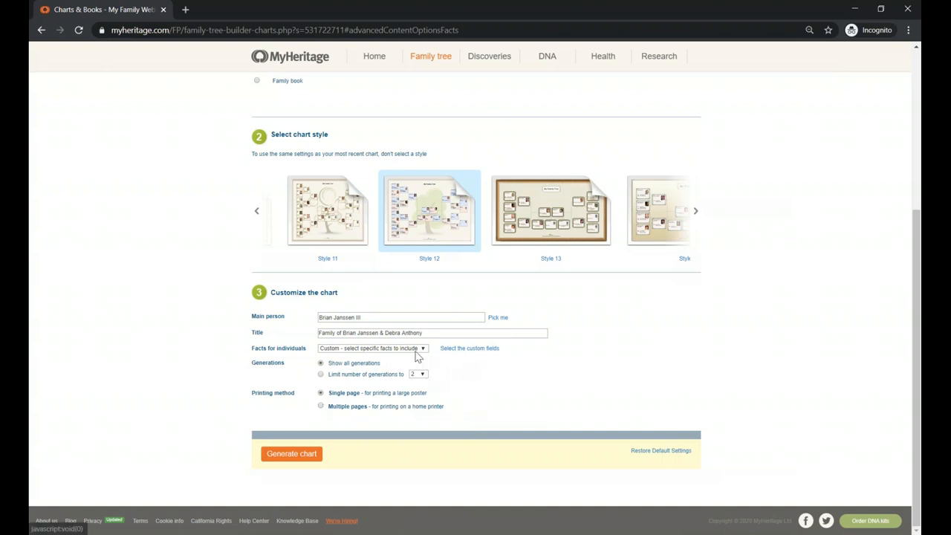
{"action": "mouse_move", "coordinate": [369, 350]}
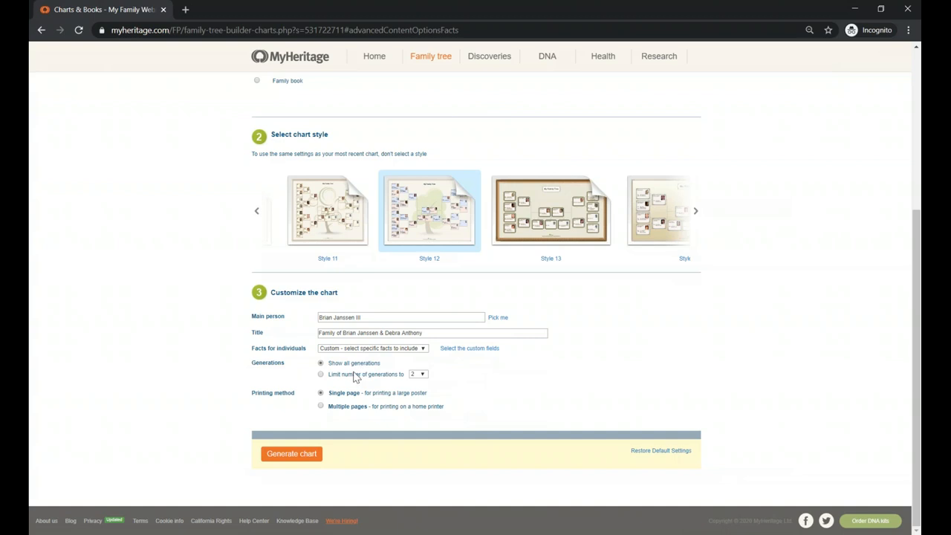
{"action": "mouse_move", "coordinate": [309, 377]}
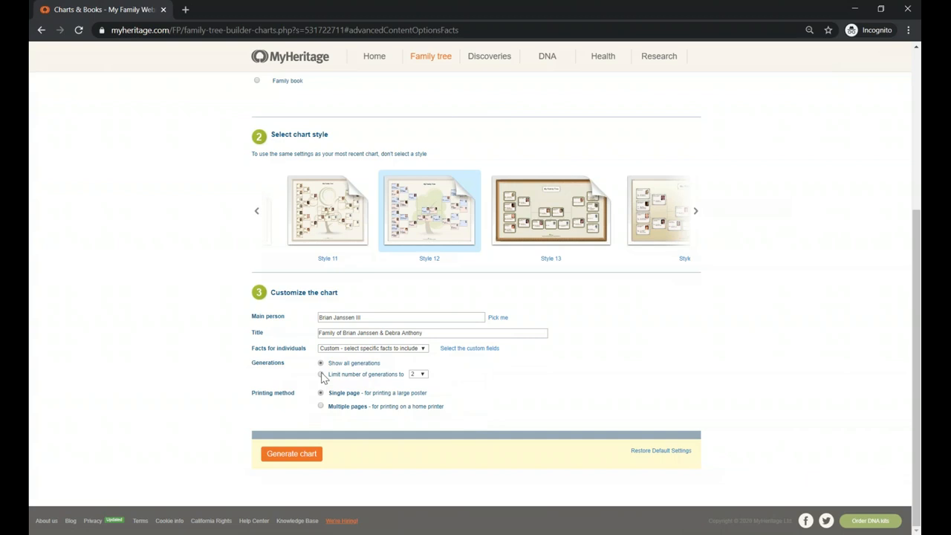
{"action": "mouse_move", "coordinate": [407, 379]}
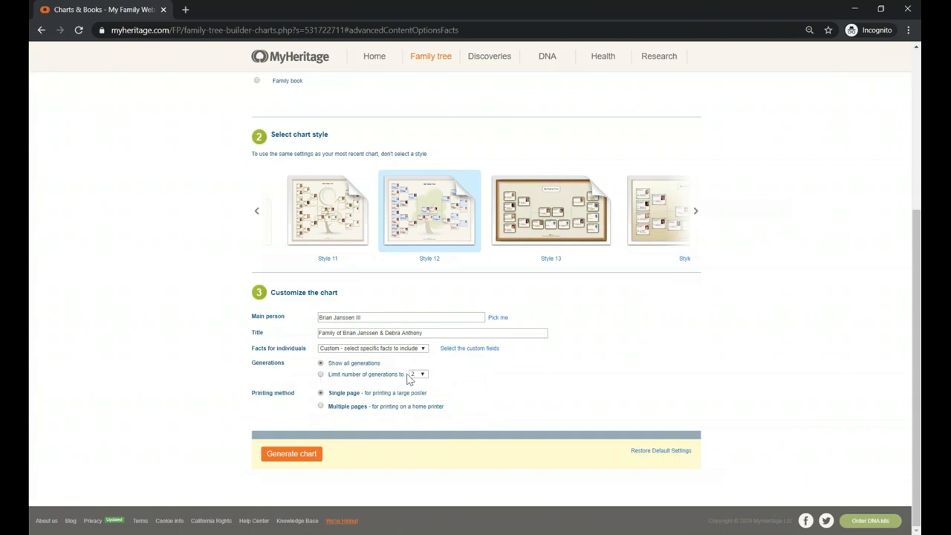
{"action": "mouse_move", "coordinate": [377, 370]}
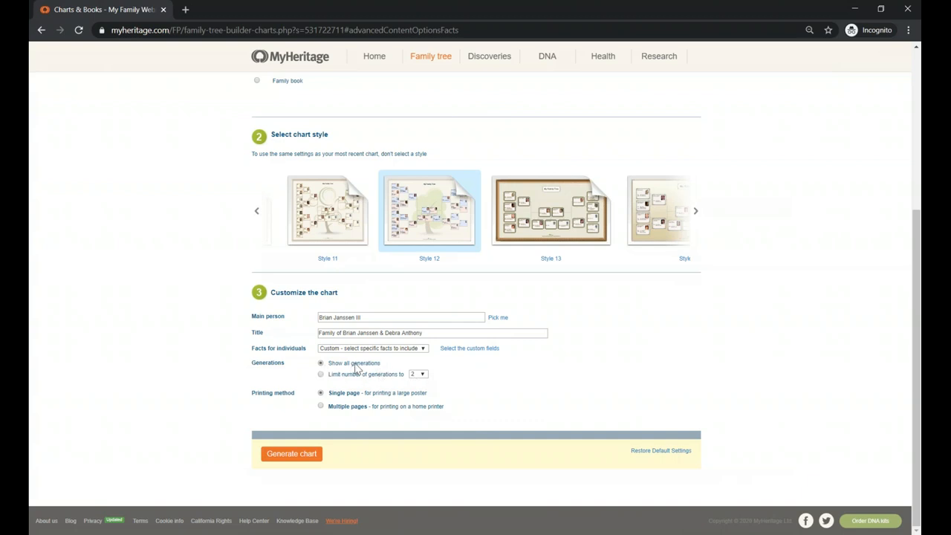
{"action": "mouse_move", "coordinate": [371, 375]}
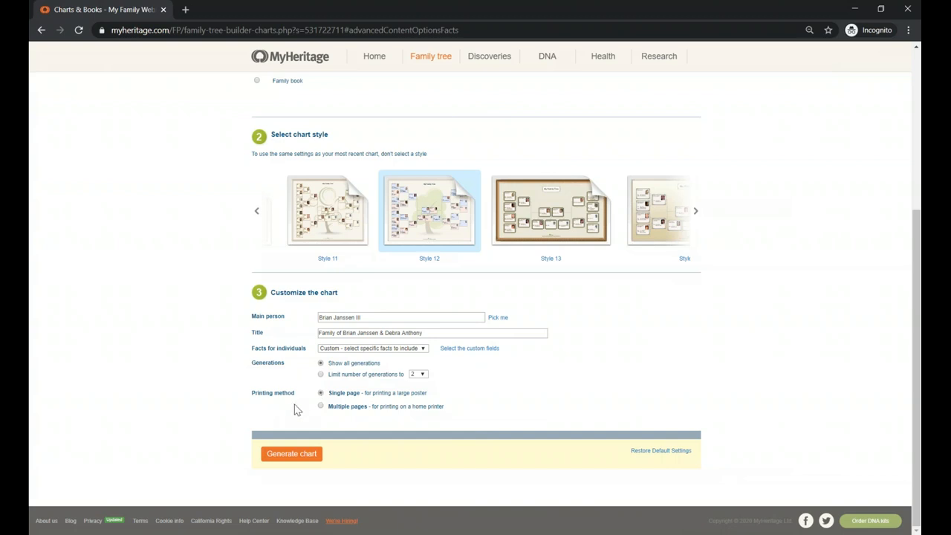
{"action": "mouse_move", "coordinate": [437, 404]}
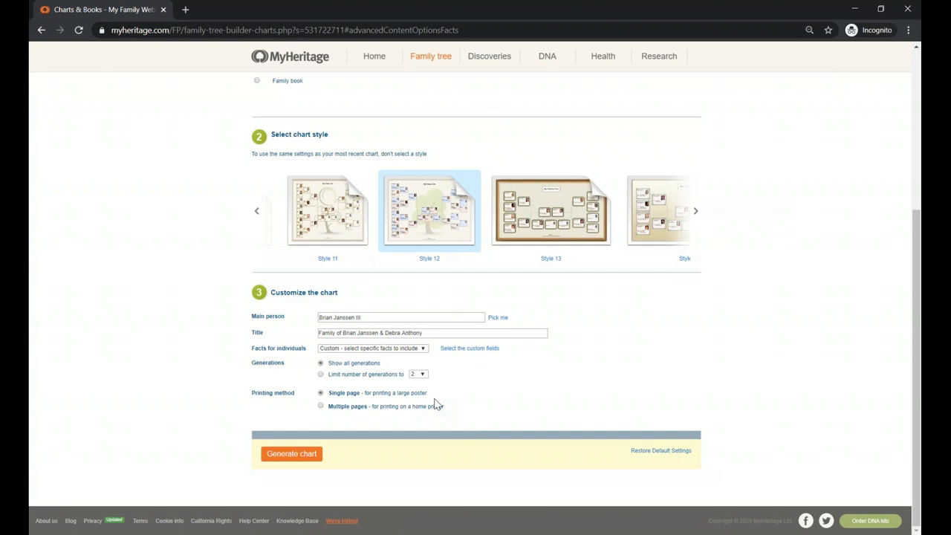
{"action": "mouse_move", "coordinate": [226, 410]}
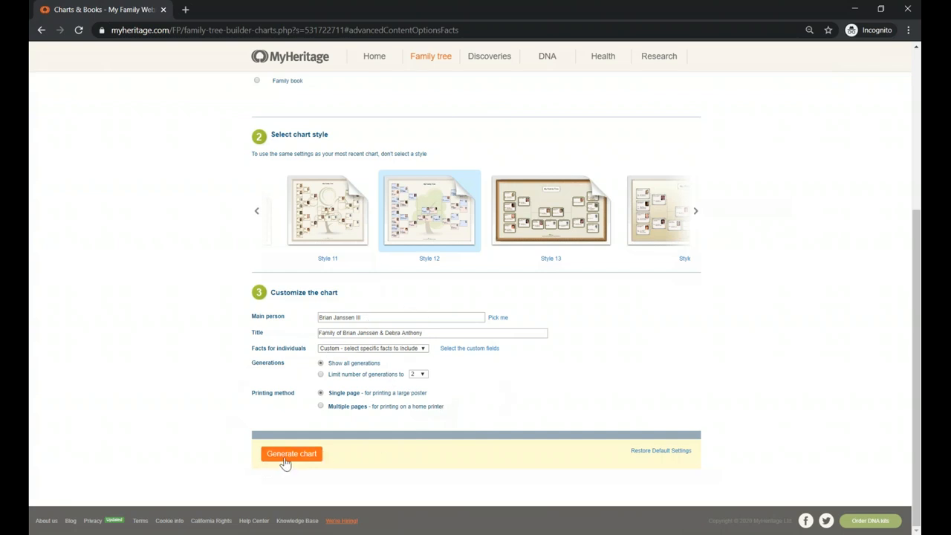
Generate the chart so it appears in progress on the My charts page.
{"action": "left_click", "coordinate": [292, 453]}
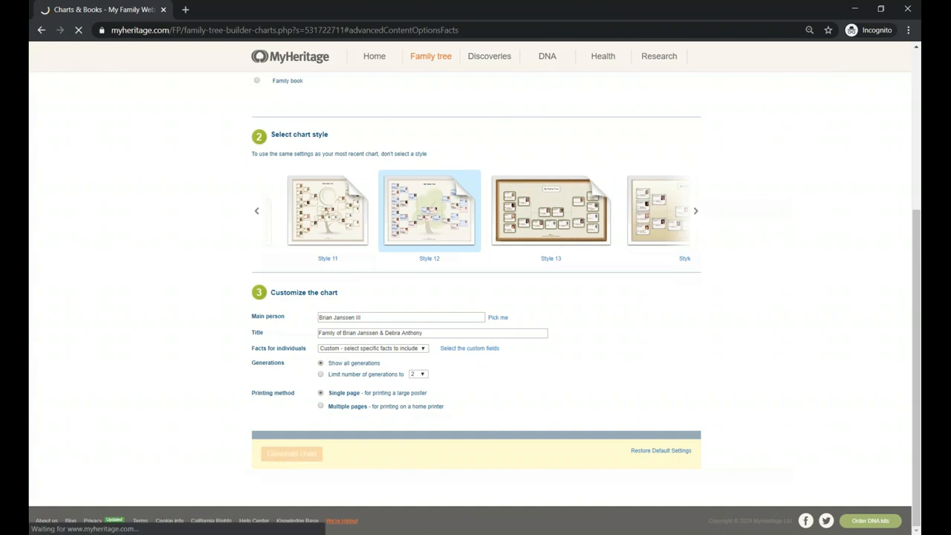
{"action": "left_click", "coordinate": [291, 453]}
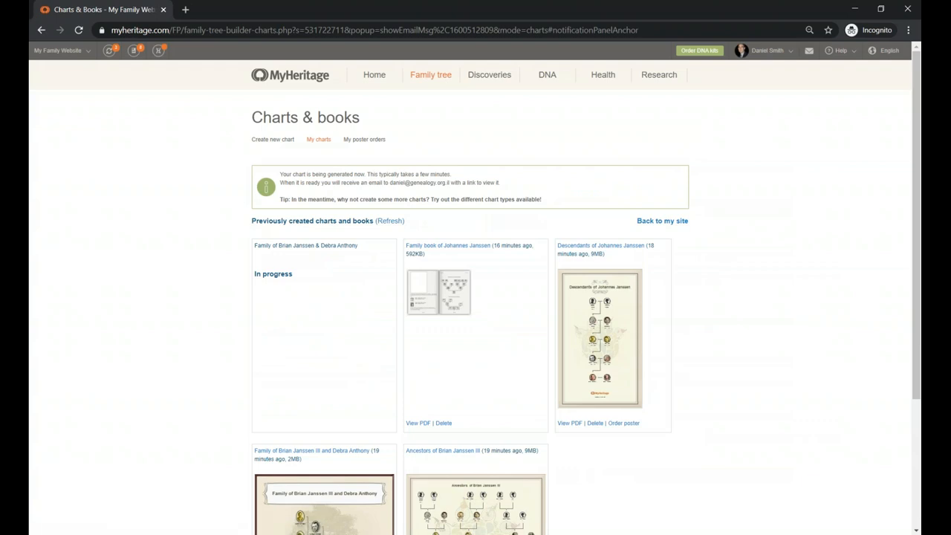
{"action": "mouse_move", "coordinate": [333, 344]}
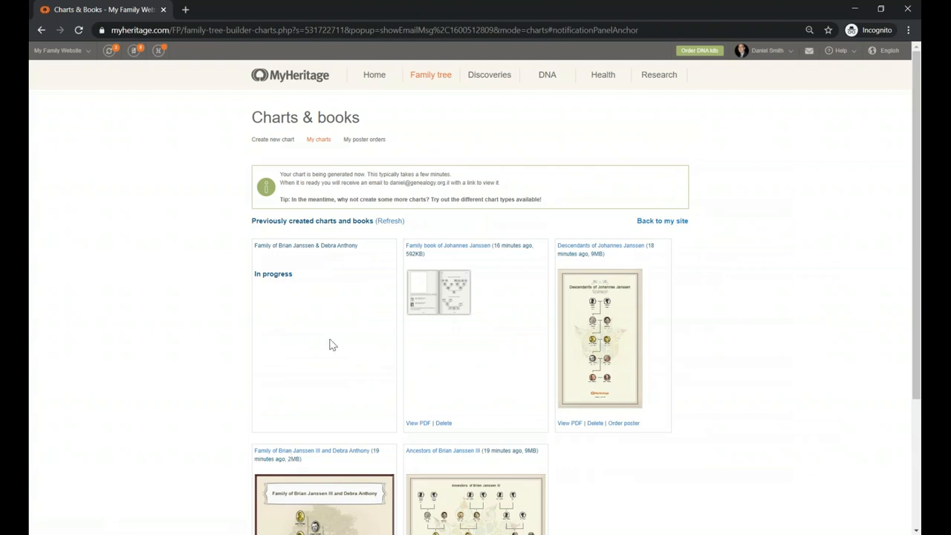
{"action": "scroll", "scroll_direction": "down", "scroll_amount": 3}
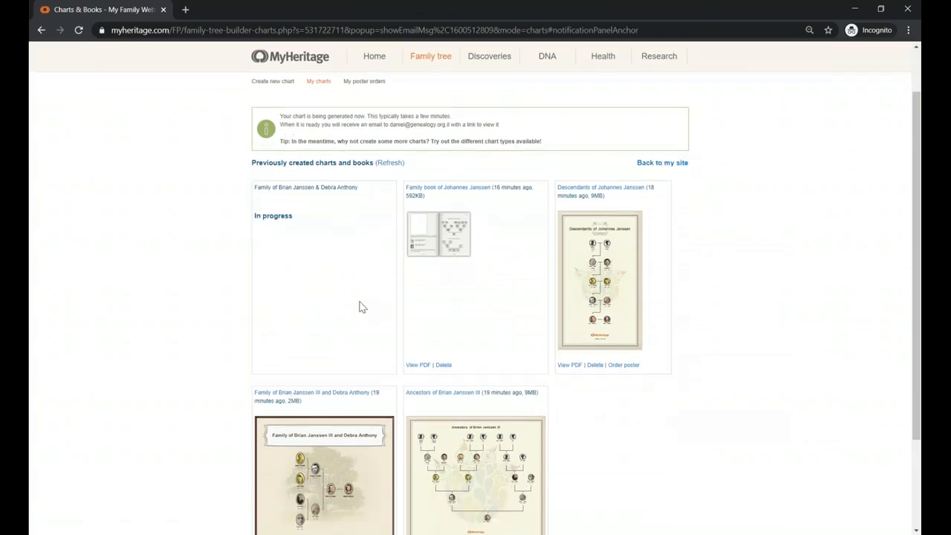
{"action": "mouse_move", "coordinate": [386, 175]}
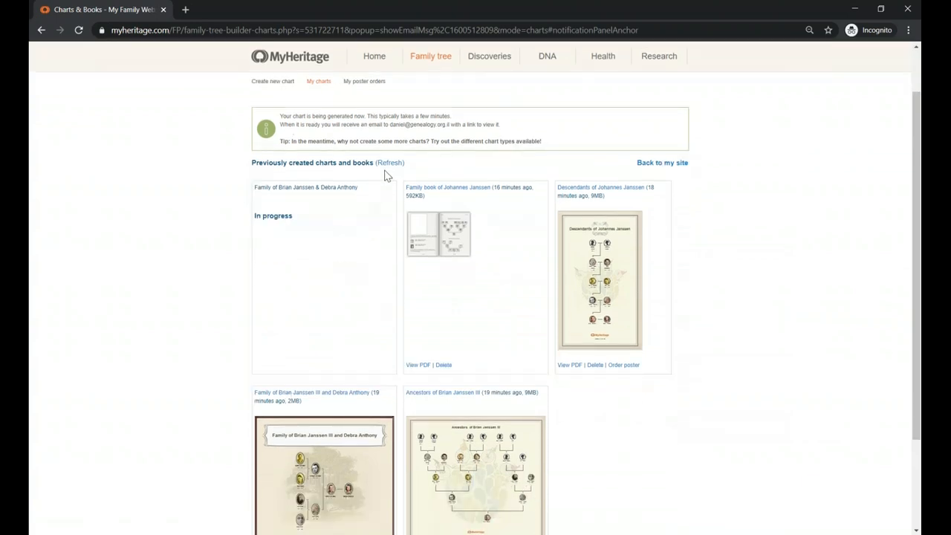
{"action": "left_click", "coordinate": [390, 162]}
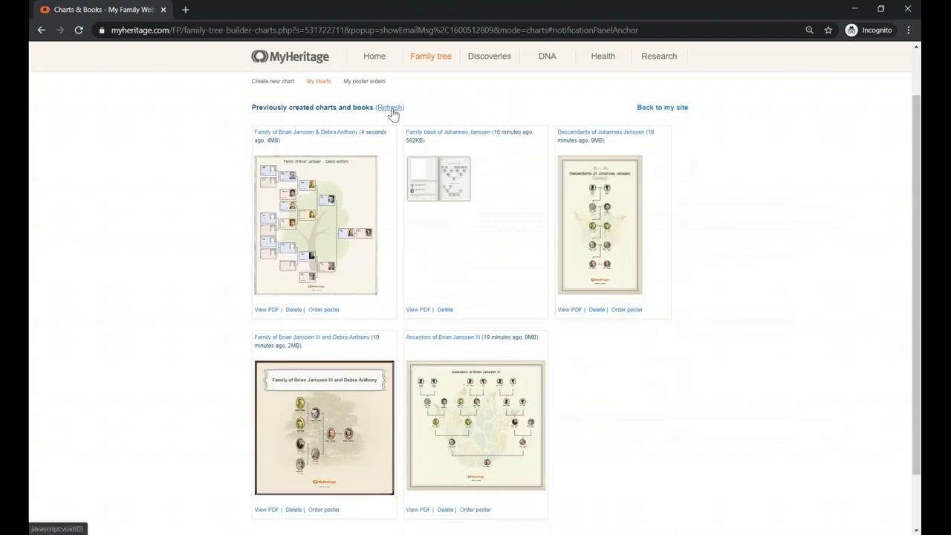
{"action": "mouse_move", "coordinate": [380, 190]}
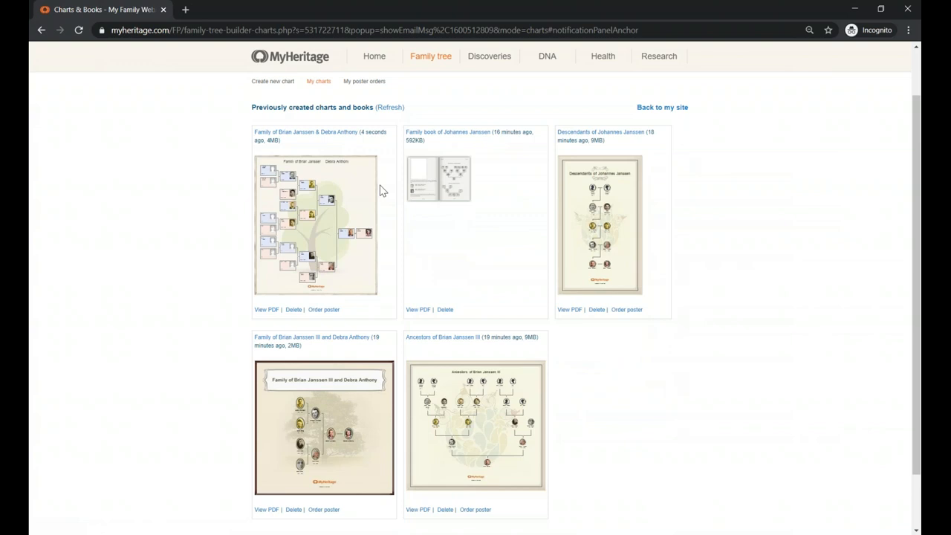
{"action": "mouse_move", "coordinate": [594, 367]}
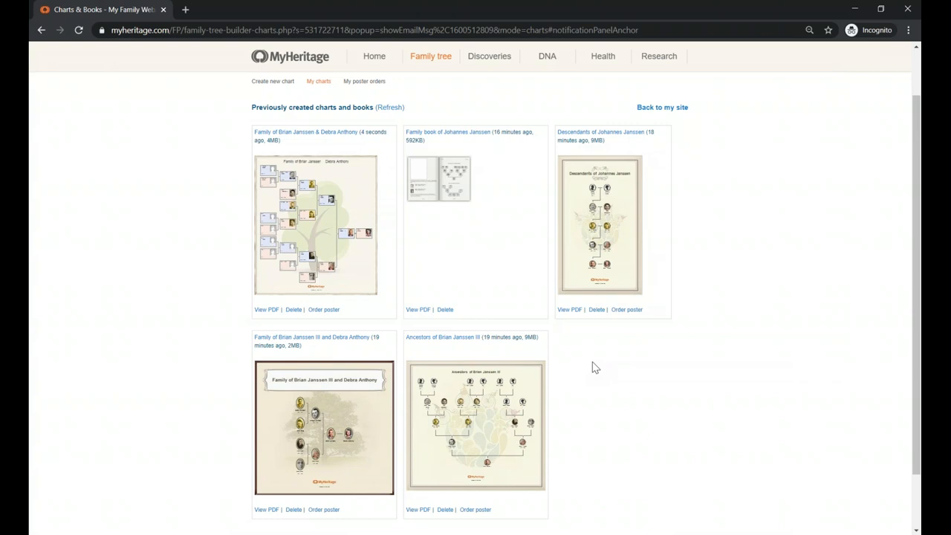
{"action": "mouse_move", "coordinate": [324, 394]}
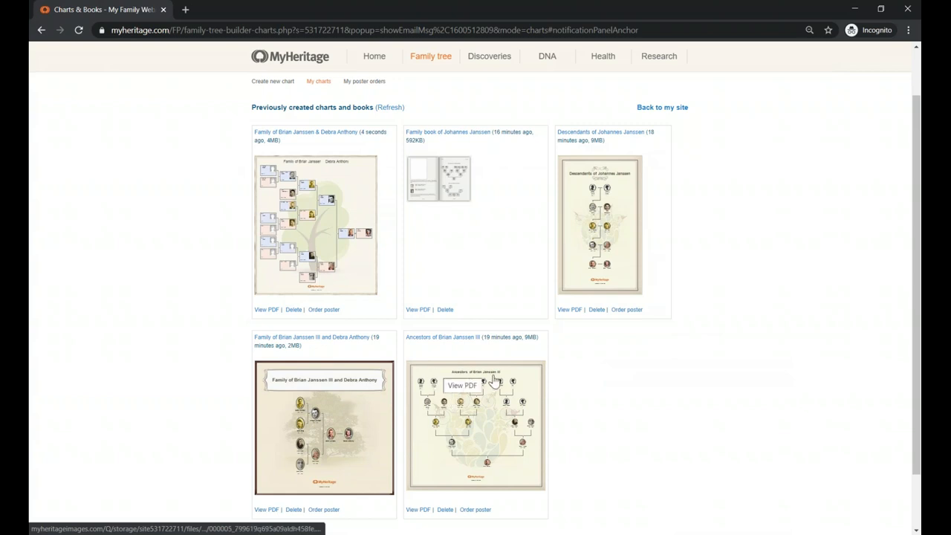
{"action": "mouse_move", "coordinate": [385, 324]}
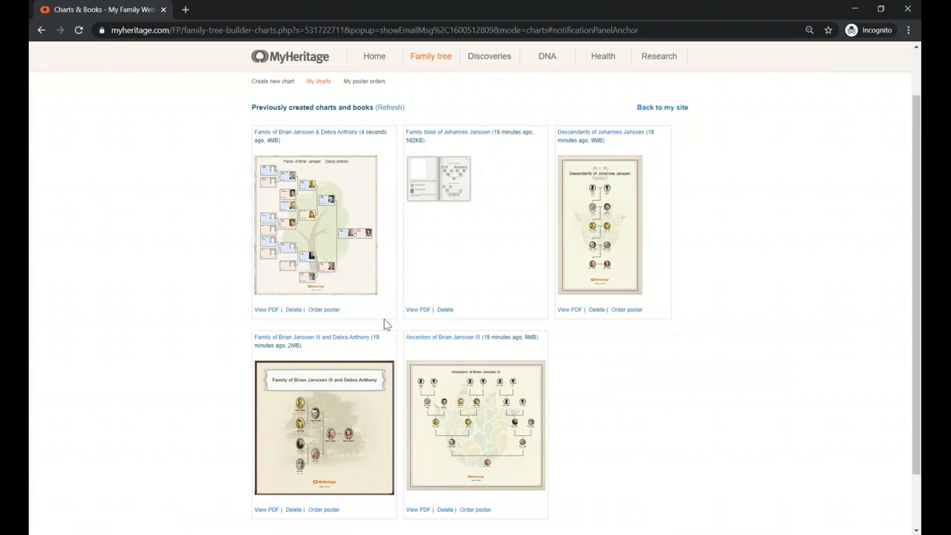
{"action": "mouse_move", "coordinate": [568, 331]}
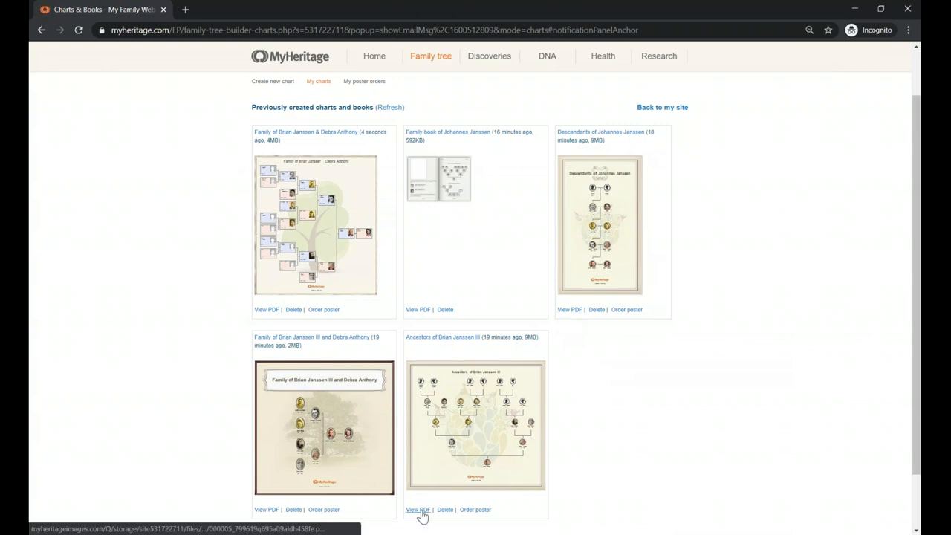
Download the Ancestors chart as a PDF and show Chrome's options for the downloaded file.
{"action": "left_click", "coordinate": [417, 508]}
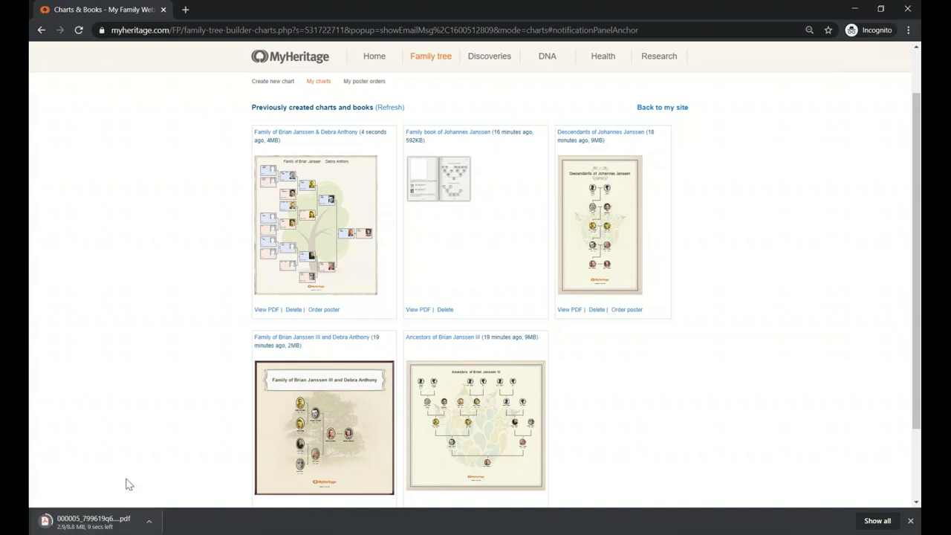
{"action": "mouse_move", "coordinate": [186, 371]}
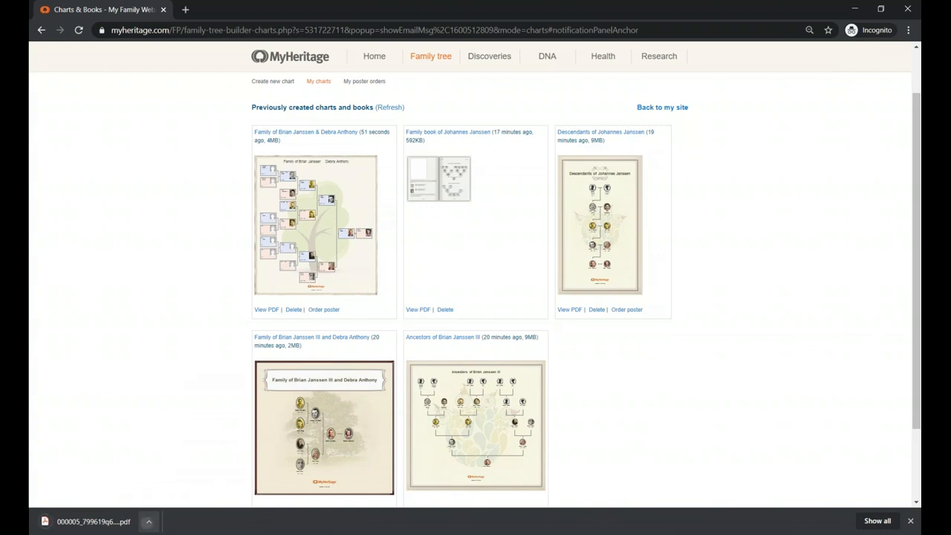
{"action": "left_click", "coordinate": [148, 520]}
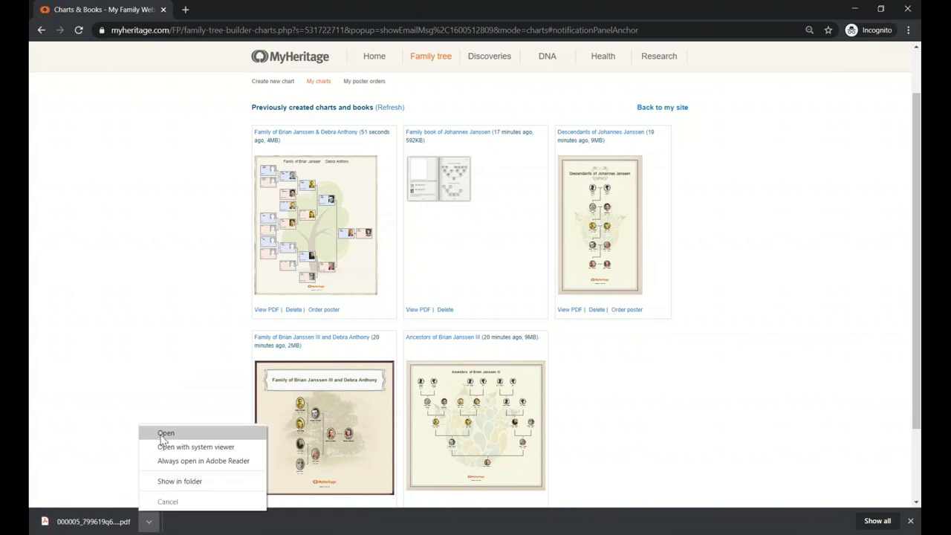
{"action": "left_click", "coordinate": [166, 433]}
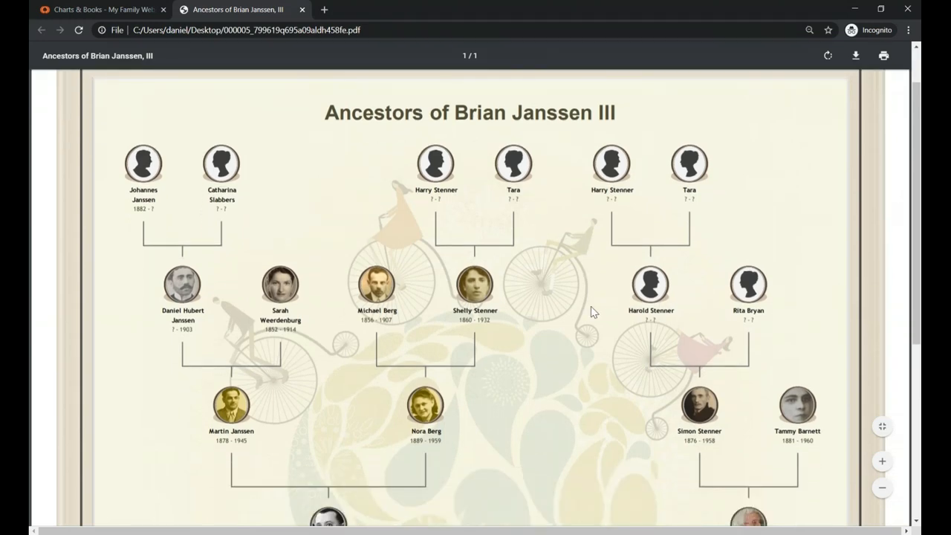
{"action": "scroll", "scroll_direction": "down", "scroll_amount": 3}
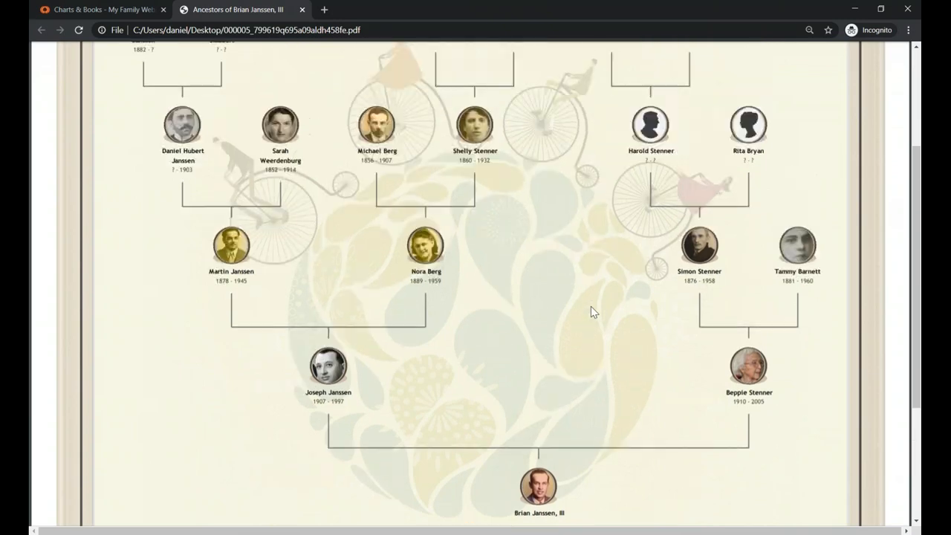
{"action": "scroll", "scroll_direction": "up", "scroll_amount": 3}
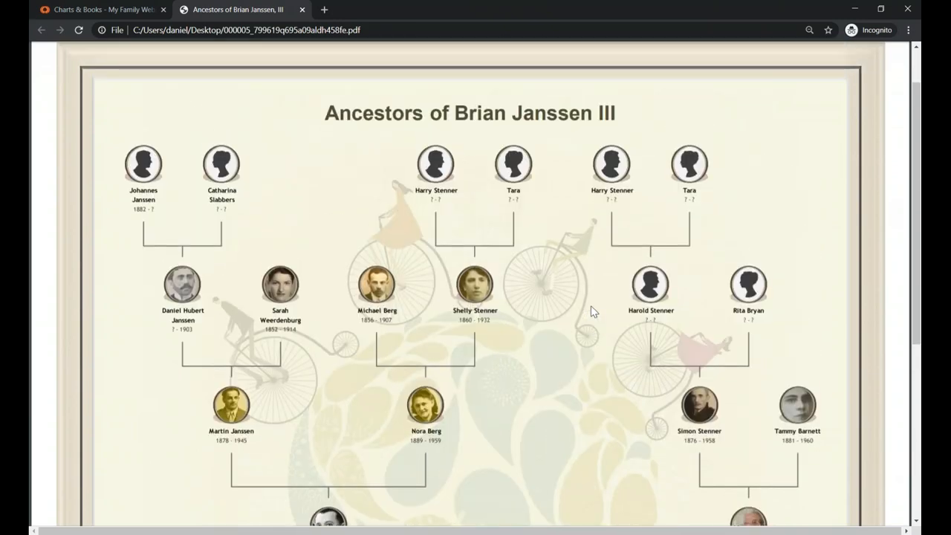
{"action": "scroll", "scroll_direction": "down", "scroll_amount": 3}
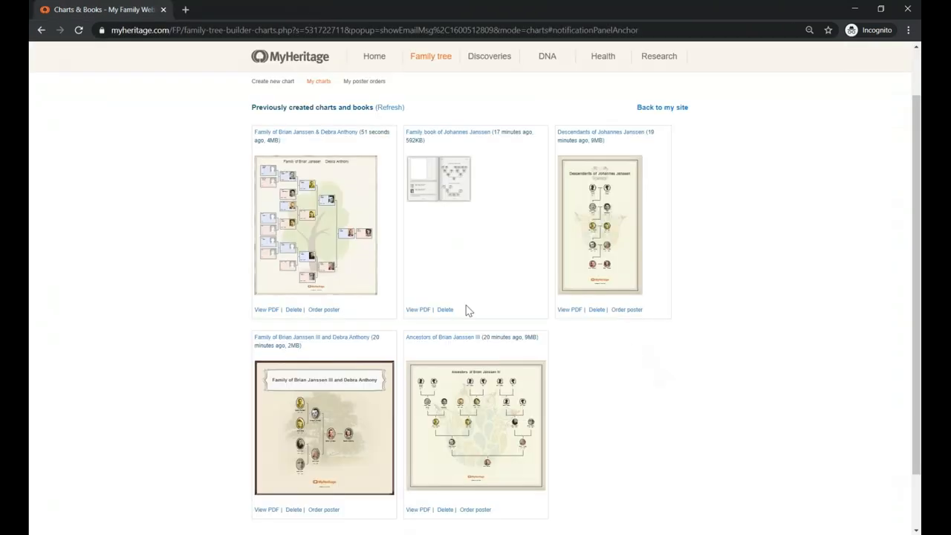
{"action": "mouse_move", "coordinate": [295, 313]}
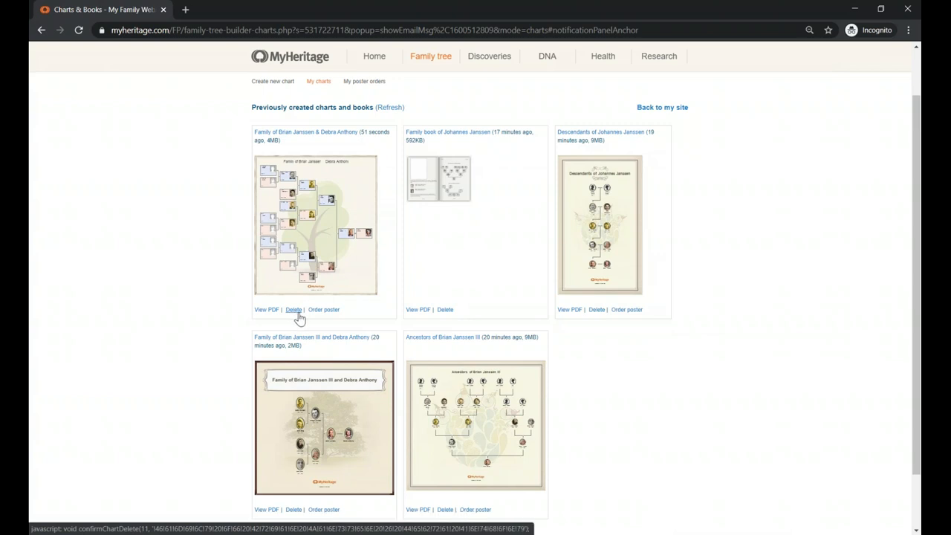
{"action": "left_click", "coordinate": [417, 309]}
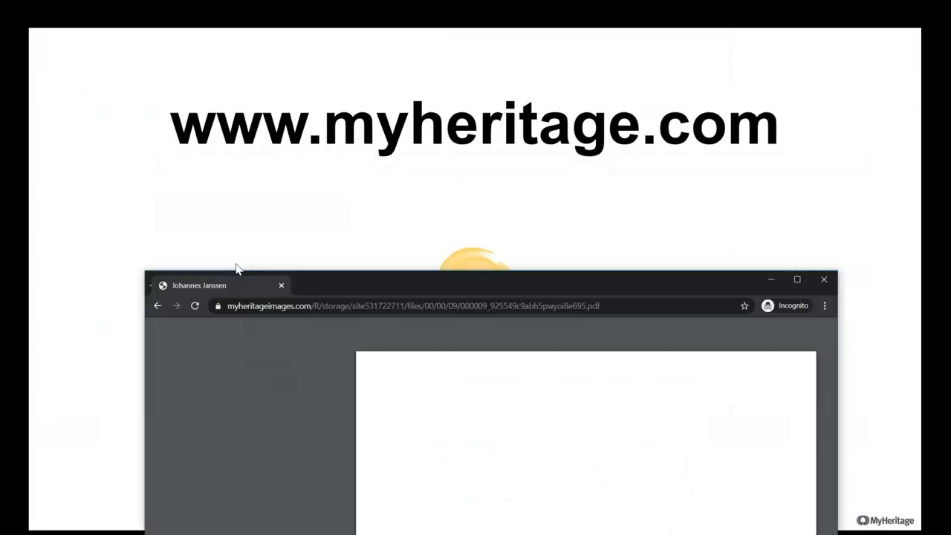
{"action": "left_click", "coordinate": [796, 279]}
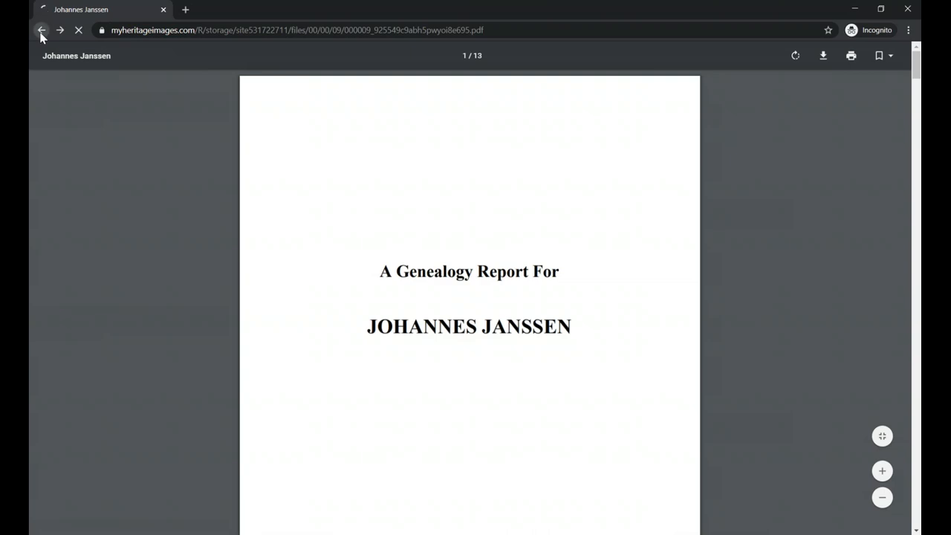
{"action": "left_click", "coordinate": [42, 30]}
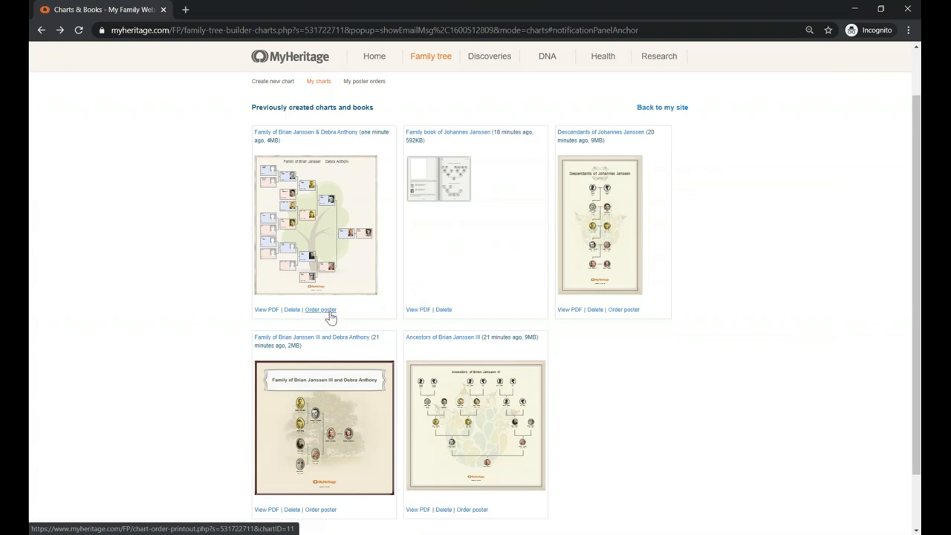
{"action": "left_click", "coordinate": [321, 311]}
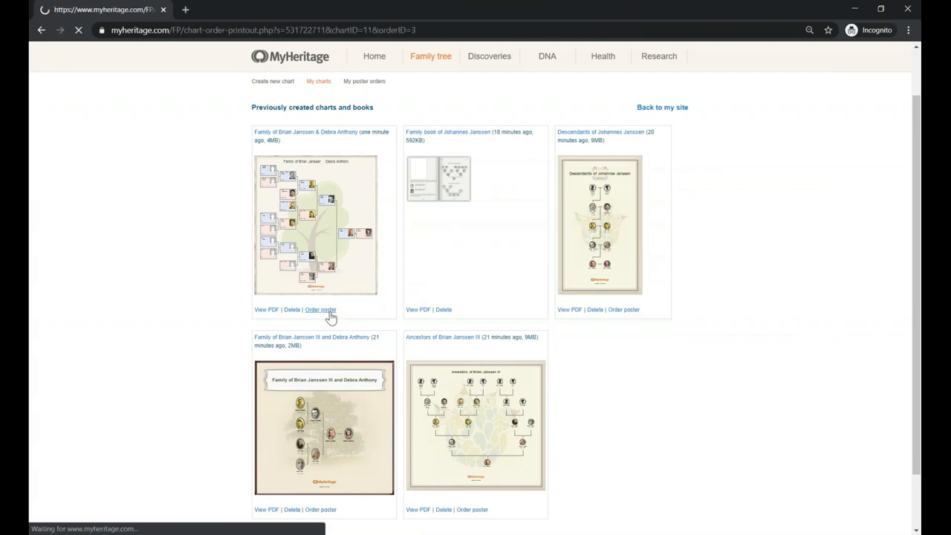
{"action": "left_click", "coordinate": [321, 310]}
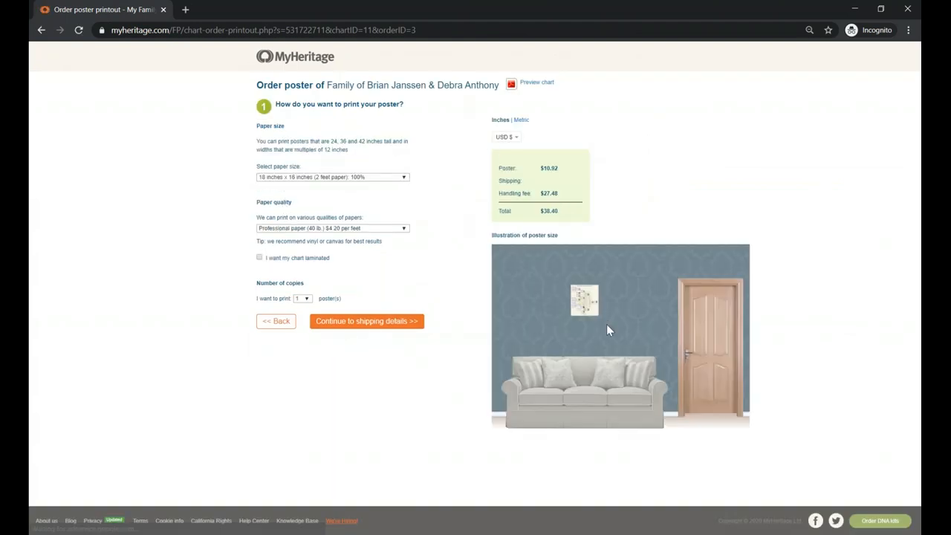
{"action": "mouse_move", "coordinate": [349, 165]}
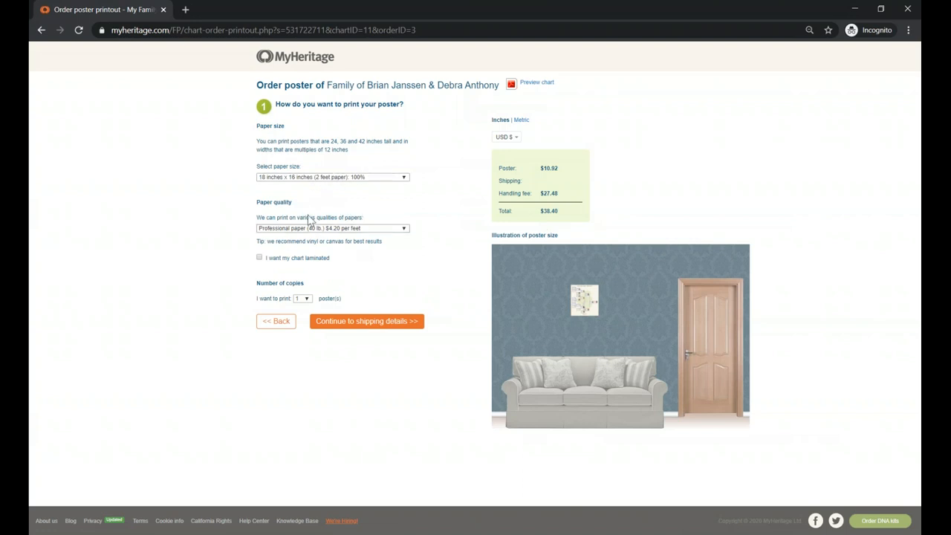
{"action": "mouse_move", "coordinate": [579, 336]}
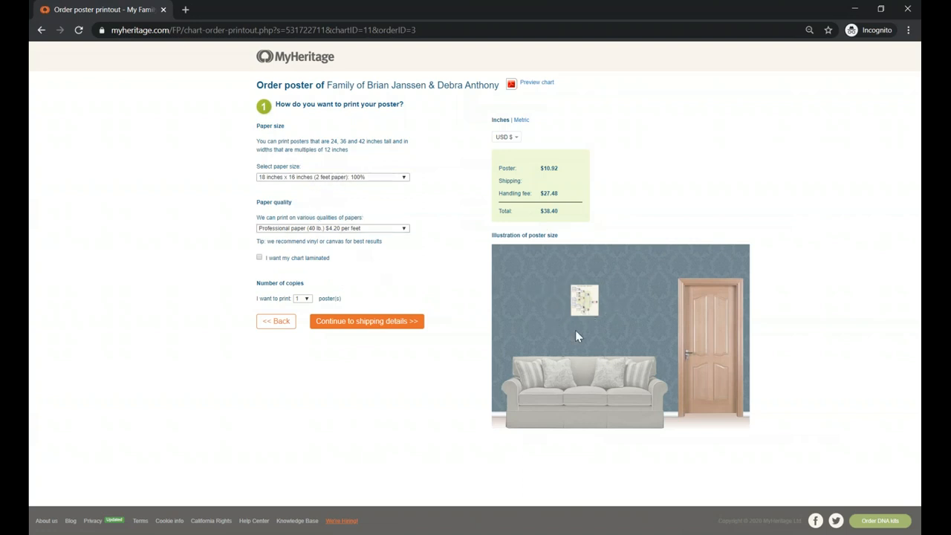
{"action": "mouse_move", "coordinate": [543, 303]}
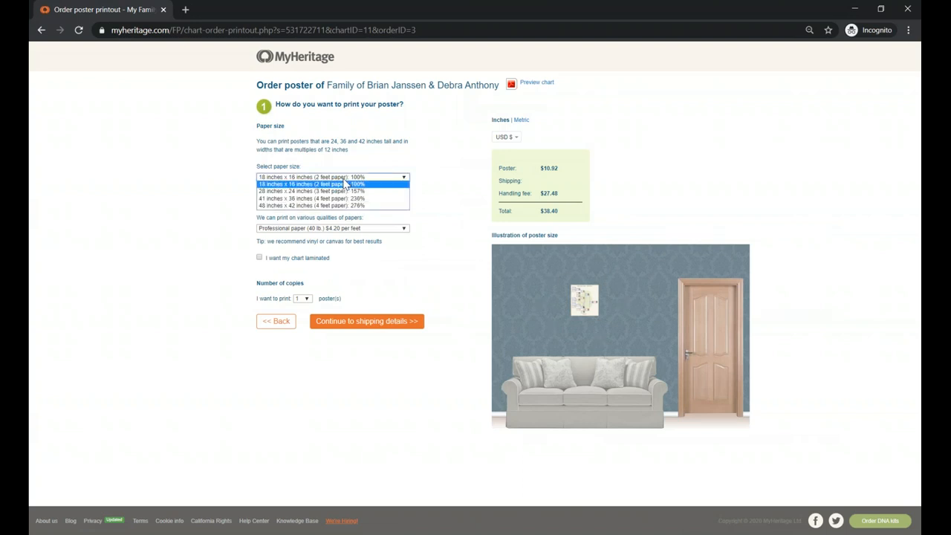
{"action": "left_click", "coordinate": [330, 205]}
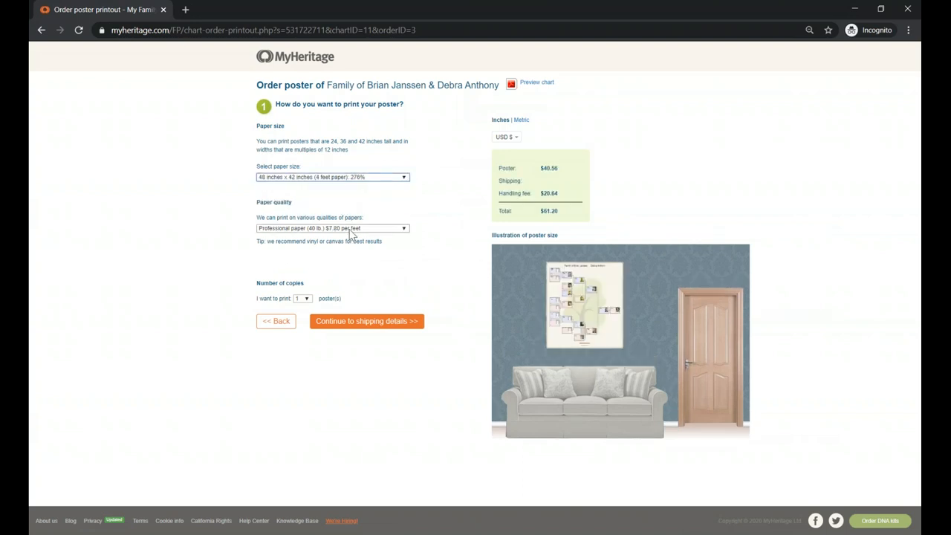
{"action": "left_click", "coordinate": [333, 229]}
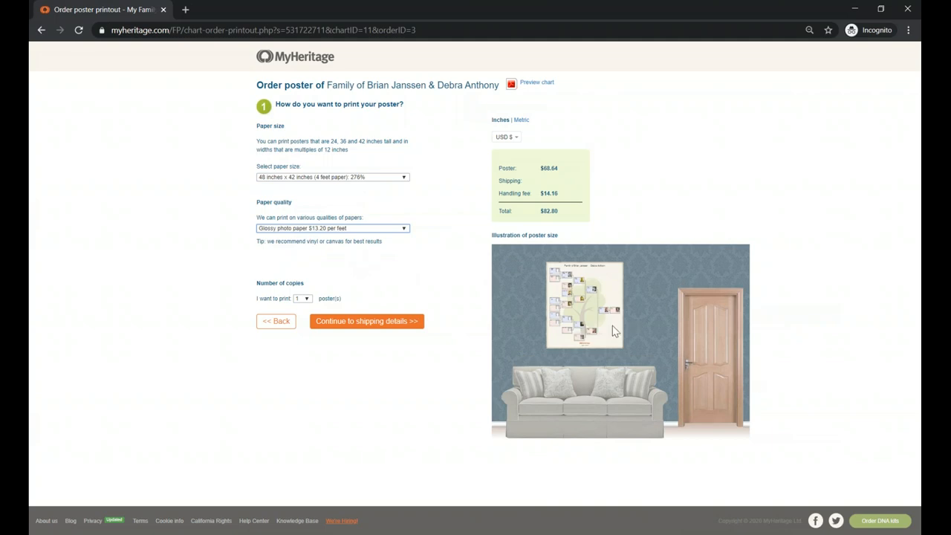
{"action": "mouse_move", "coordinate": [42, 29]}
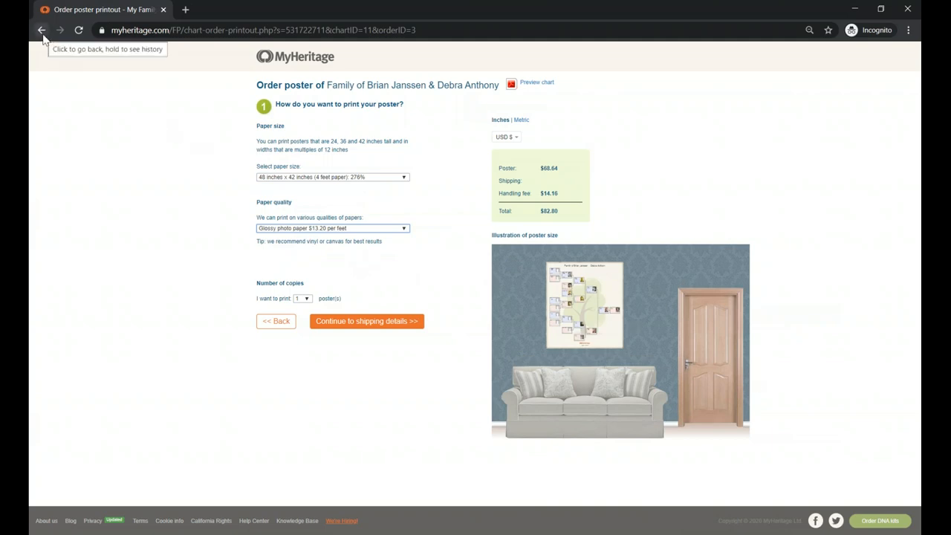
{"action": "left_click", "coordinate": [42, 30]}
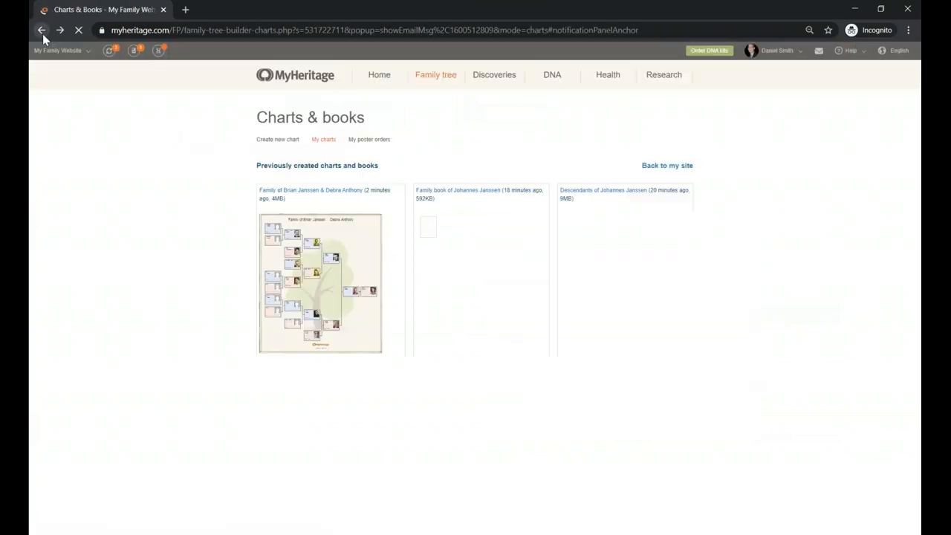
{"action": "right_click", "coordinate": [438, 320]}
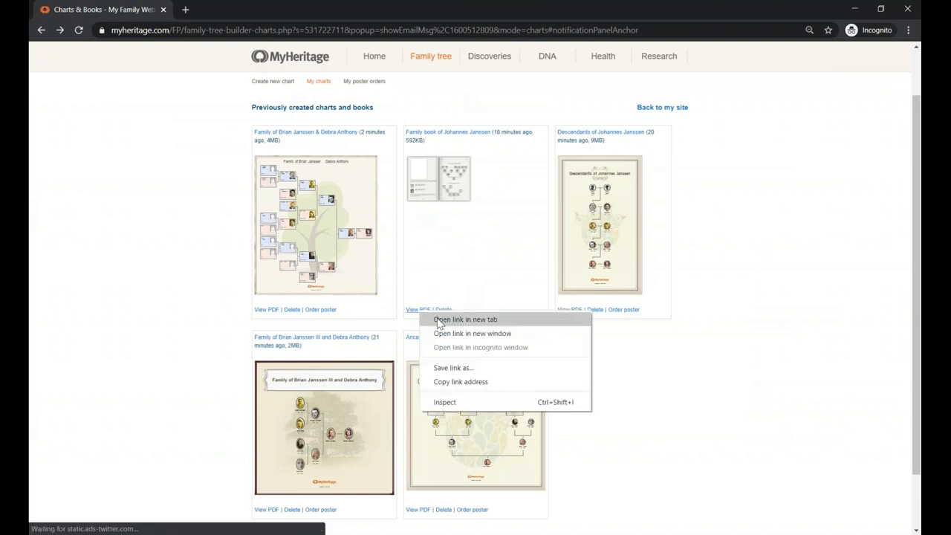
{"action": "left_click", "coordinate": [464, 318]}
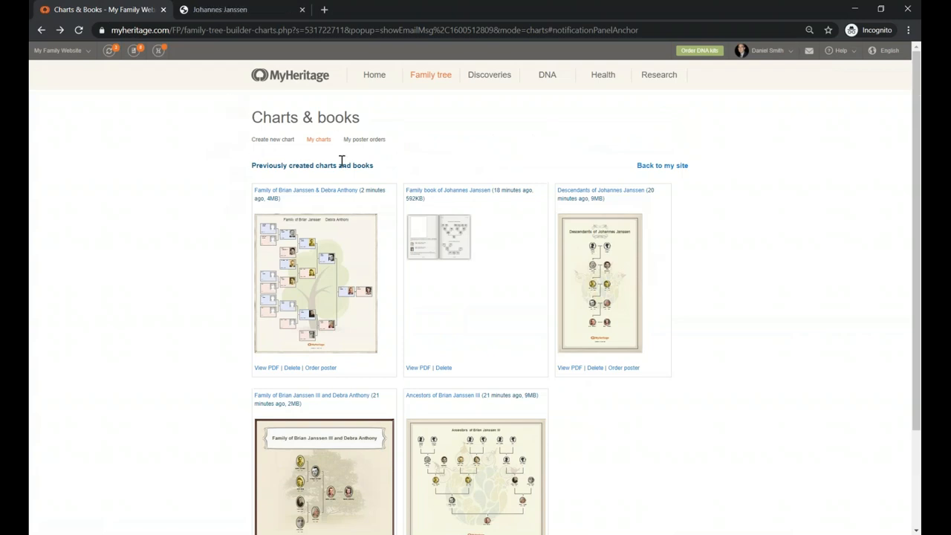
{"action": "mouse_move", "coordinate": [498, 163]}
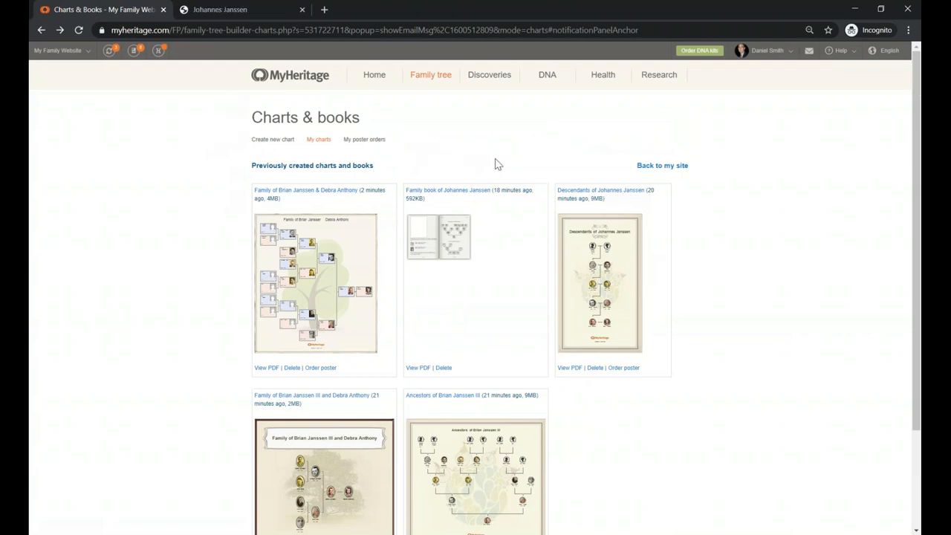
{"action": "mouse_move", "coordinate": [260, 151]}
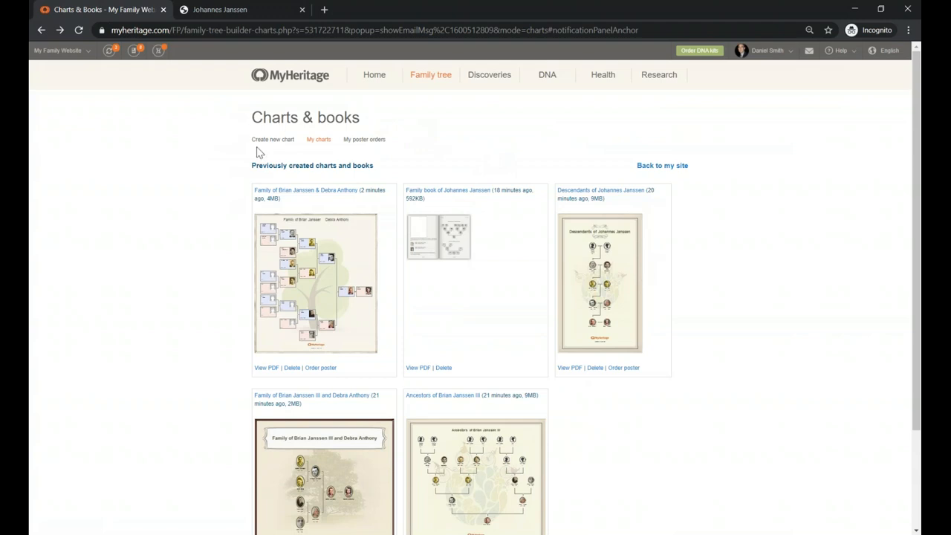
{"action": "mouse_move", "coordinate": [291, 152]}
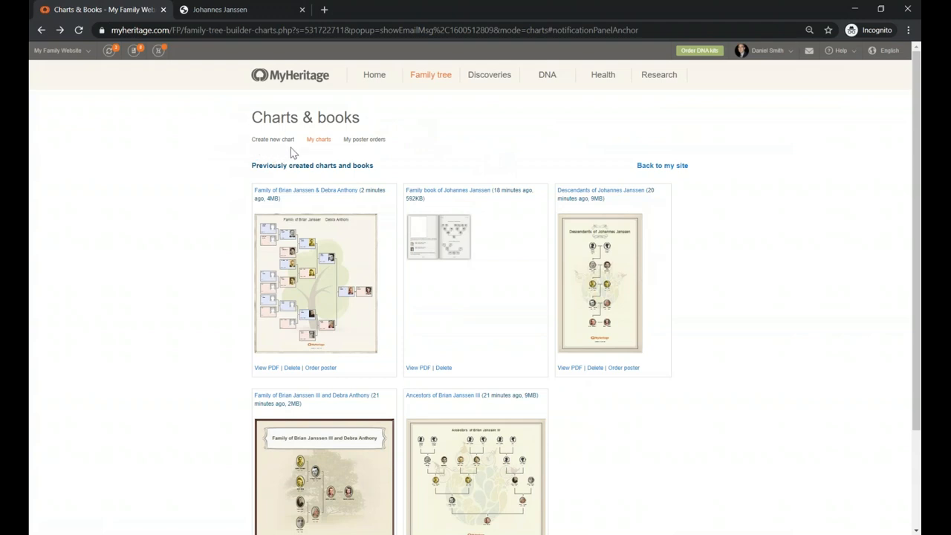
{"action": "mouse_move", "coordinate": [320, 154]}
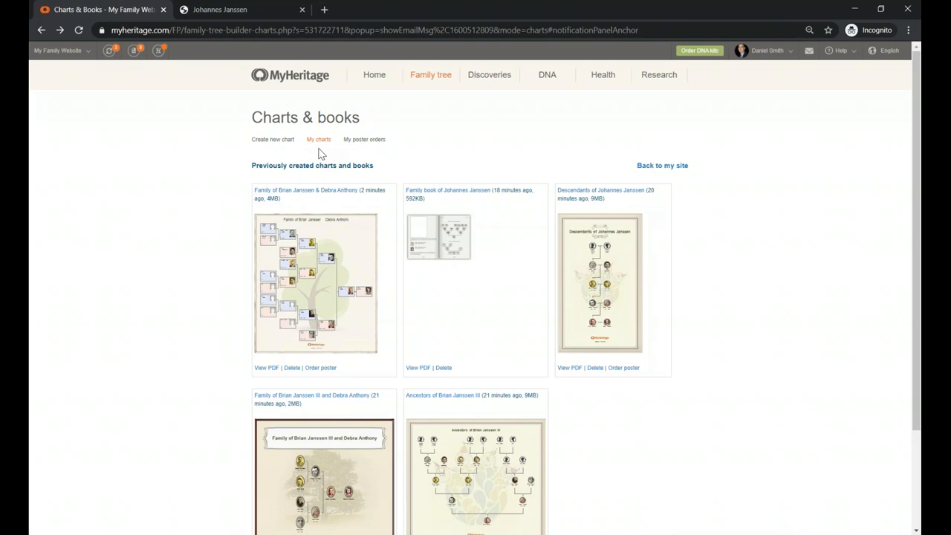
{"action": "mouse_move", "coordinate": [379, 157]}
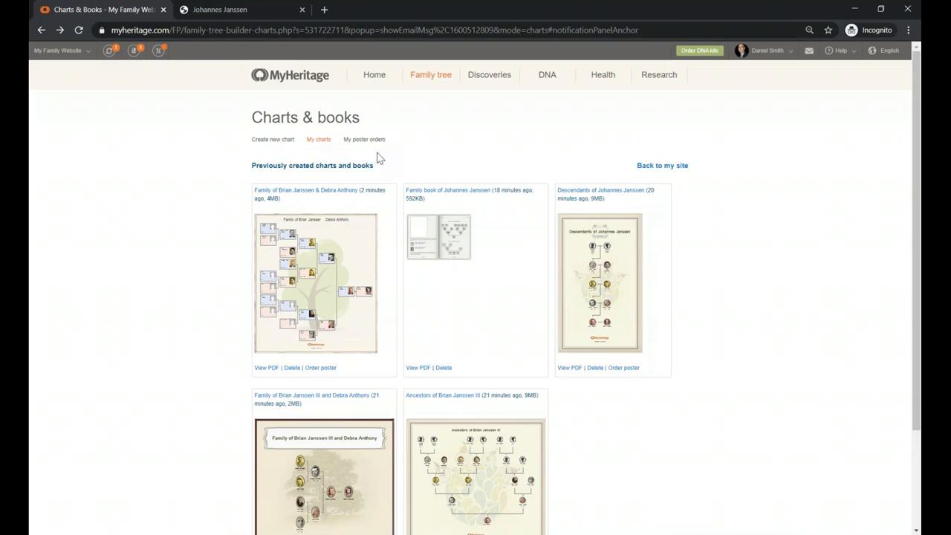
{"action": "mouse_move", "coordinate": [274, 140]}
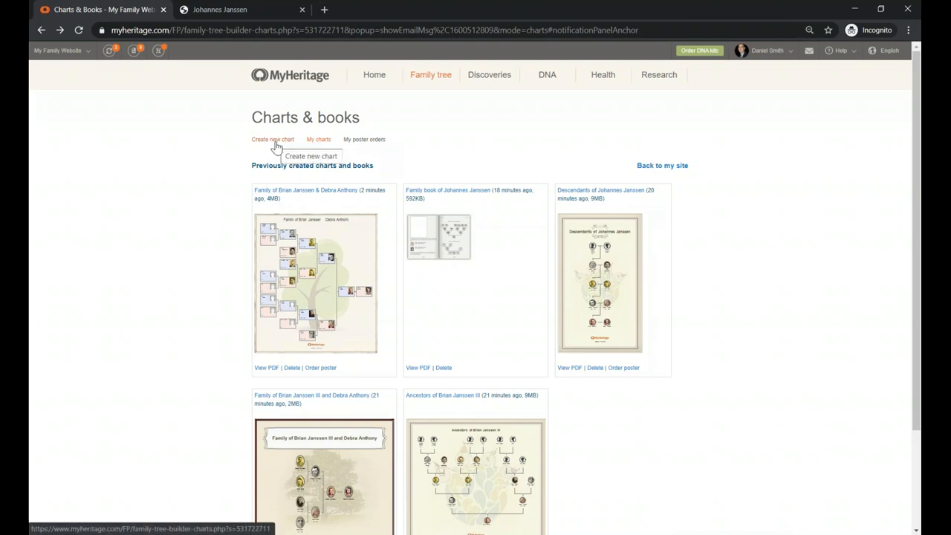
{"action": "left_click", "coordinate": [274, 139]}
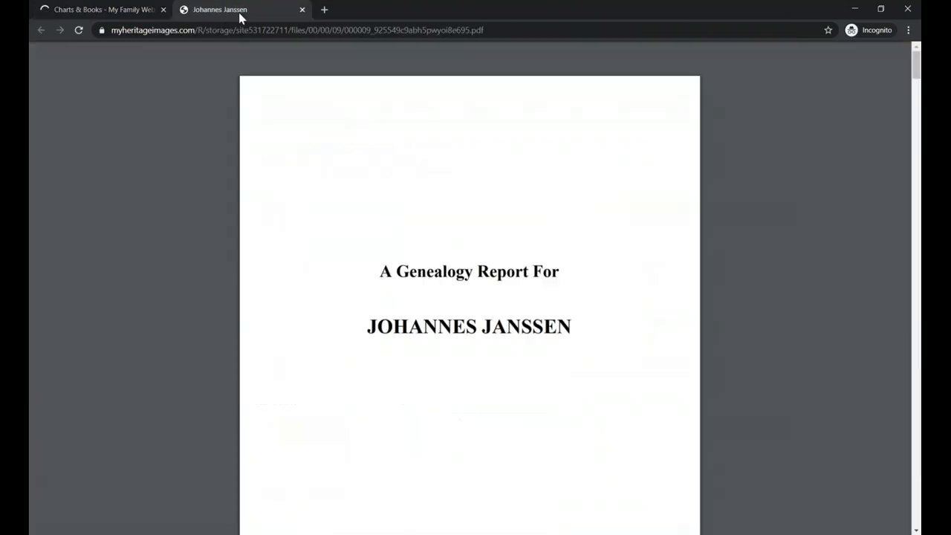
Scroll down through the Johannes Janssen family book toward its indexes of places and dates.
{"action": "scroll", "scroll_direction": "down", "scroll_amount": 3}
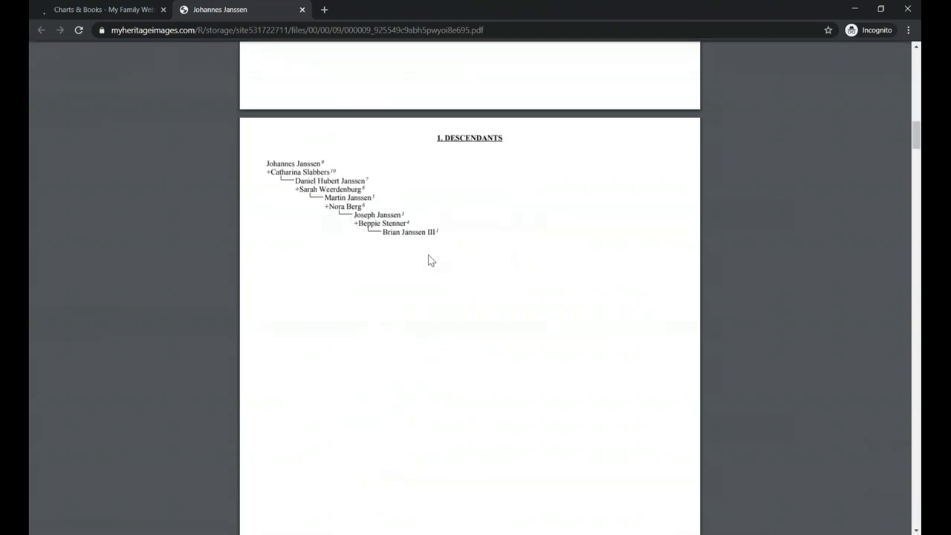
{"action": "scroll", "scroll_direction": "down", "scroll_amount": 3}
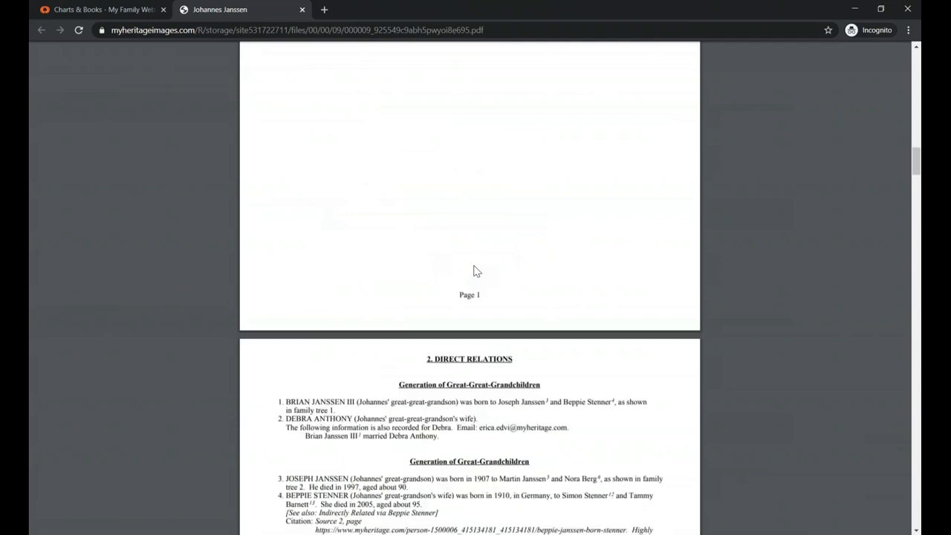
{"action": "scroll", "scroll_direction": "down", "scroll_amount": 3}
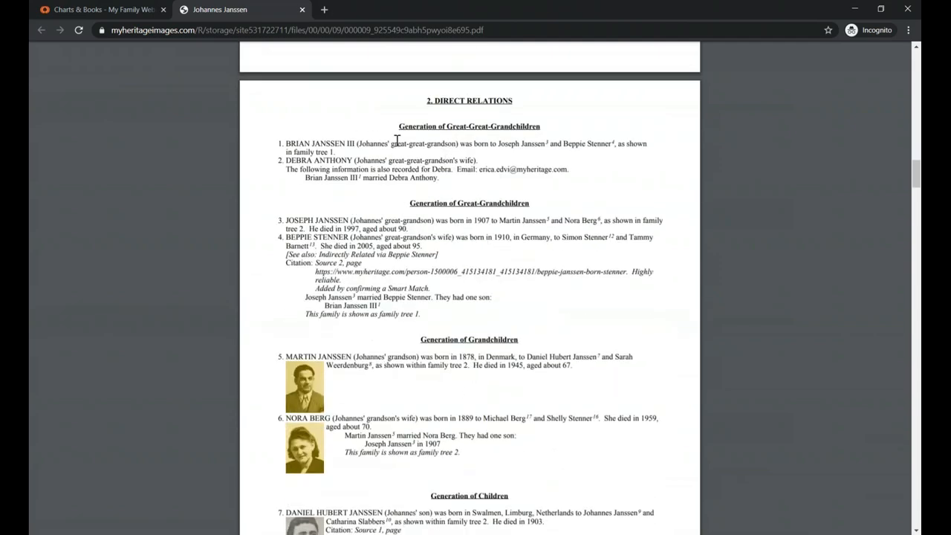
{"action": "scroll", "scroll_direction": "down", "scroll_amount": 3}
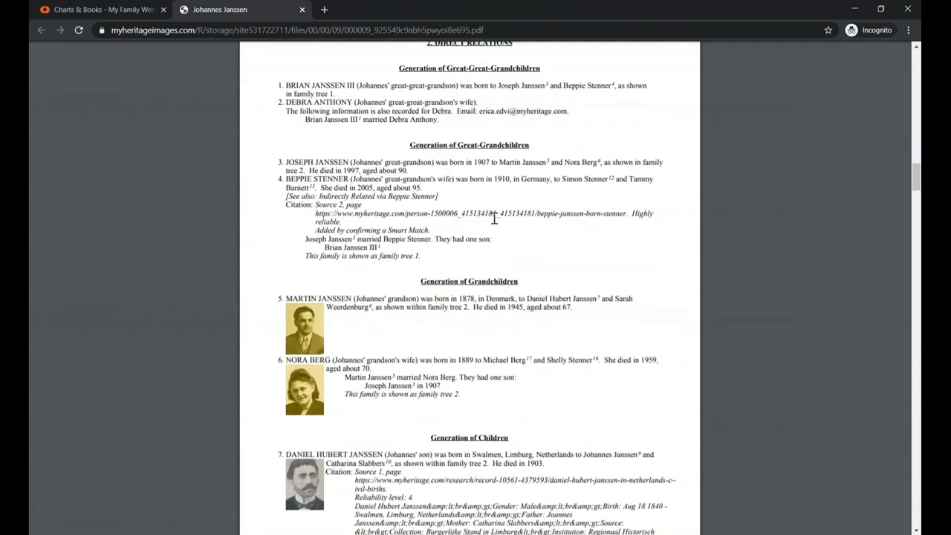
{"action": "scroll", "scroll_direction": "down", "scroll_amount": 3}
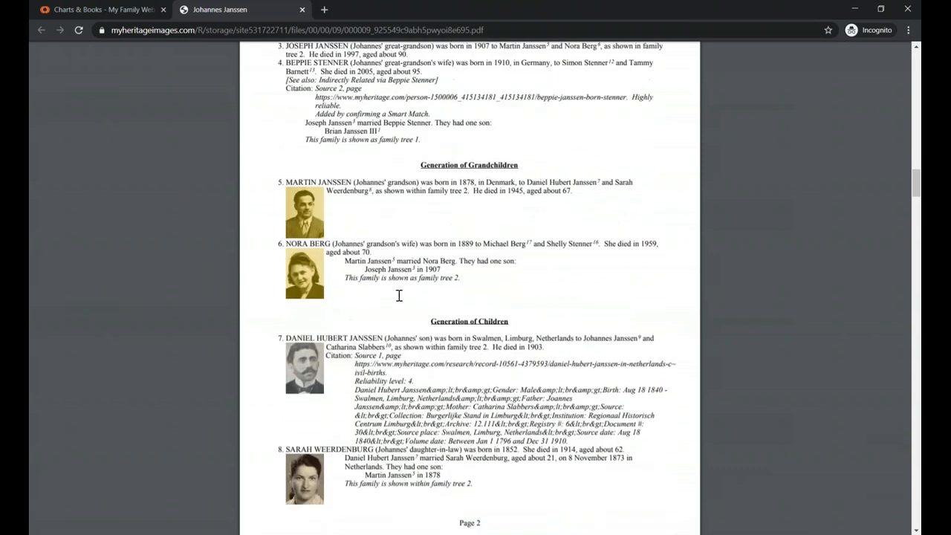
{"action": "mouse_move", "coordinate": [325, 231]}
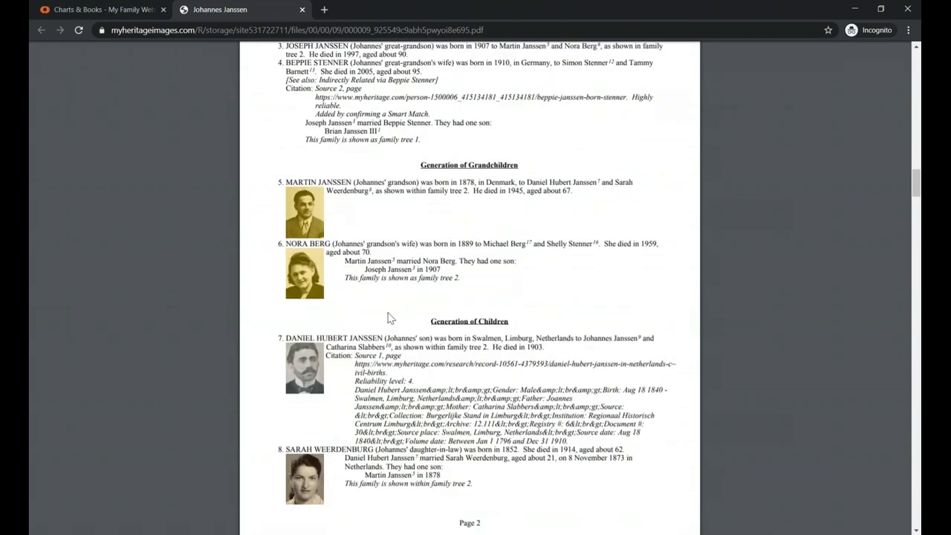
{"action": "scroll", "scroll_direction": "down", "scroll_amount": 3}
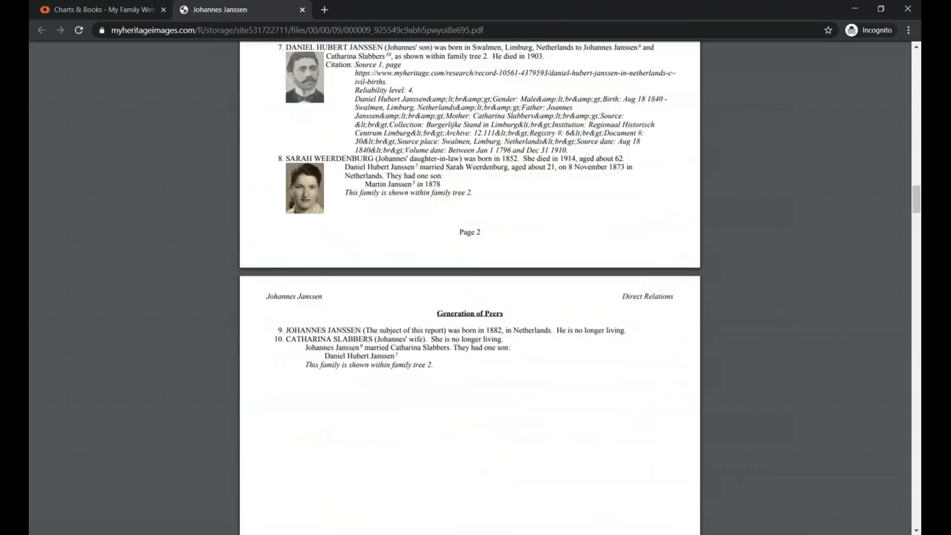
{"action": "scroll", "scroll_direction": "down", "scroll_amount": 3}
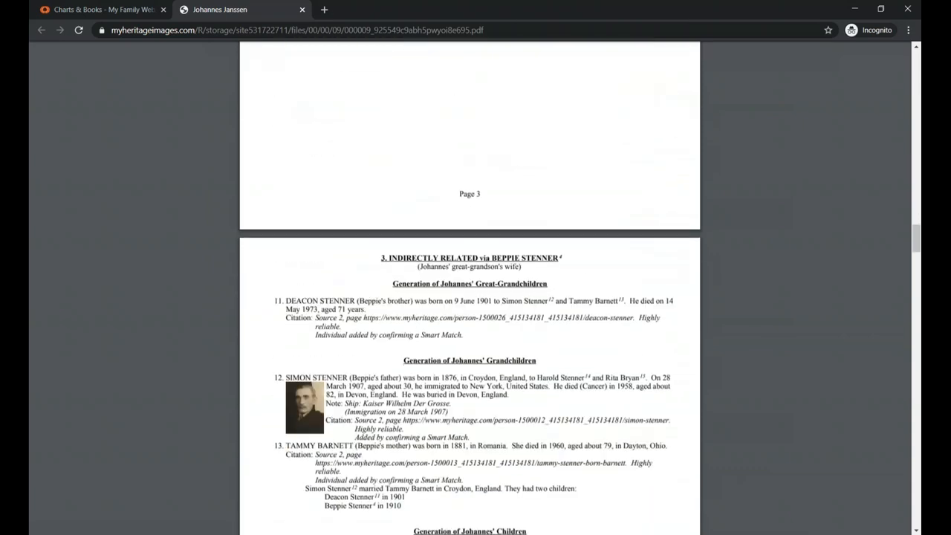
{"action": "scroll", "scroll_direction": "down", "scroll_amount": 3}
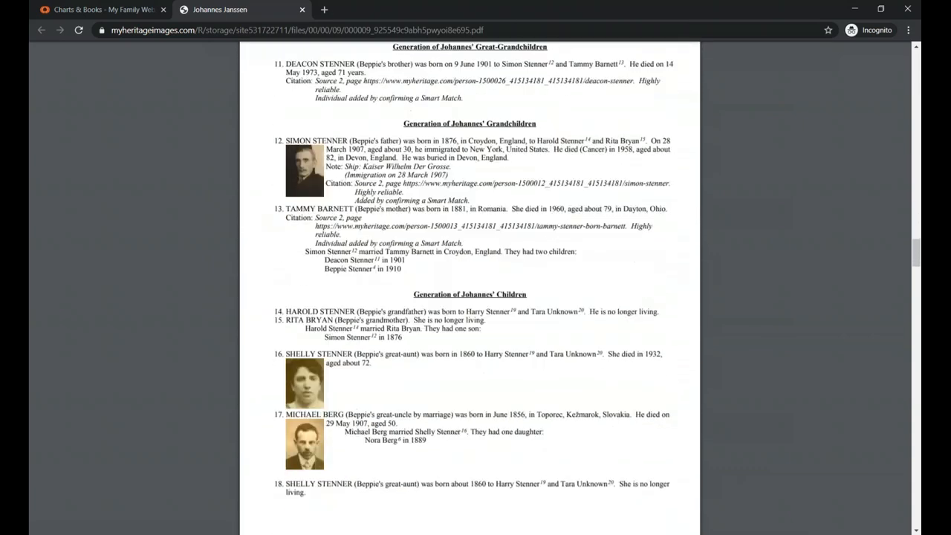
{"action": "scroll", "scroll_direction": "down", "scroll_amount": 3}
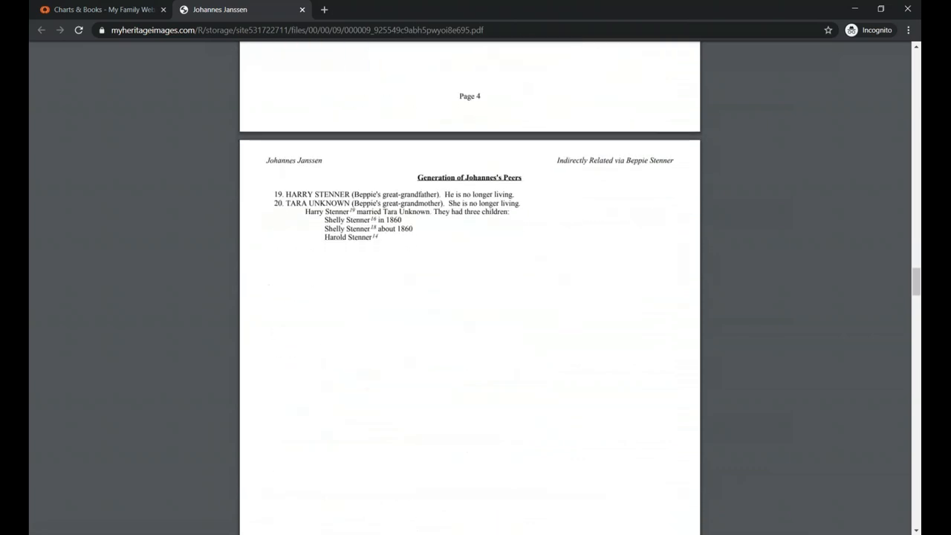
{"action": "scroll", "scroll_direction": "down", "scroll_amount": 3}
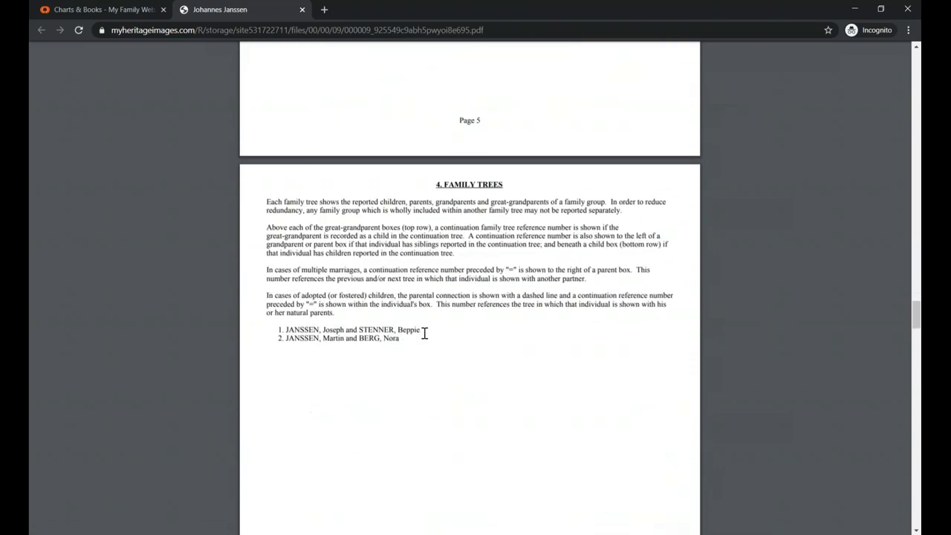
{"action": "scroll", "scroll_direction": "down", "scroll_amount": 3}
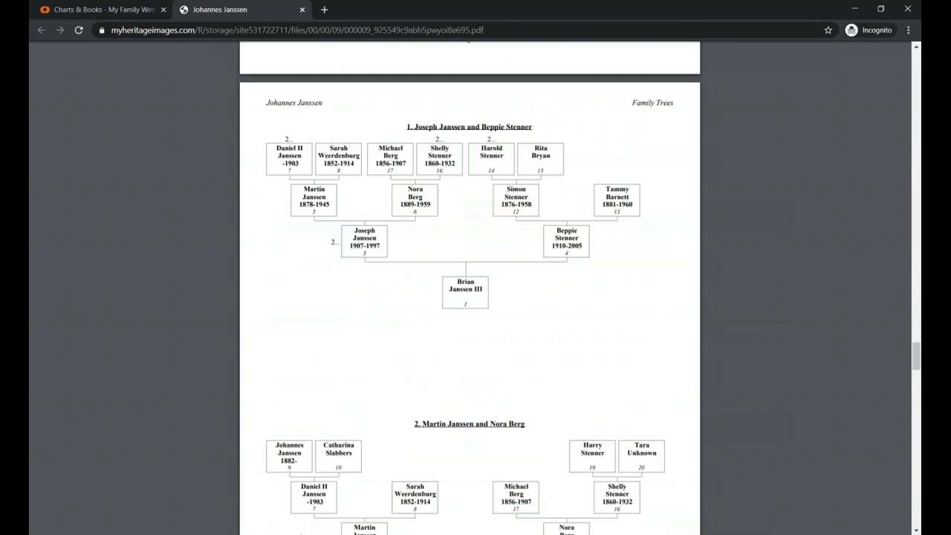
Continue to the index of individuals on the last page, then return to the Charts & books tab.
{"action": "scroll", "scroll_direction": "up", "scroll_amount": 3}
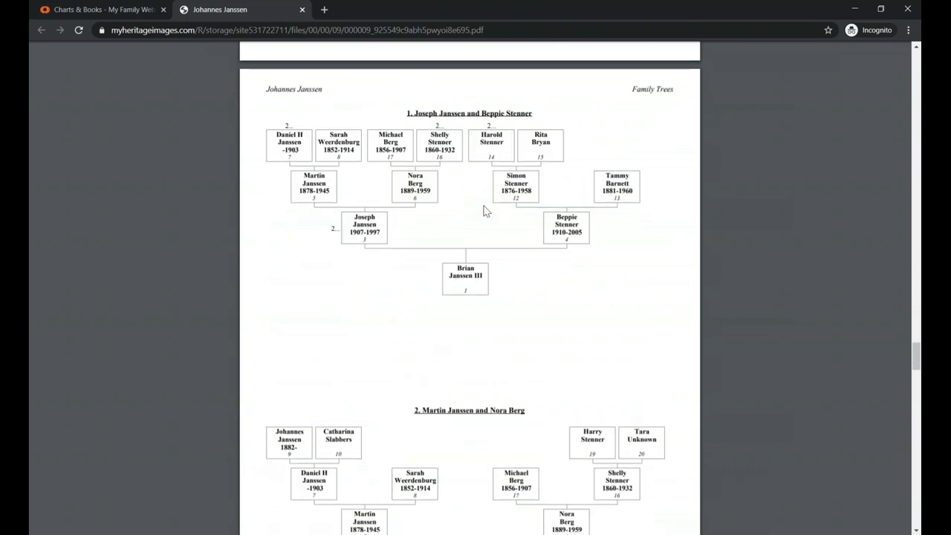
{"action": "scroll", "scroll_direction": "down", "scroll_amount": 3}
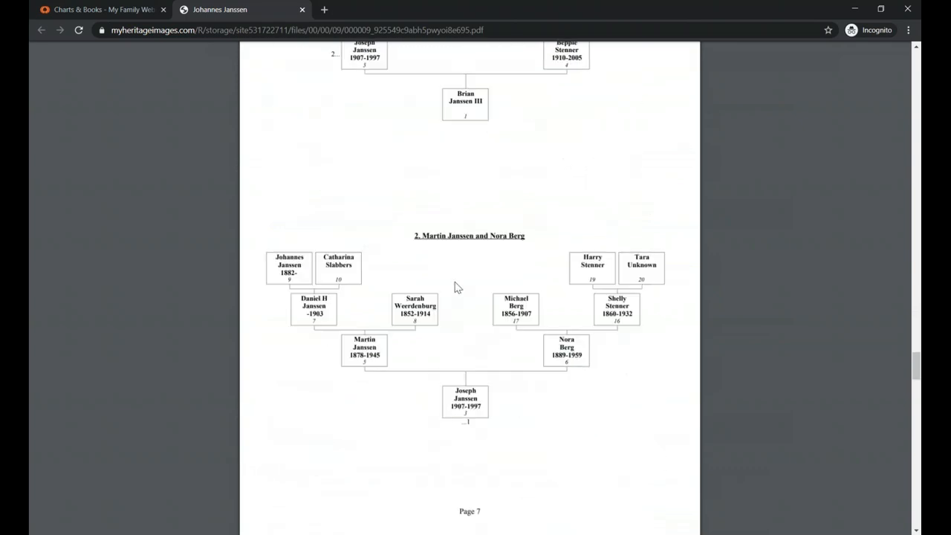
{"action": "scroll", "scroll_direction": "down", "scroll_amount": 3}
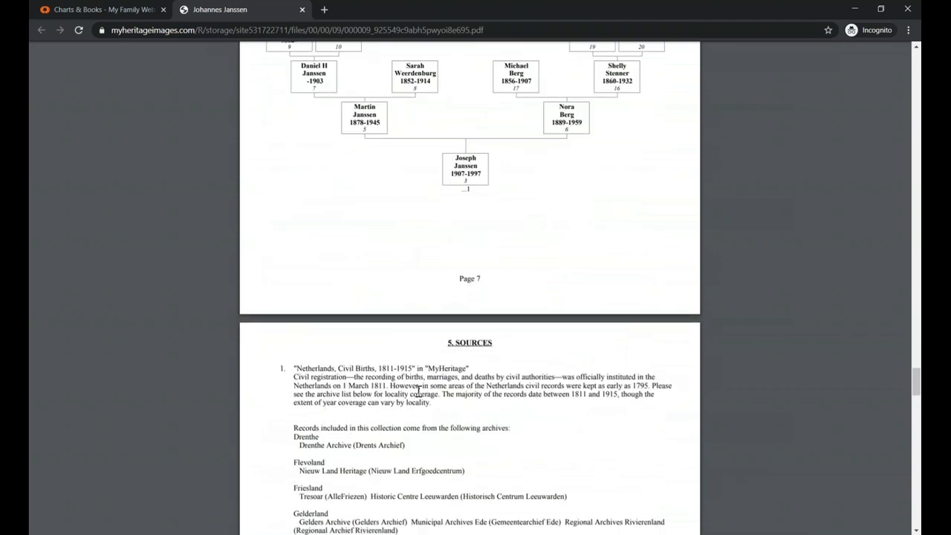
{"action": "scroll", "scroll_direction": "down", "scroll_amount": 3}
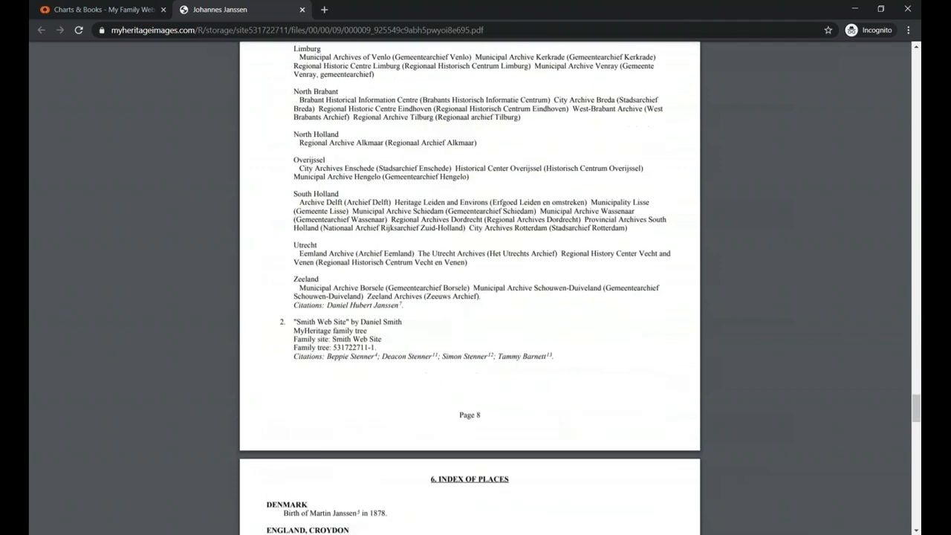
{"action": "scroll", "scroll_direction": "down", "scroll_amount": 3}
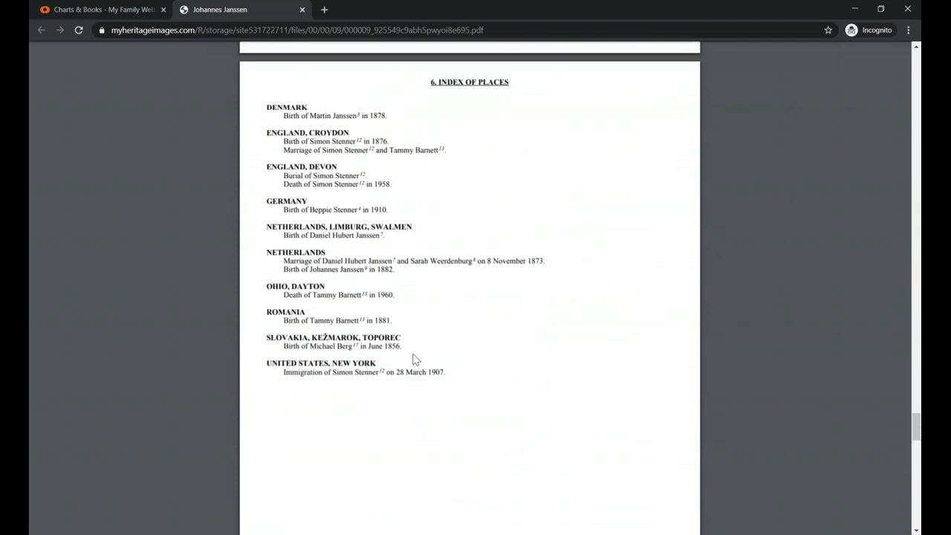
{"action": "scroll", "scroll_direction": "up", "scroll_amount": 3}
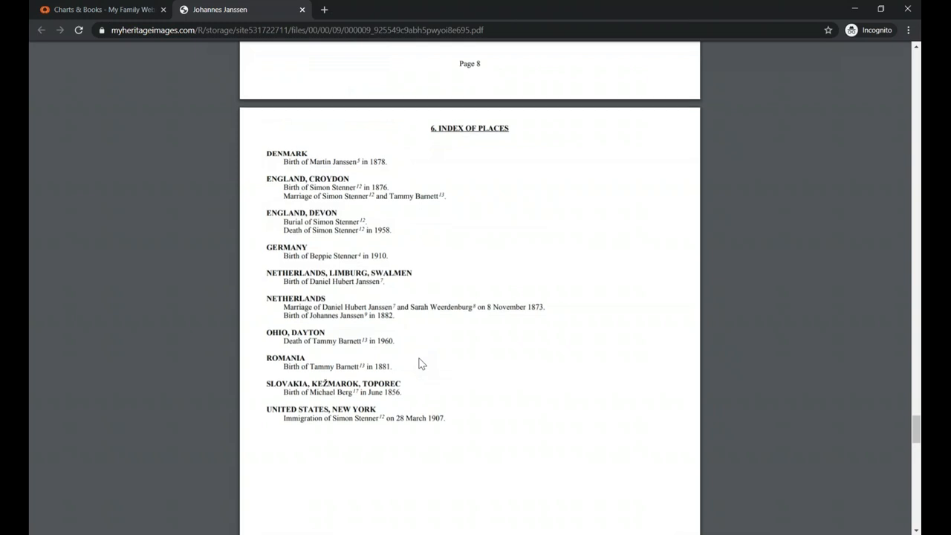
{"action": "scroll", "scroll_direction": "down", "scroll_amount": 3}
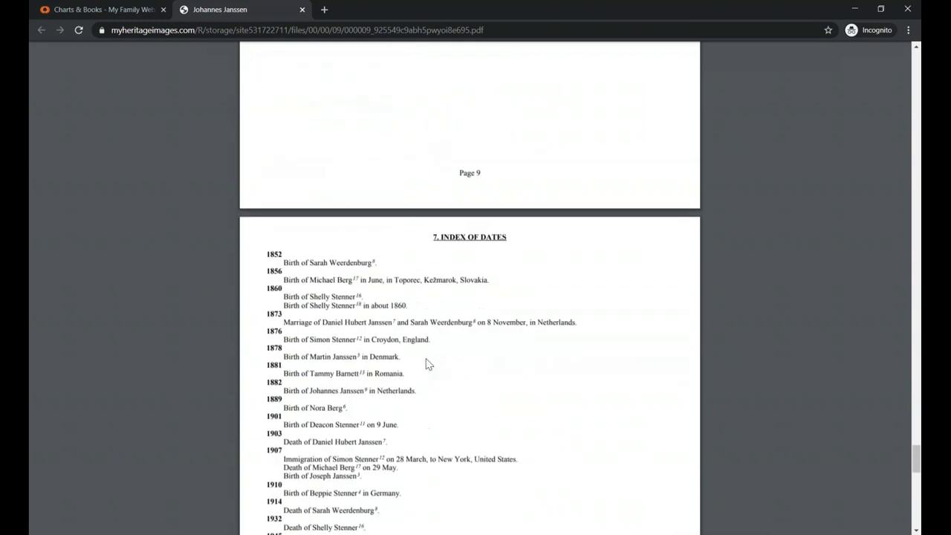
{"action": "scroll", "scroll_direction": "down", "scroll_amount": 3}
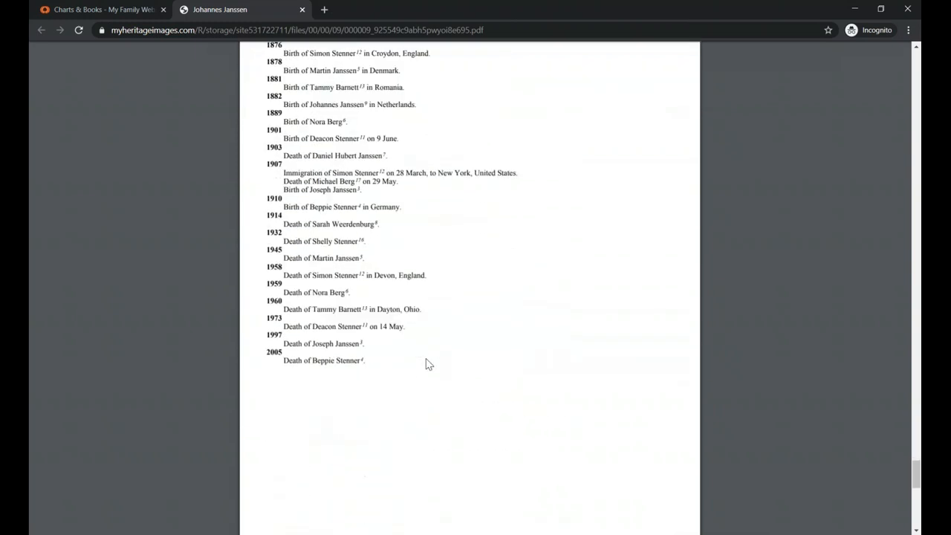
{"action": "scroll", "scroll_direction": "down", "scroll_amount": 3}
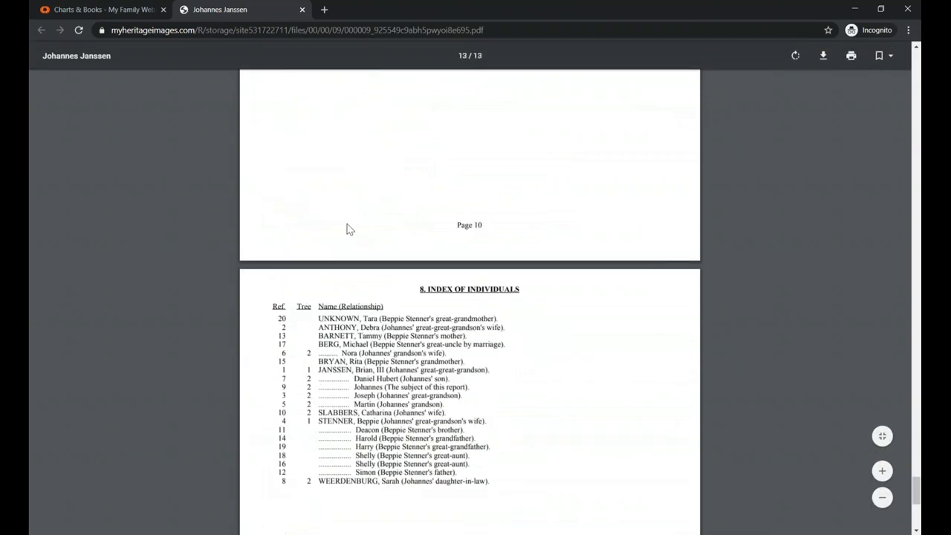
{"action": "scroll", "scroll_direction": "down", "scroll_amount": 3}
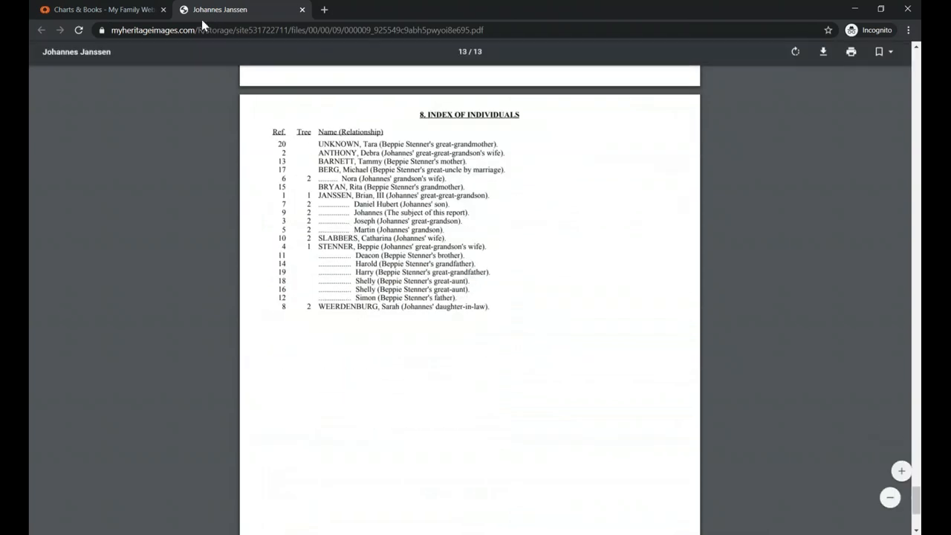
{"action": "left_click", "coordinate": [101, 9]}
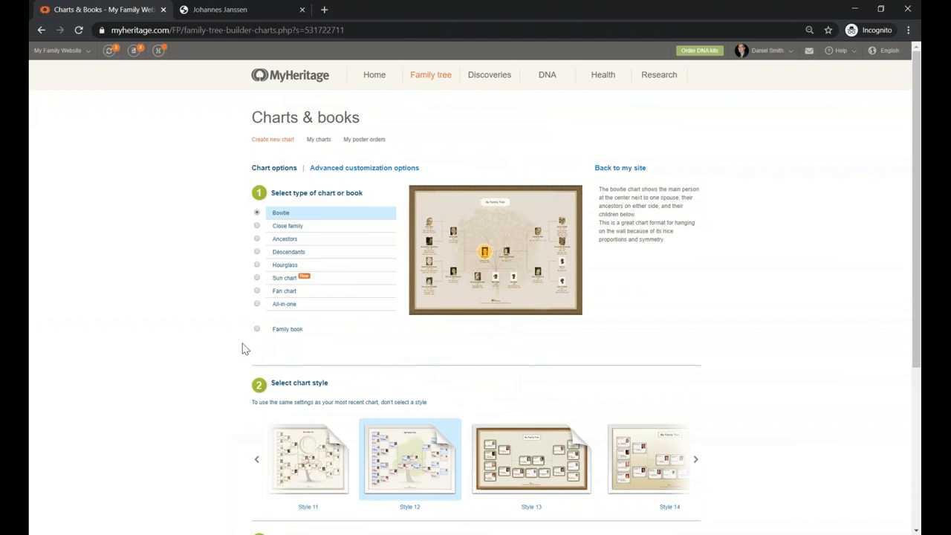
{"action": "mouse_move", "coordinate": [190, 318]}
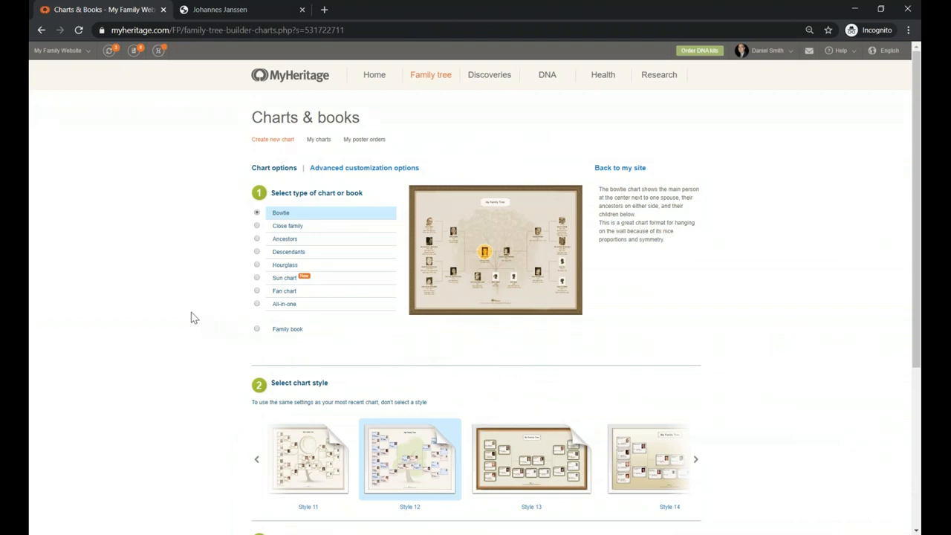
{"action": "mouse_move", "coordinate": [211, 237]}
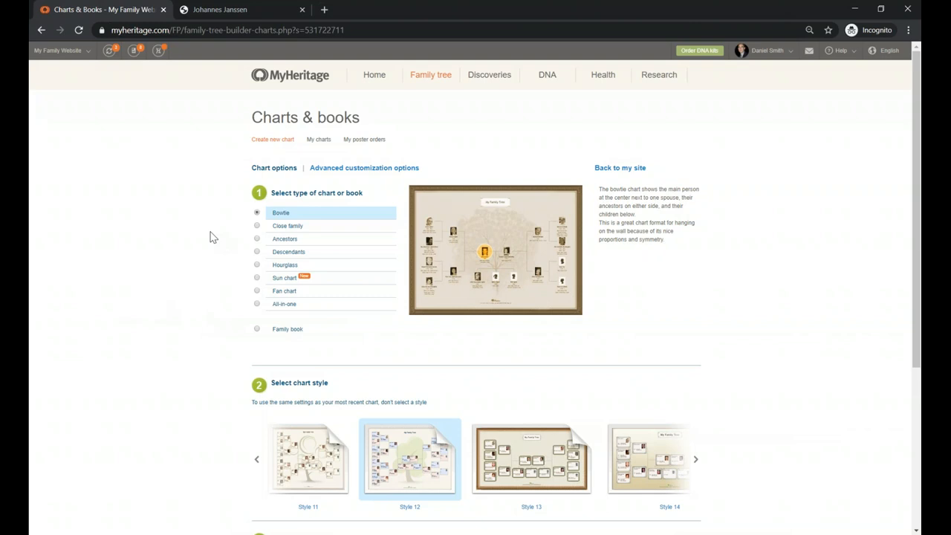
{"action": "mouse_move", "coordinate": [861, 357]}
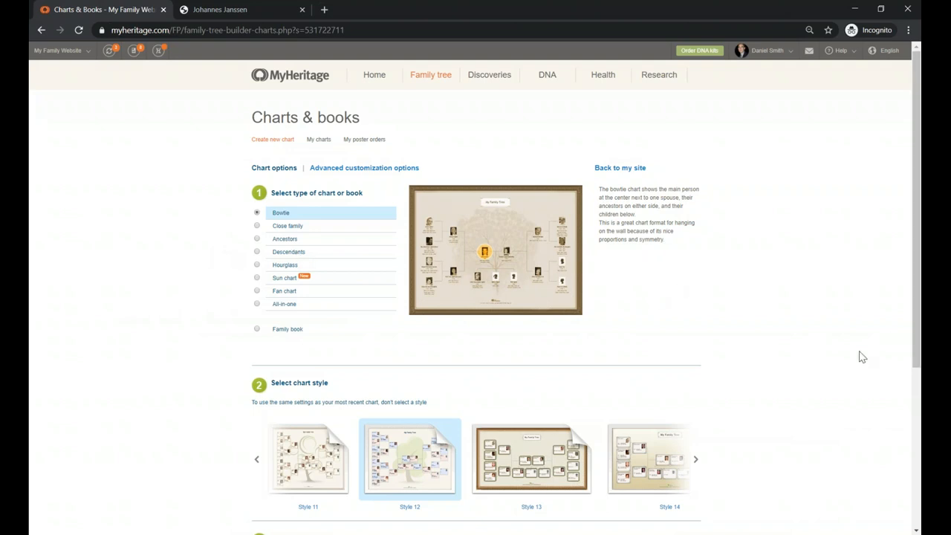
{"action": "mouse_move", "coordinate": [300, 217]}
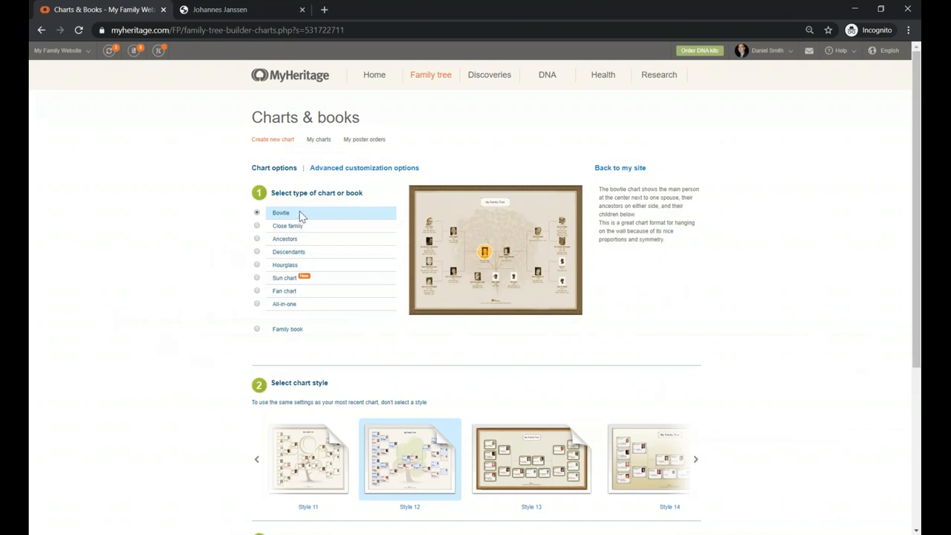
{"action": "mouse_move", "coordinate": [267, 336]}
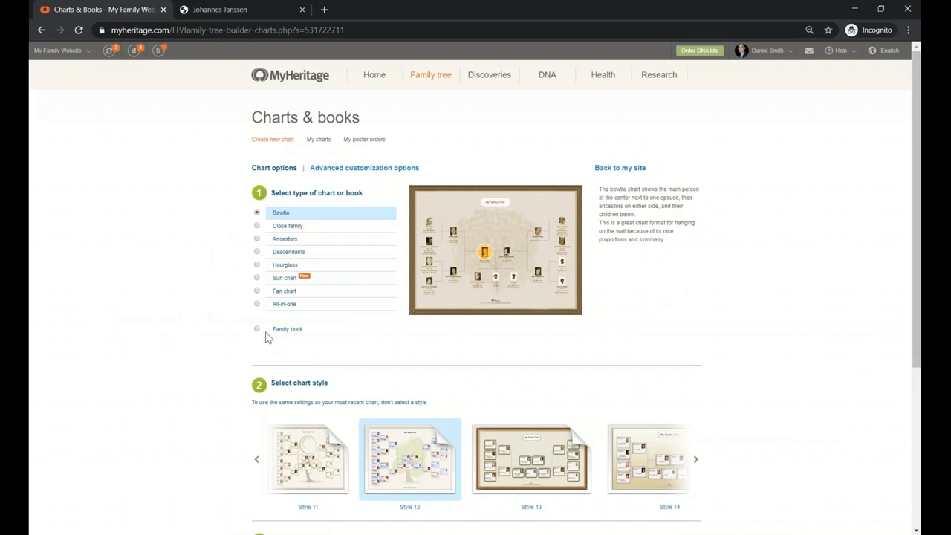
{"action": "mouse_move", "coordinate": [280, 318]}
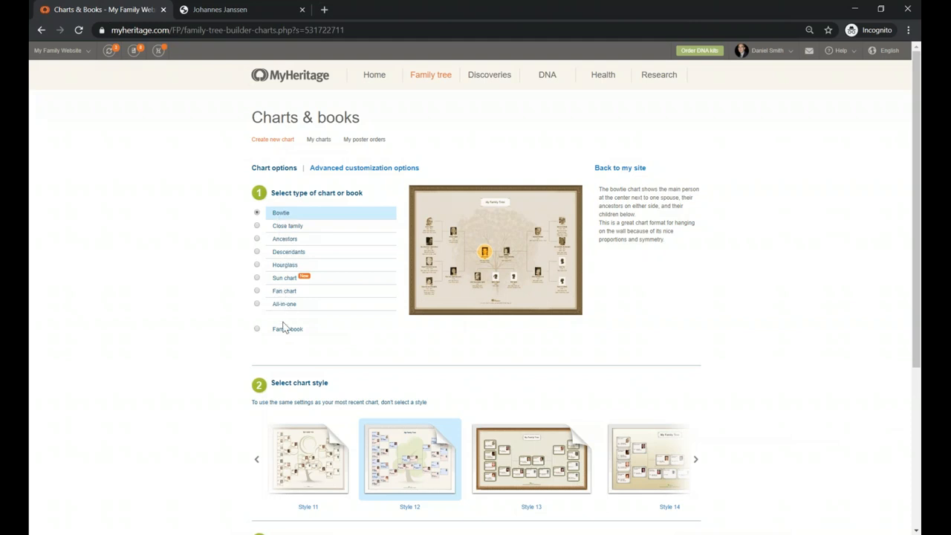
Choose Family book as the output and review its customisation sections and Generate book option.
{"action": "double_click", "coordinate": [288, 328]}
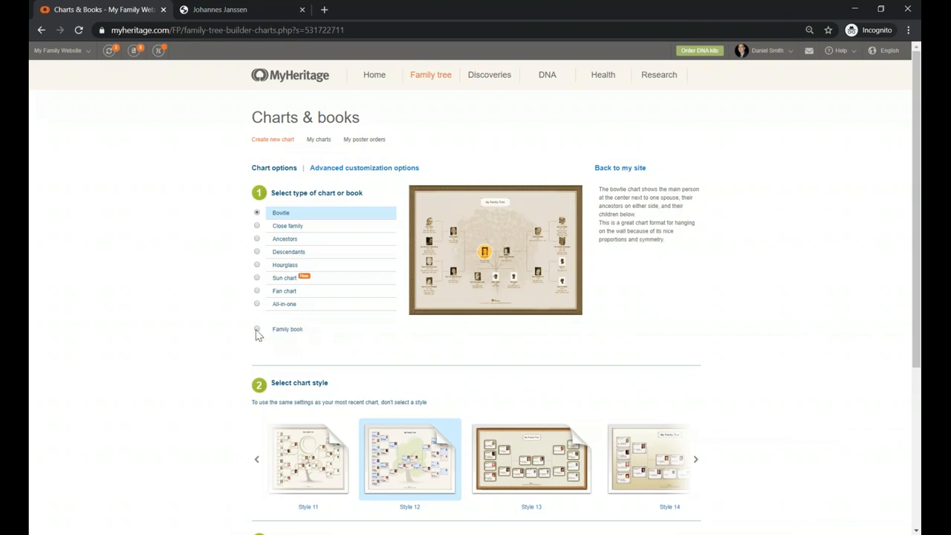
{"action": "left_click", "coordinate": [257, 330]}
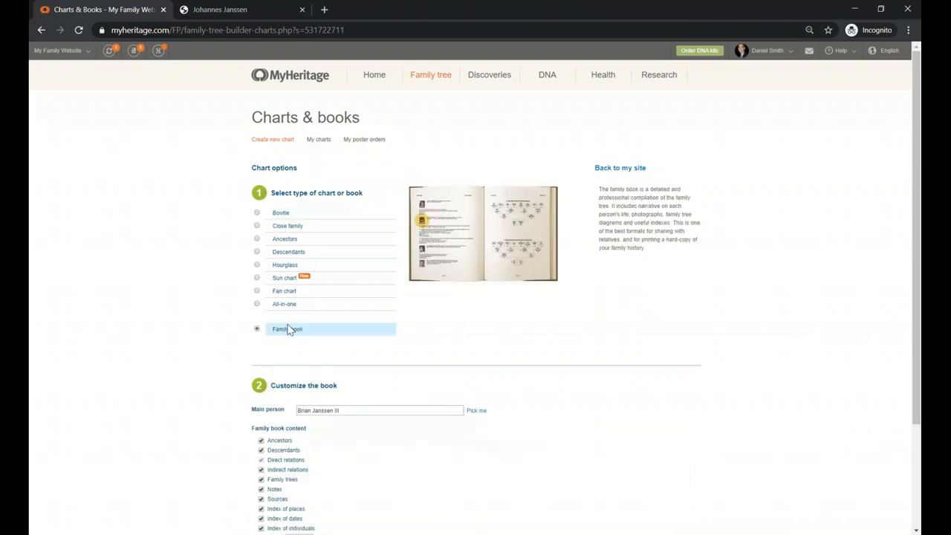
{"action": "scroll", "scroll_direction": "down", "scroll_amount": 3}
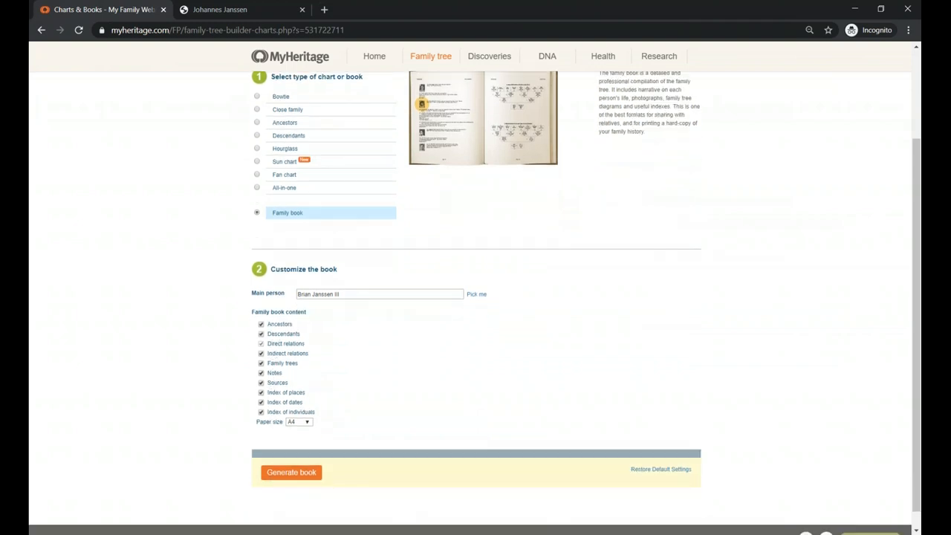
{"action": "scroll", "scroll_direction": "up", "scroll_amount": 3}
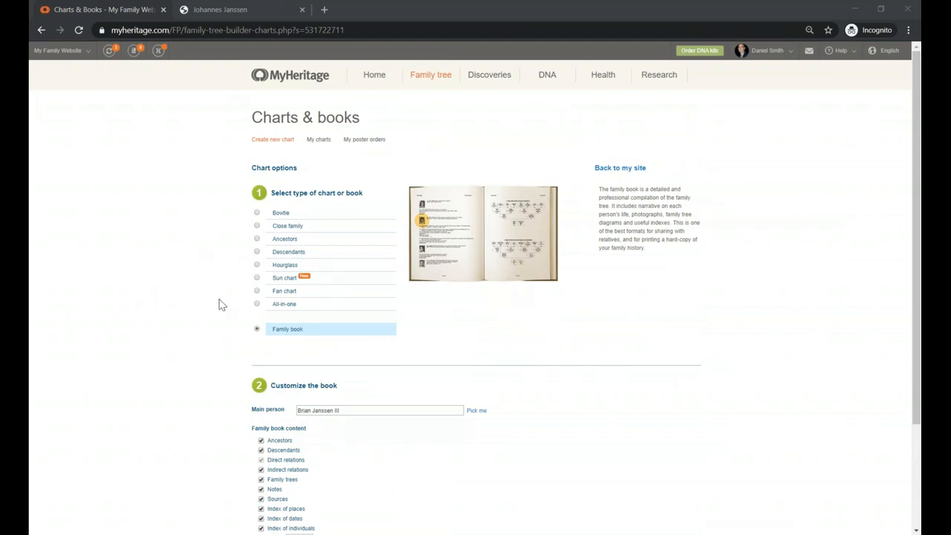
{"action": "mouse_move", "coordinate": [258, 281]}
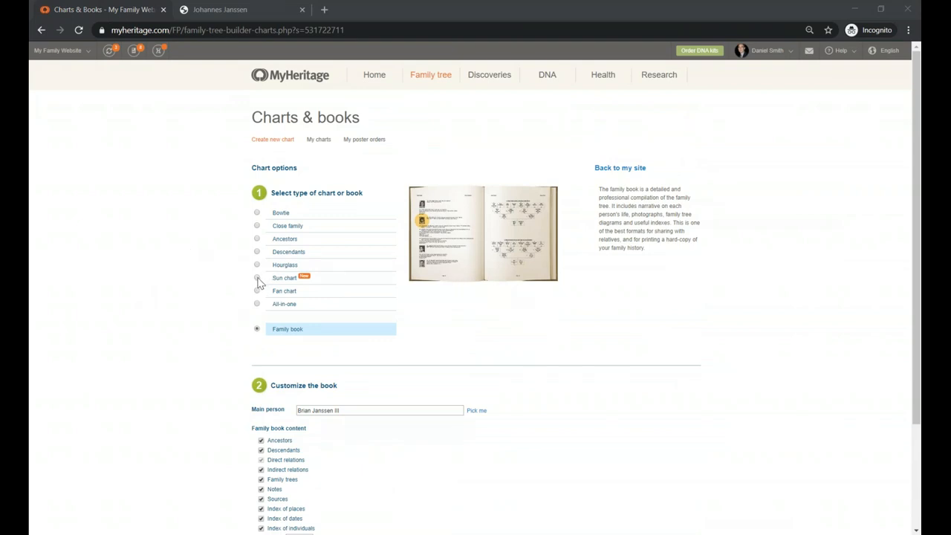
{"action": "left_click", "coordinate": [257, 277]}
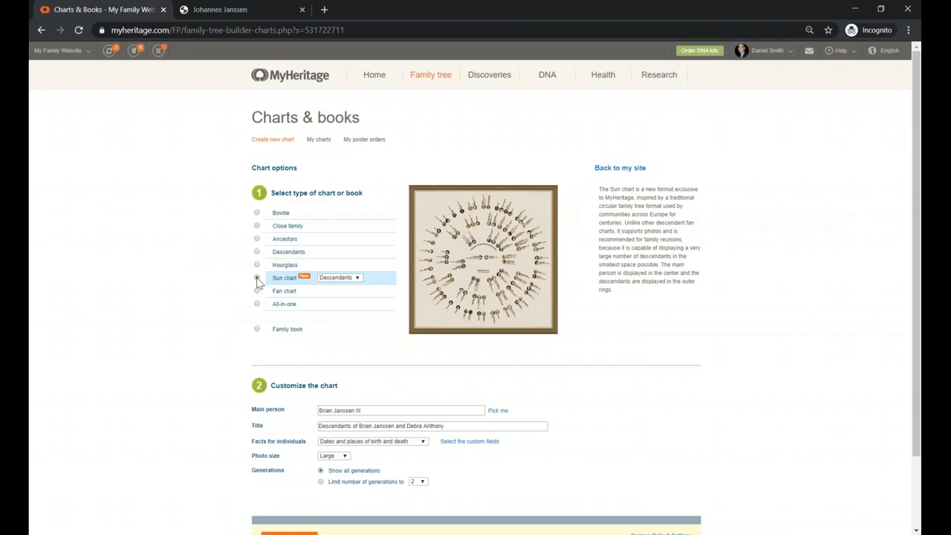
{"action": "left_click", "coordinate": [257, 278]}
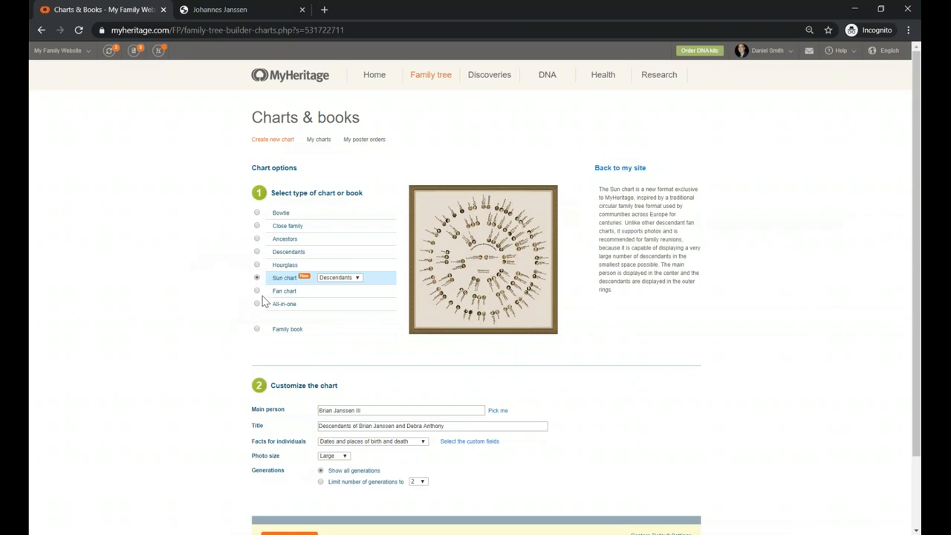
{"action": "scroll", "scroll_direction": "down", "scroll_amount": 3}
{"action": "type", "text": "Janssen"}
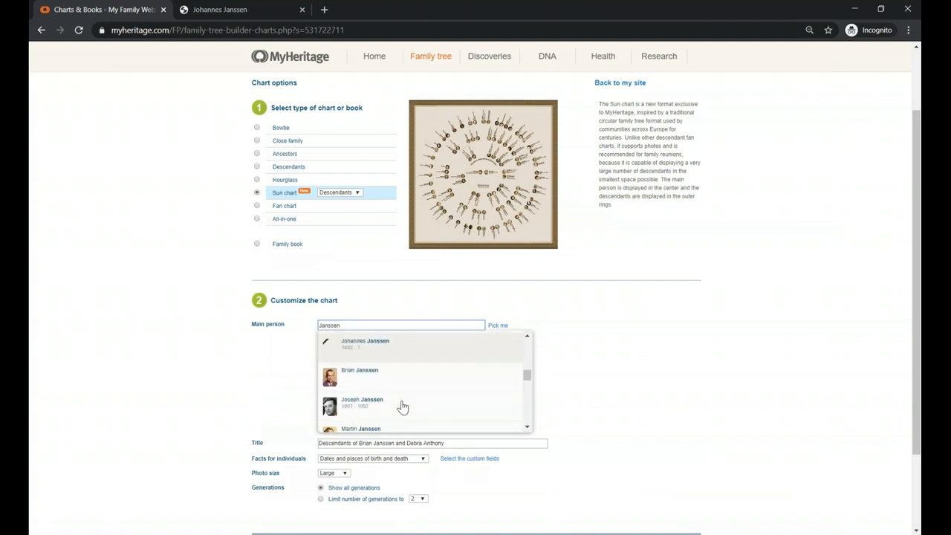
{"action": "scroll", "scroll_direction": "down", "scroll_amount": 3}
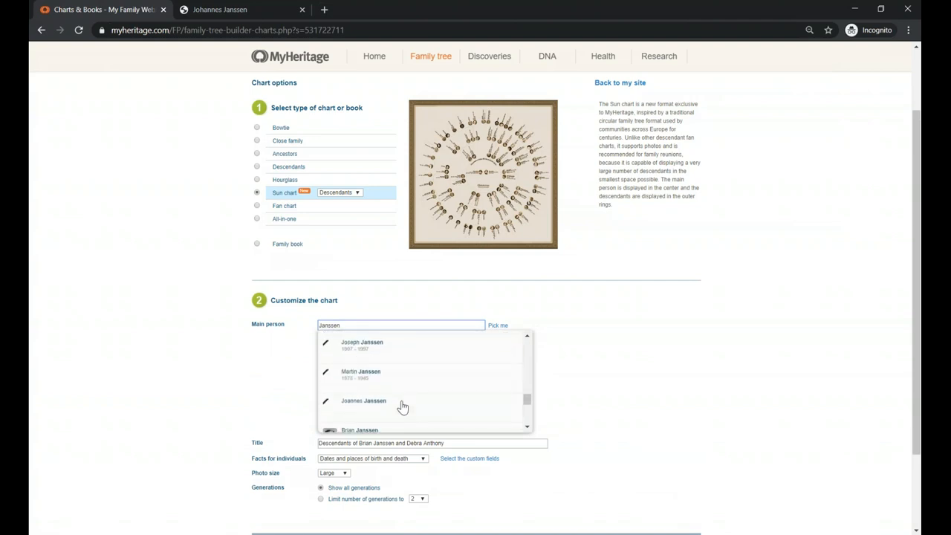
{"action": "scroll", "scroll_direction": "down", "scroll_amount": 3}
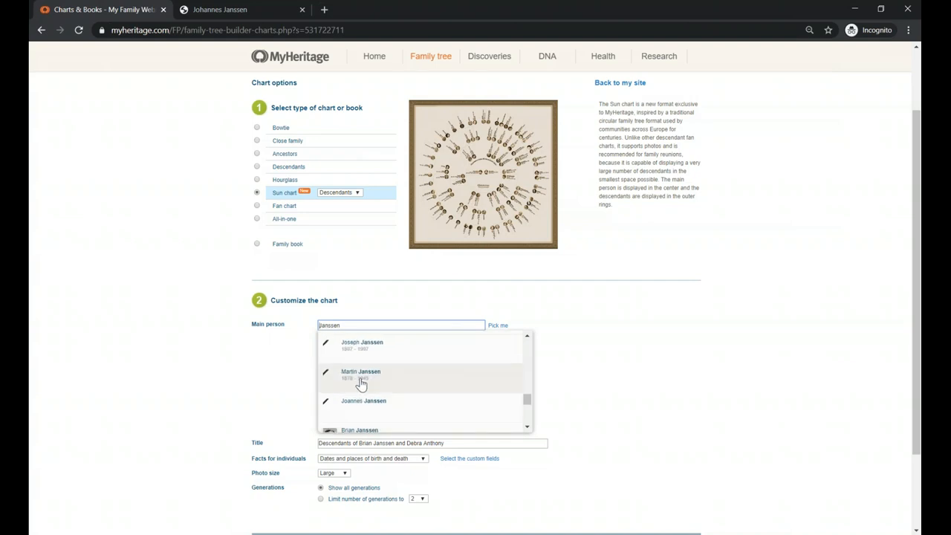
{"action": "left_click", "coordinate": [360, 375]}
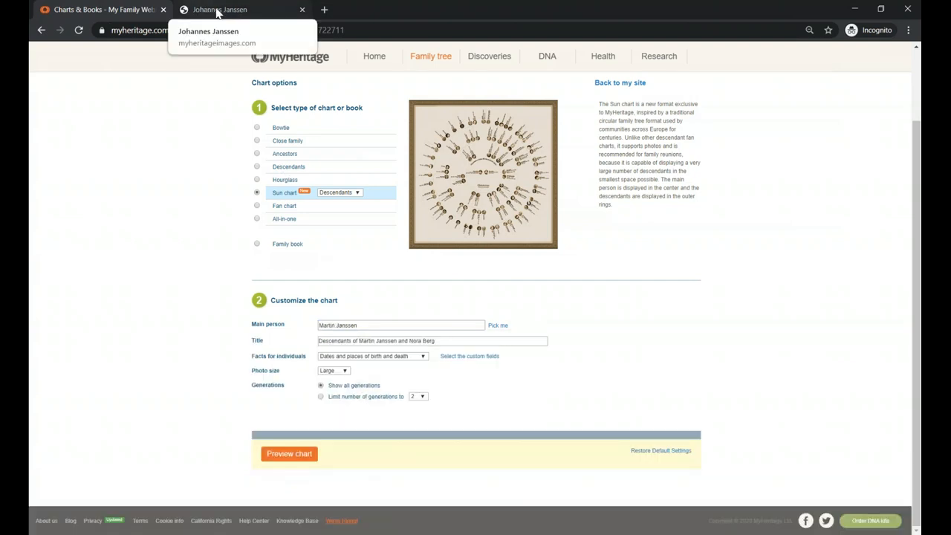
{"action": "right_click", "coordinate": [431, 57]}
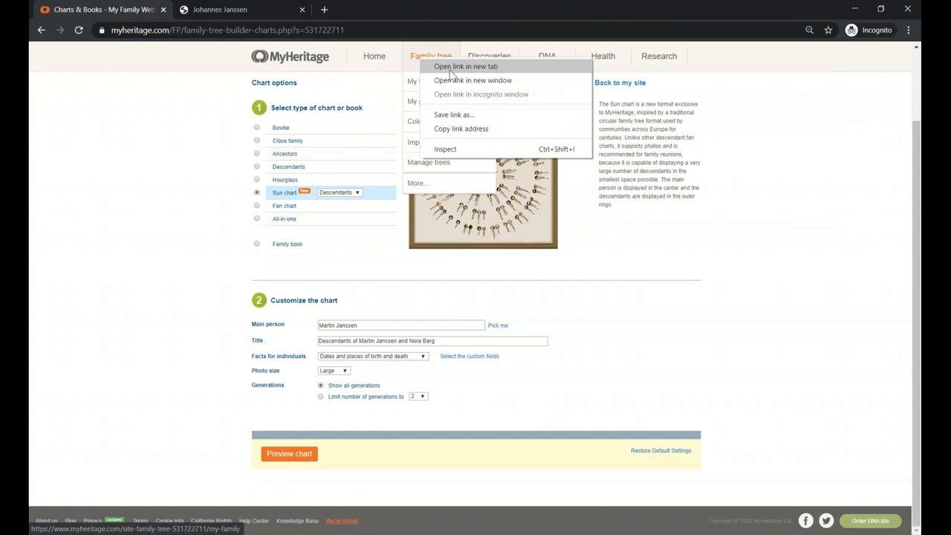
{"action": "left_click", "coordinate": [465, 65]}
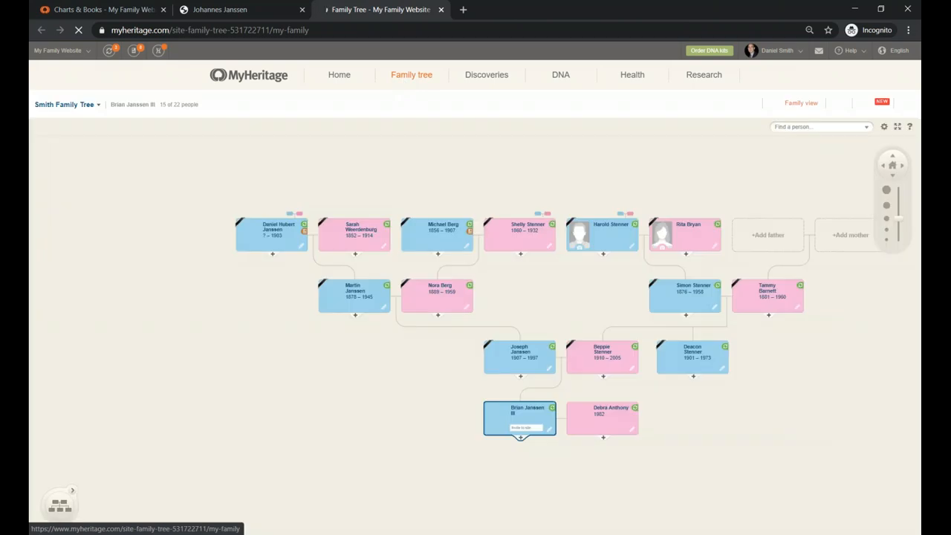
{"action": "left_click", "coordinate": [520, 418]}
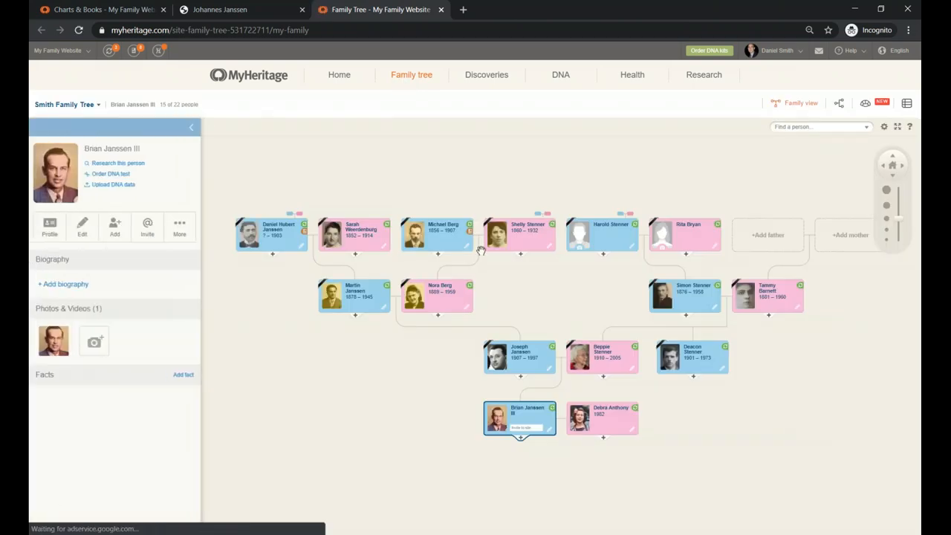
{"action": "left_click", "coordinate": [272, 232]}
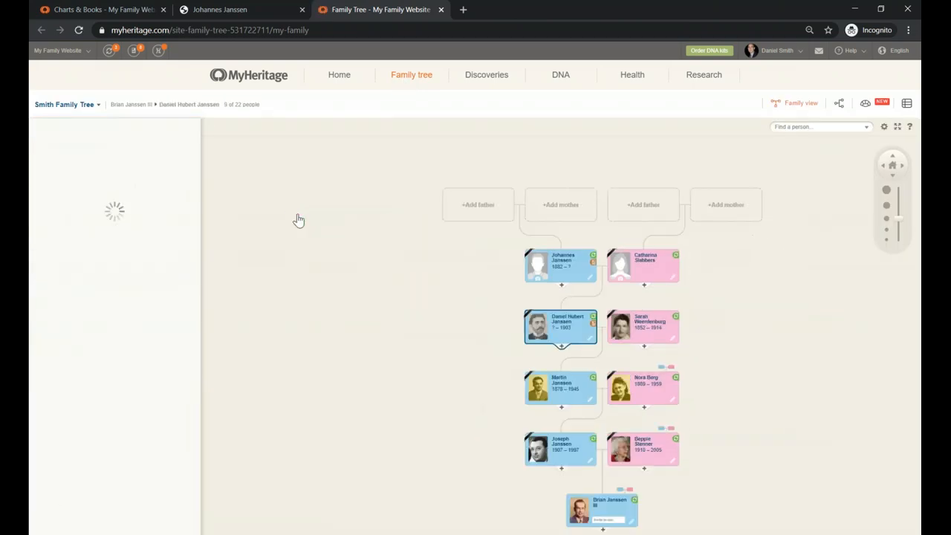
{"action": "left_click", "coordinate": [560, 328]}
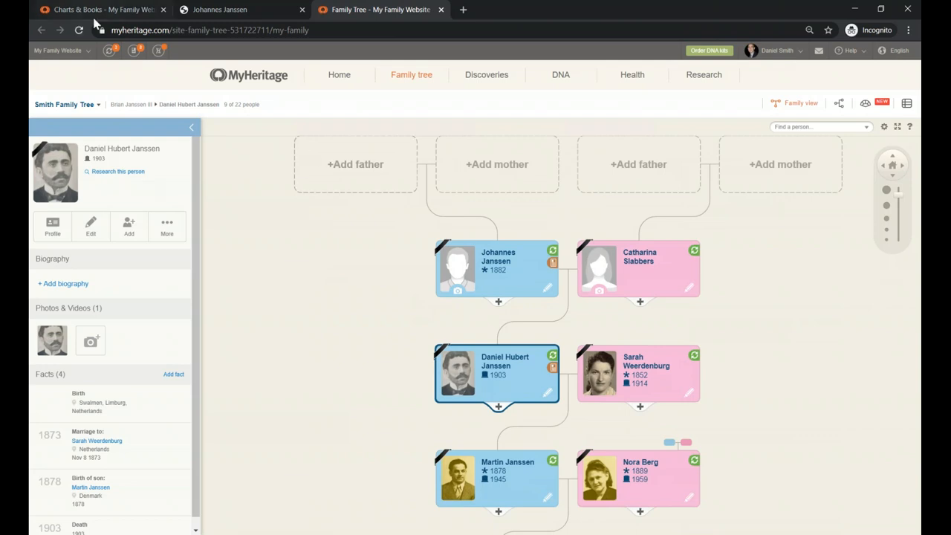
{"action": "mouse_move", "coordinate": [96, 9]}
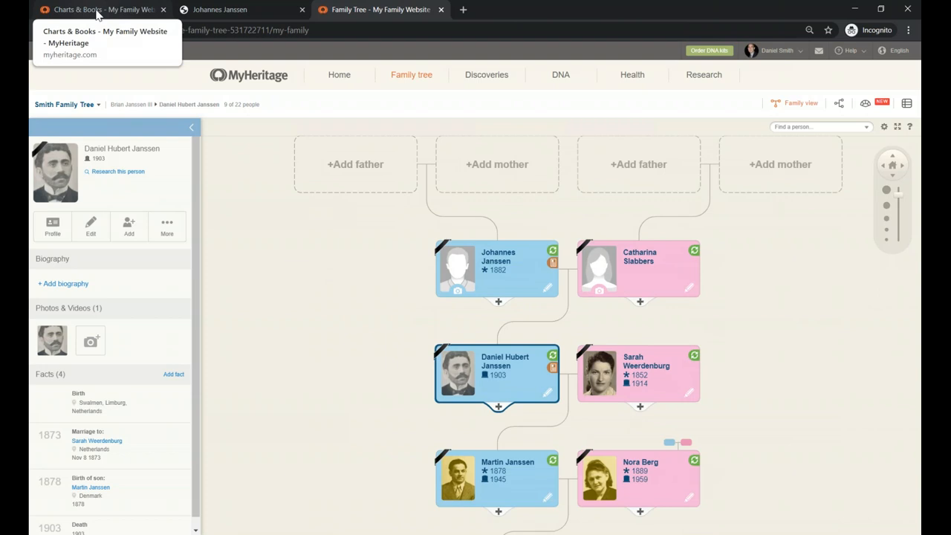
{"action": "left_click", "coordinate": [104, 9]}
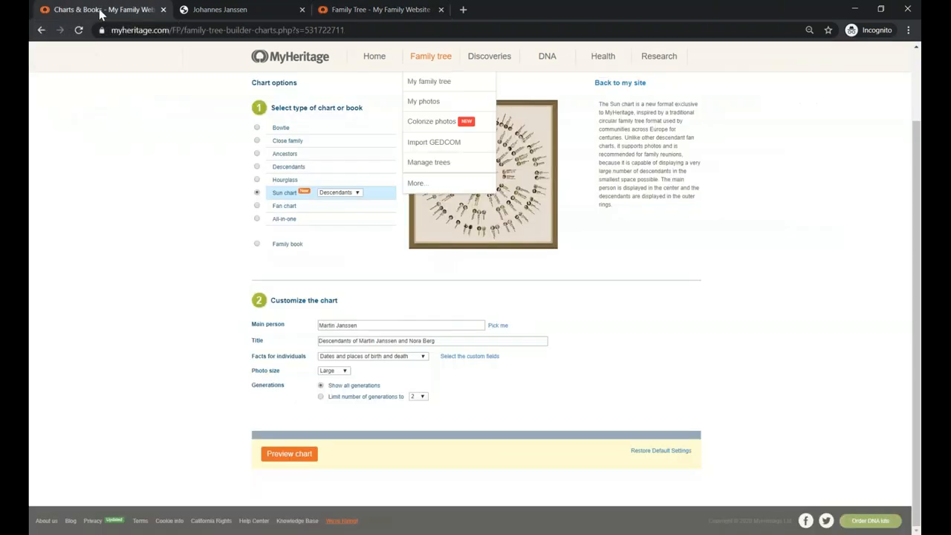
{"action": "left_click", "coordinate": [220, 9]}
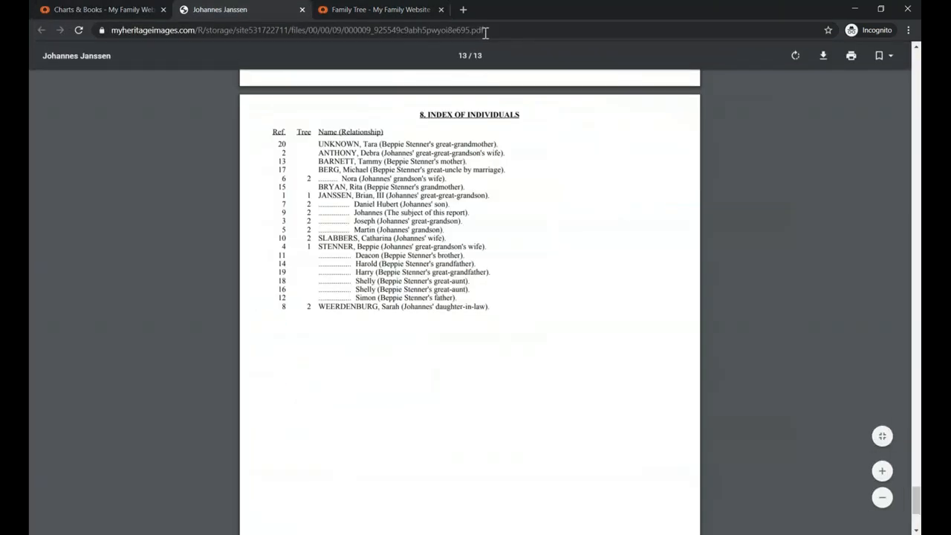
{"action": "left_click", "coordinate": [101, 9]}
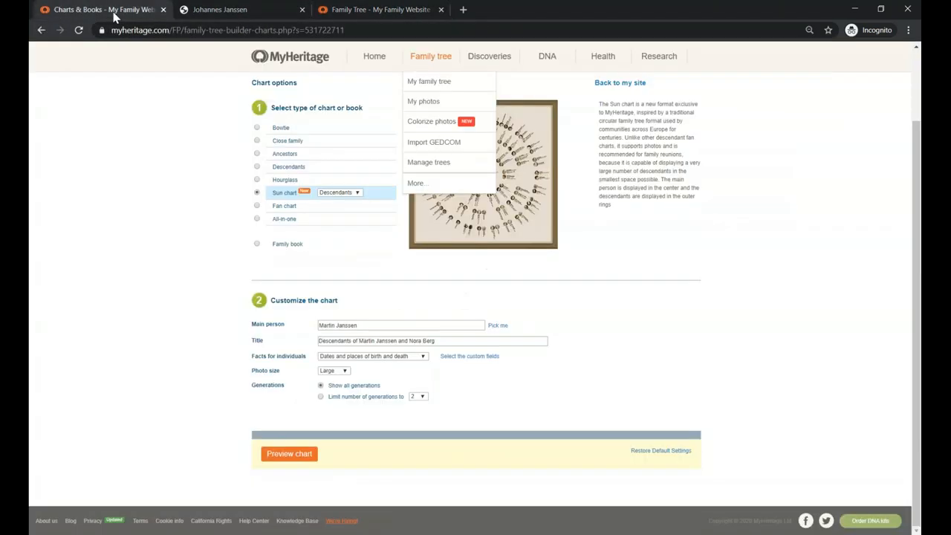
{"action": "mouse_move", "coordinate": [326, 336]}
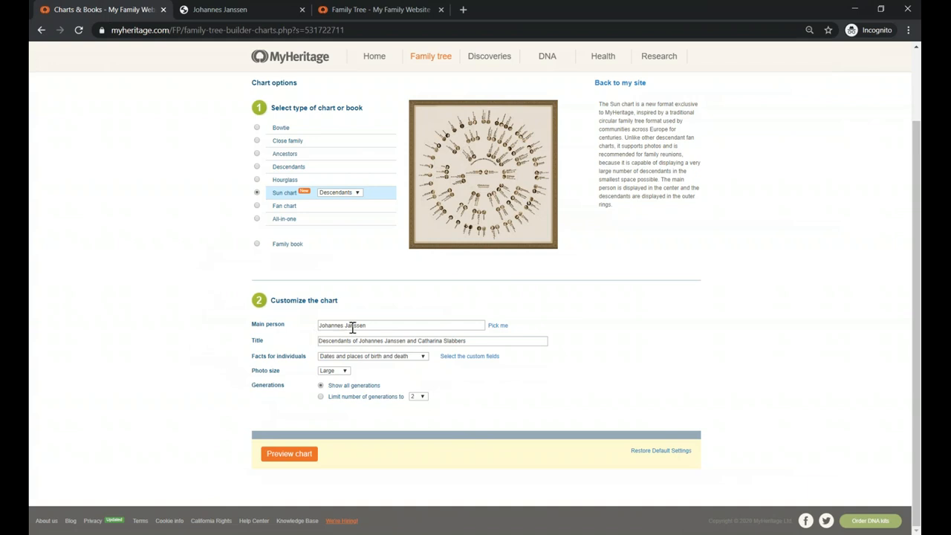
{"action": "mouse_move", "coordinate": [380, 9]}
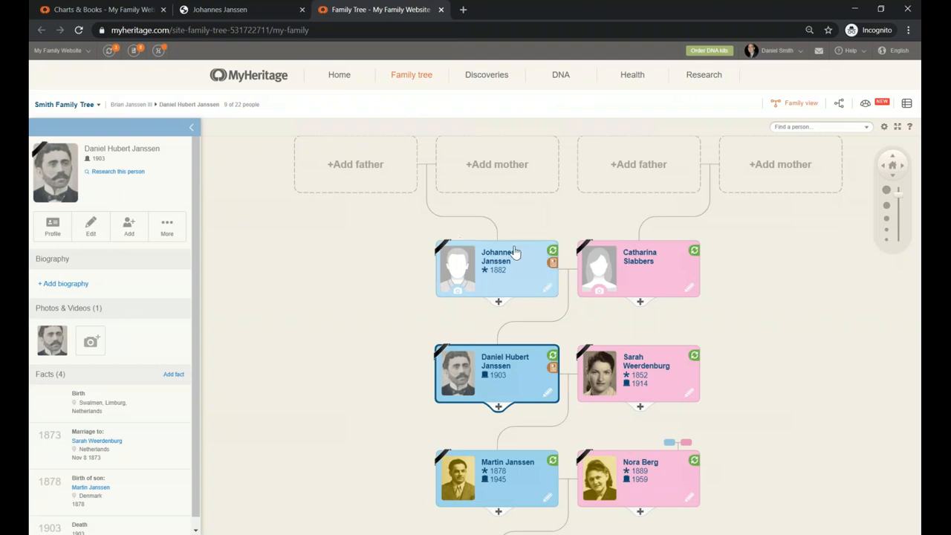
{"action": "left_click", "coordinate": [496, 267]}
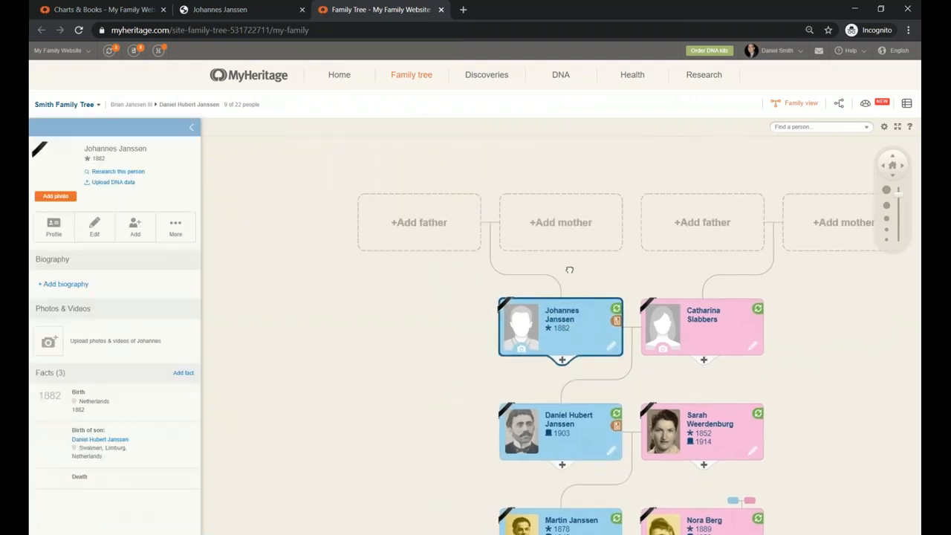
{"action": "scroll", "scroll_direction": "down", "scroll_amount": 3}
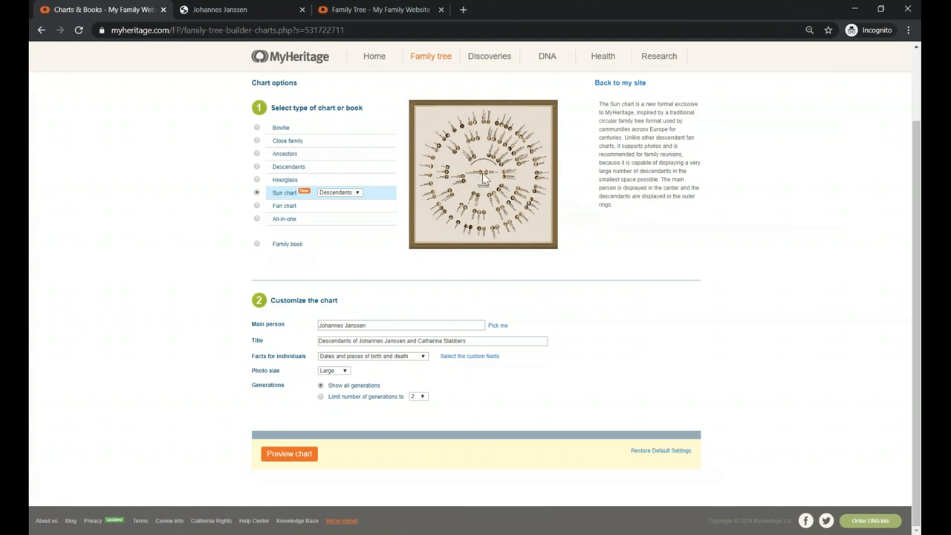
{"action": "mouse_move", "coordinate": [466, 181]}
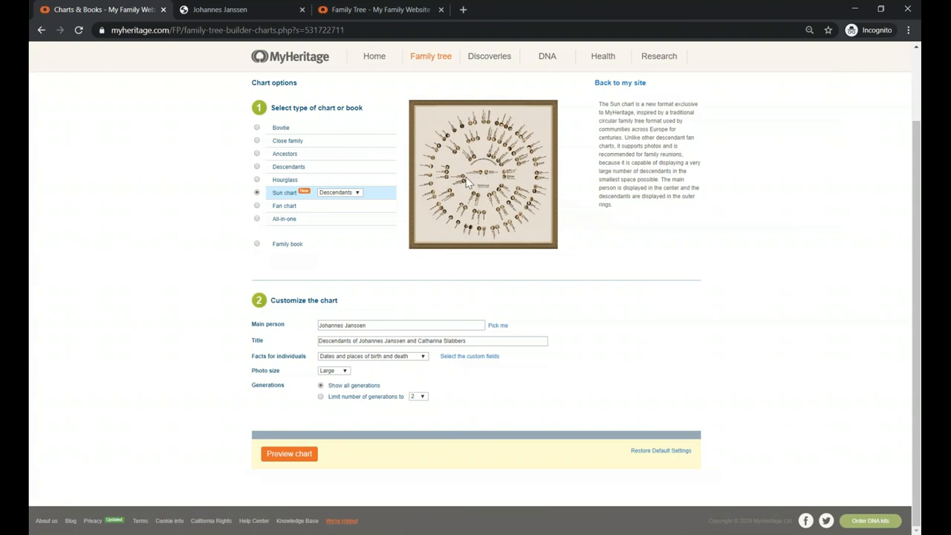
{"action": "mouse_move", "coordinate": [522, 173]}
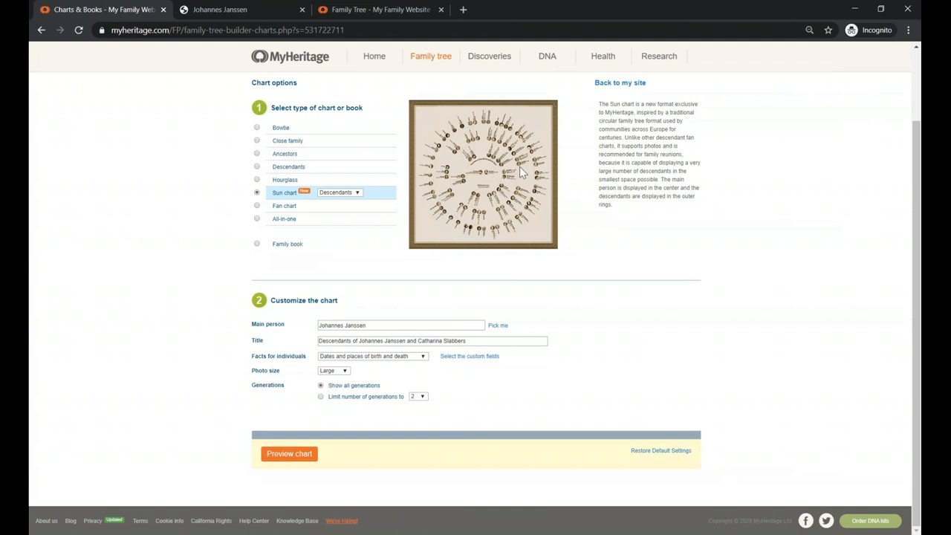
{"action": "mouse_move", "coordinate": [480, 176]}
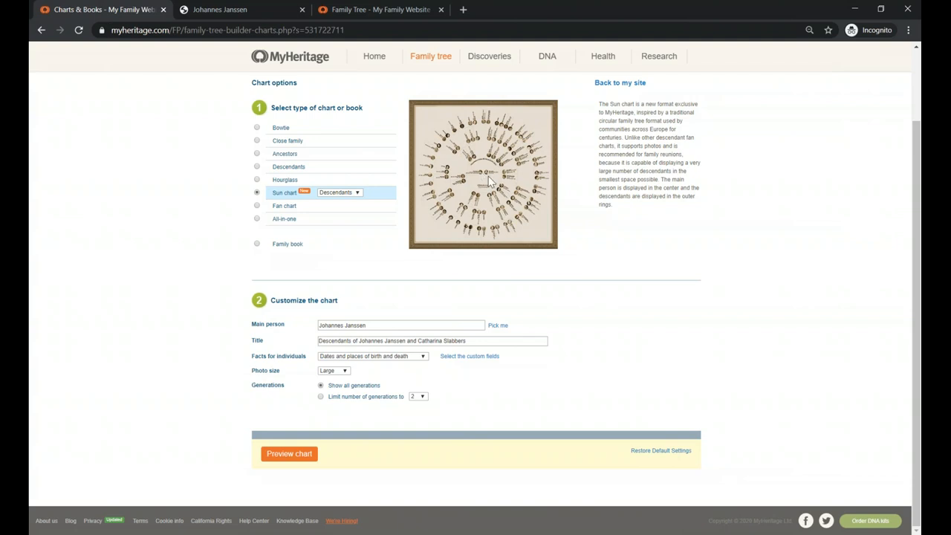
{"action": "mouse_move", "coordinate": [520, 140]}
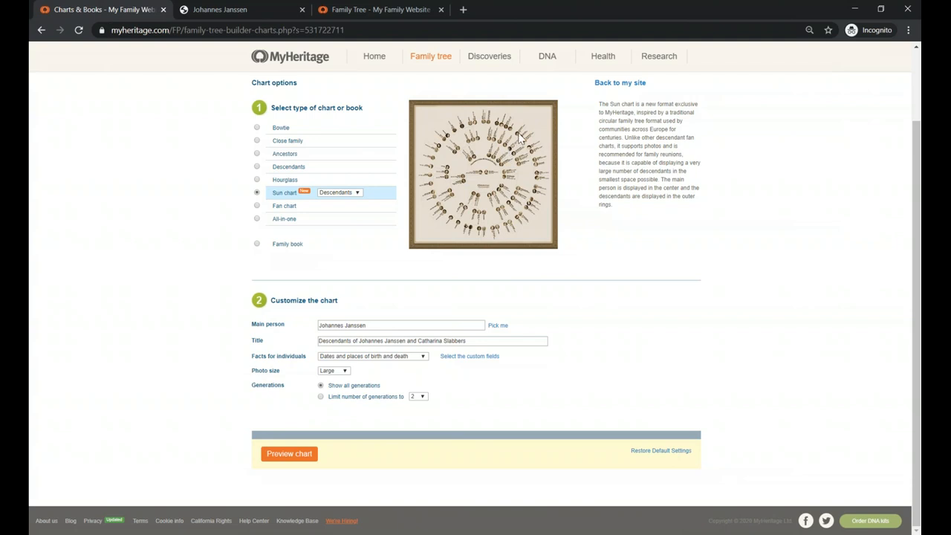
{"action": "mouse_move", "coordinate": [488, 177]}
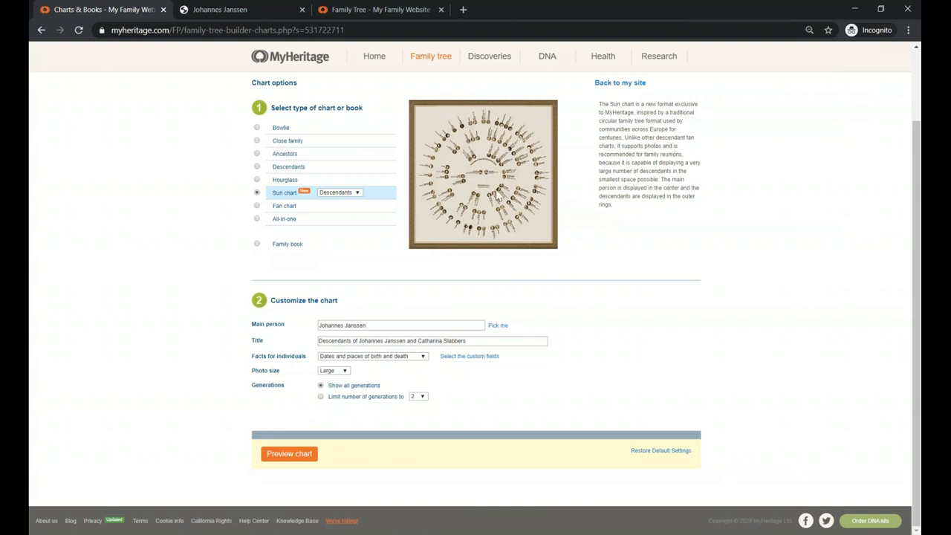
{"action": "mouse_move", "coordinate": [537, 211]}
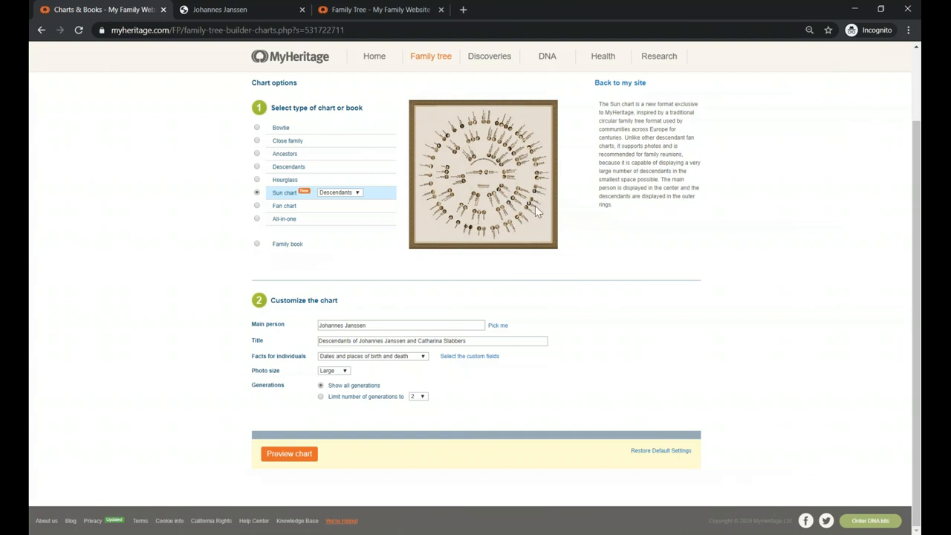
{"action": "left_click", "coordinate": [288, 453]}
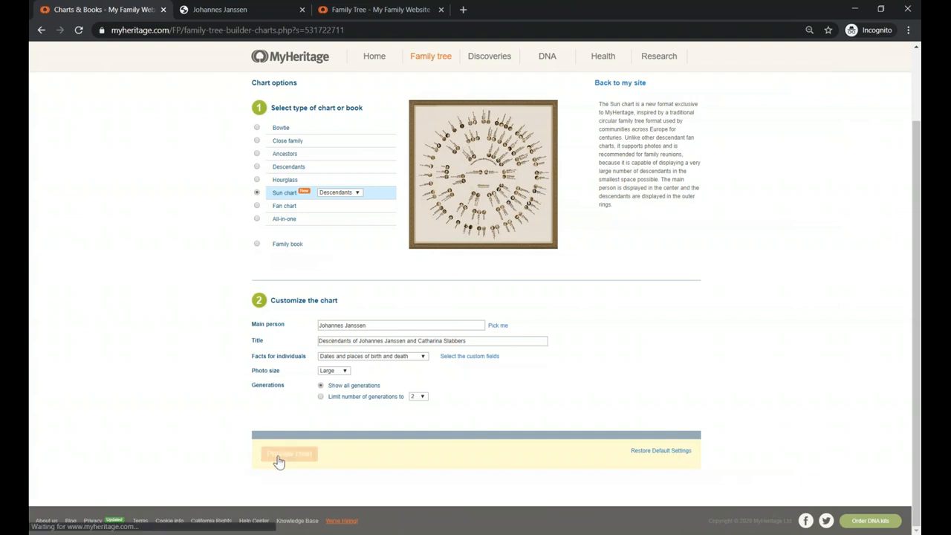
{"action": "left_click", "coordinate": [289, 455]}
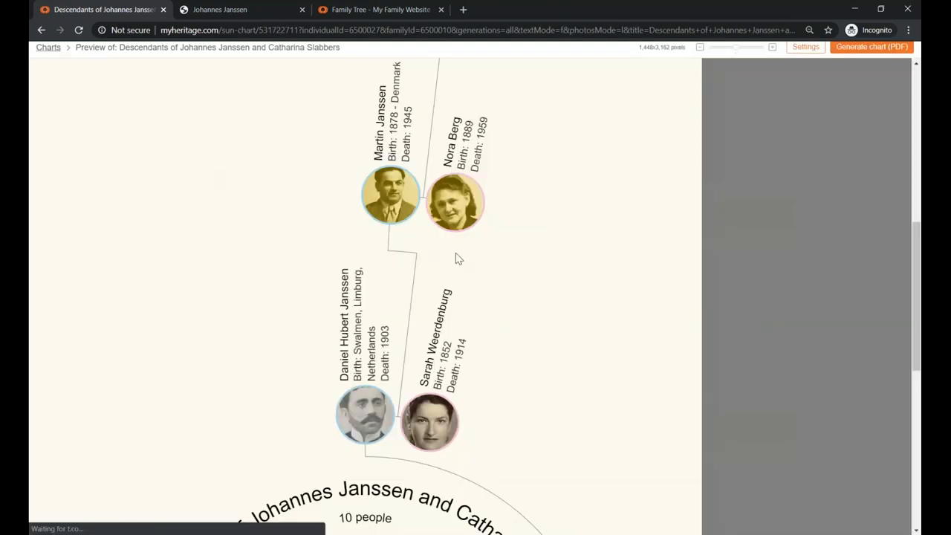
{"action": "scroll", "scroll_direction": "down", "scroll_amount": 3}
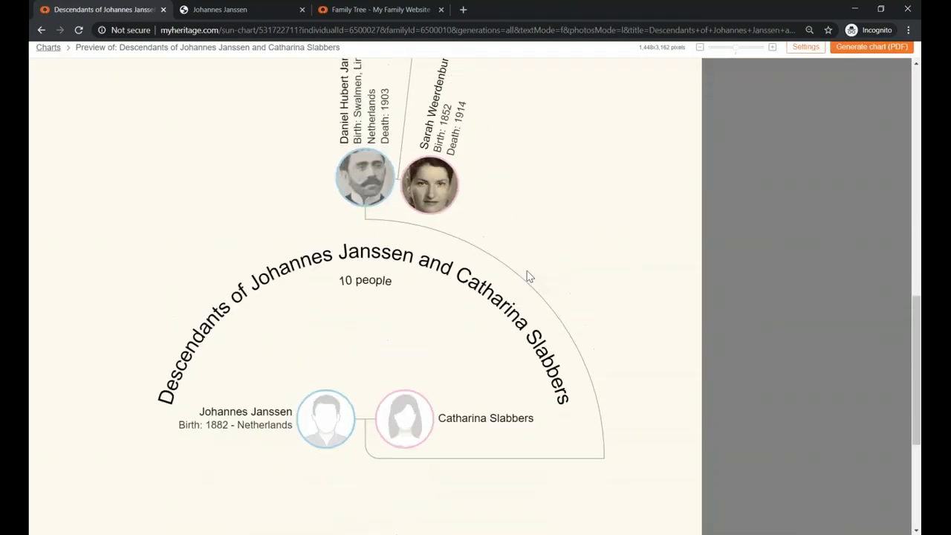
{"action": "scroll", "scroll_direction": "down", "scroll_amount": 3}
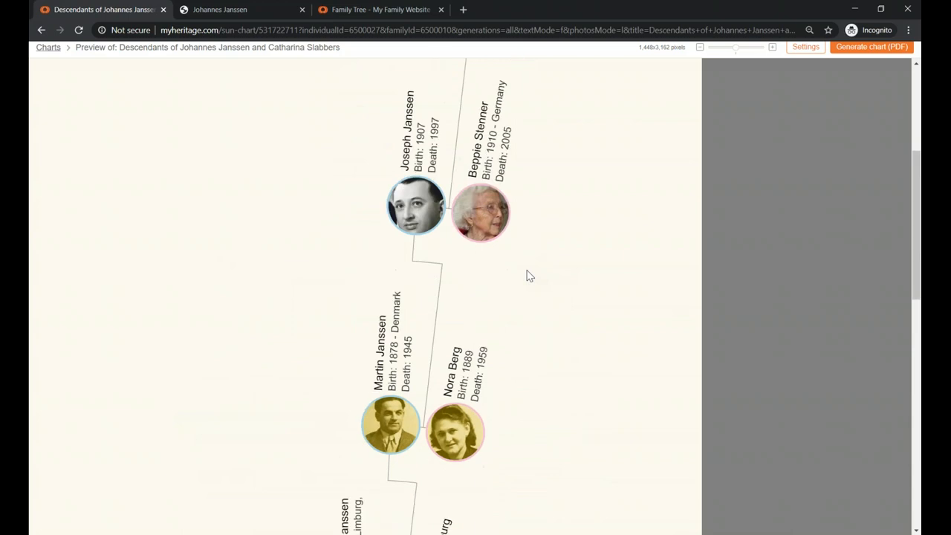
{"action": "scroll", "scroll_direction": "down", "scroll_amount": 3}
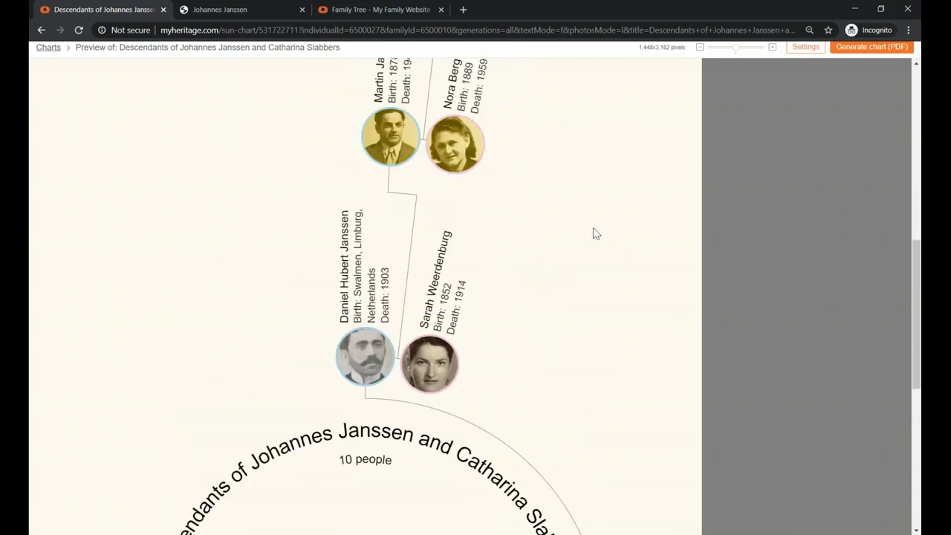
{"action": "mouse_move", "coordinate": [696, 61]}
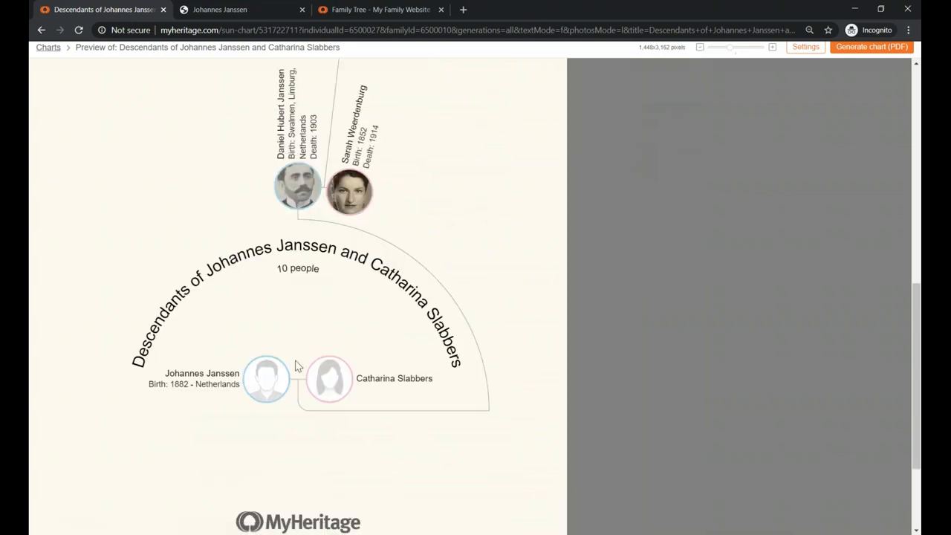
{"action": "mouse_move", "coordinate": [331, 282]}
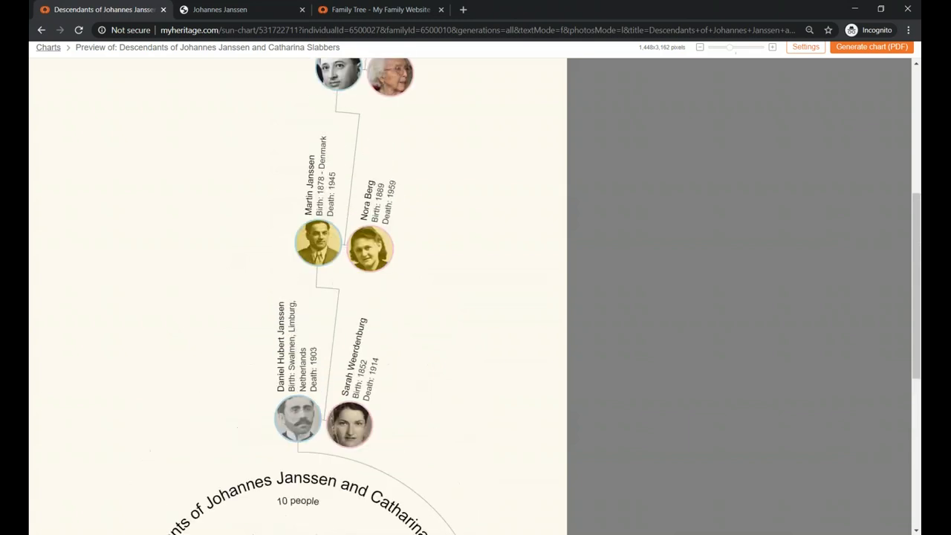
{"action": "scroll", "scroll_direction": "up", "scroll_amount": 3}
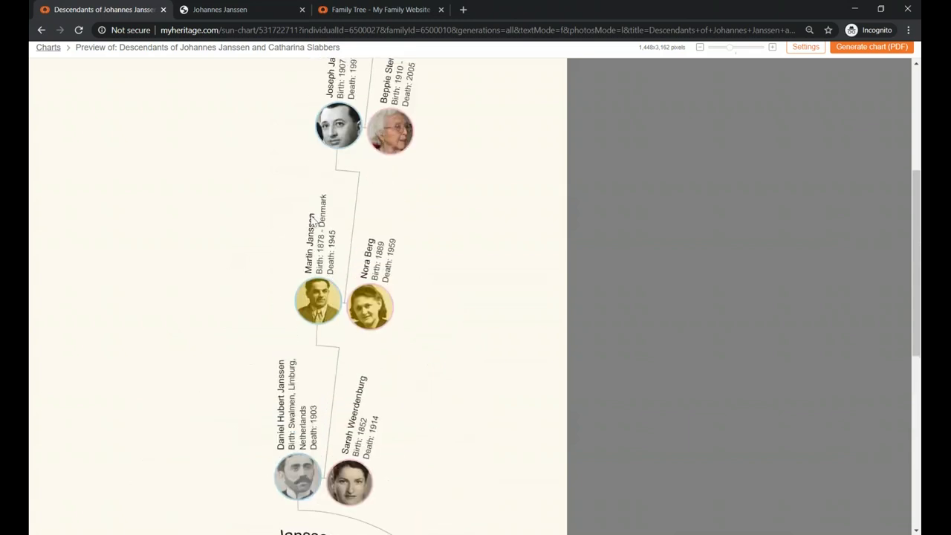
{"action": "mouse_move", "coordinate": [398, 256]}
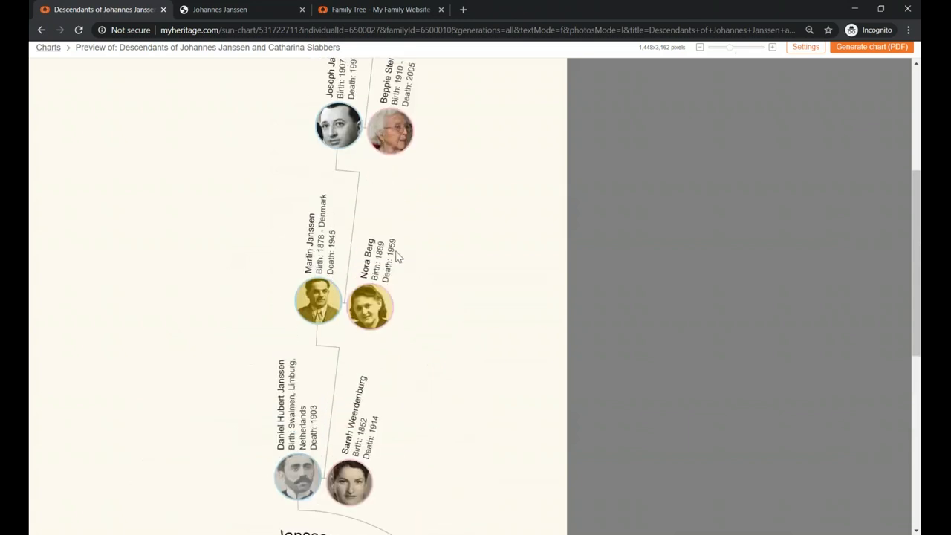
{"action": "scroll", "scroll_direction": "up", "scroll_amount": 3}
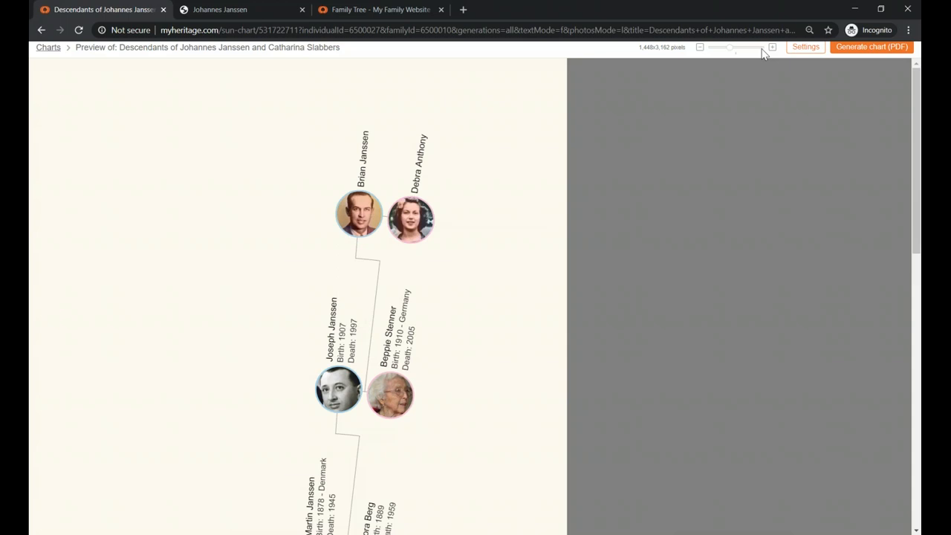
{"action": "mouse_move", "coordinate": [609, 57]}
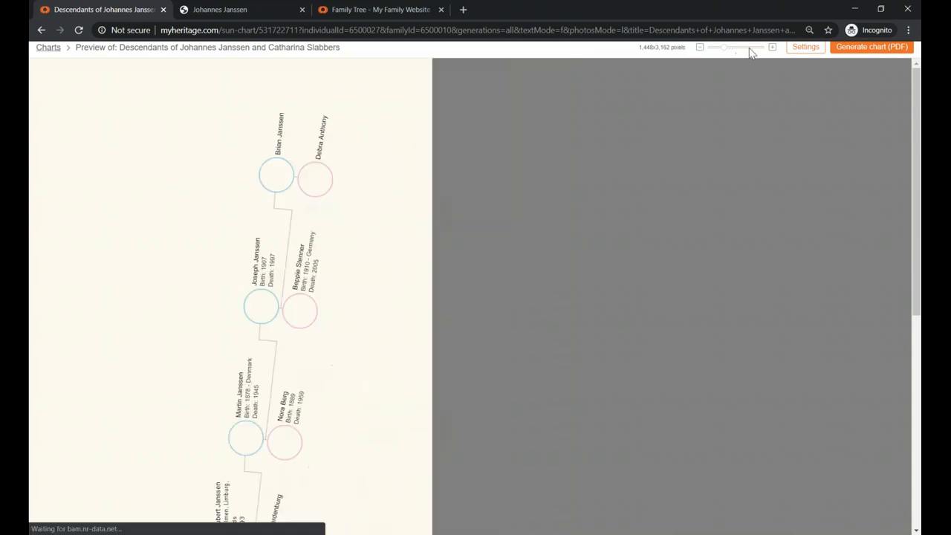
{"action": "left_click", "coordinate": [806, 46]}
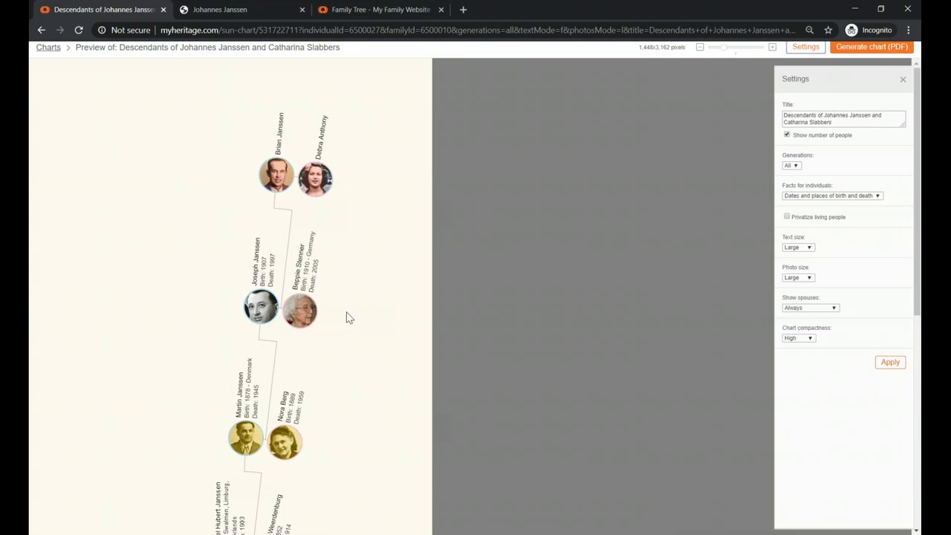
Review the descendants sun chart settings preview and start generating the chart as a PDF.
{"action": "scroll", "scroll_direction": "down", "scroll_amount": 3}
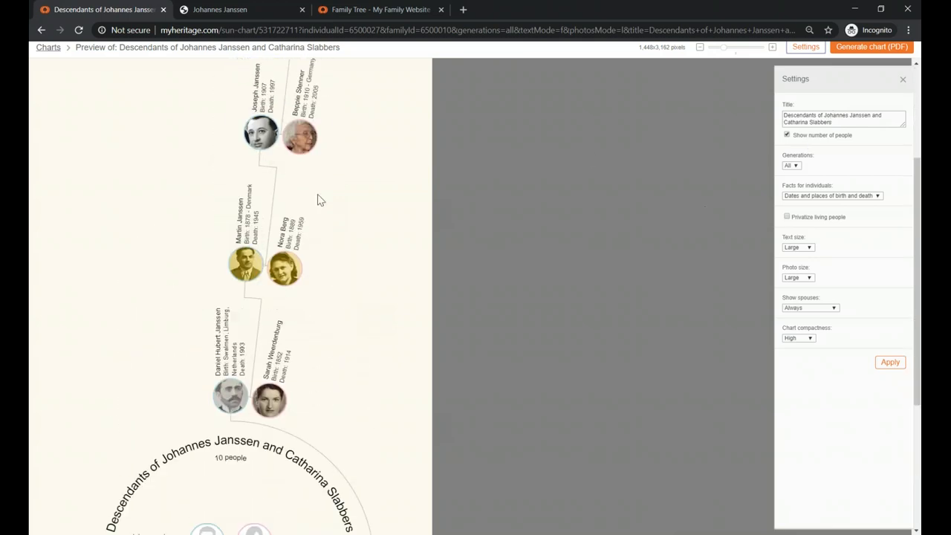
{"action": "scroll", "scroll_direction": "down", "scroll_amount": 3}
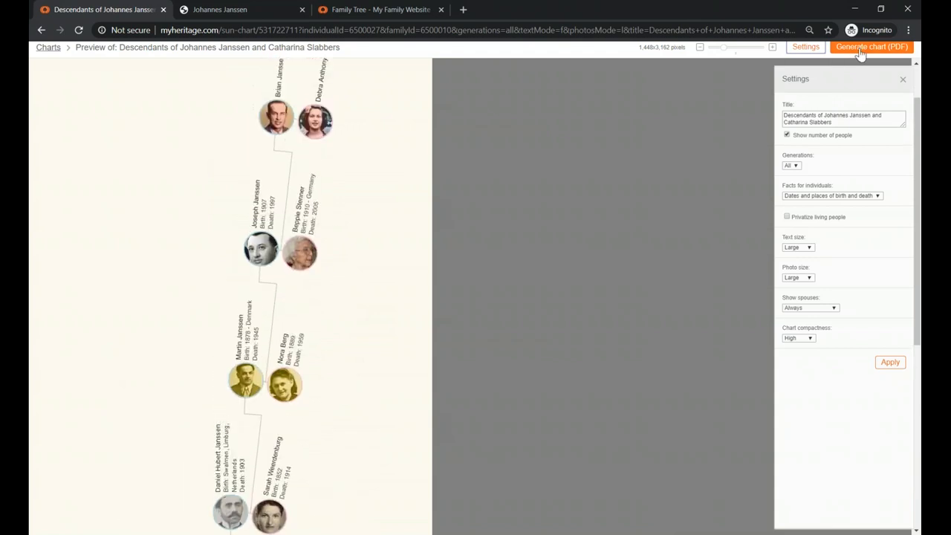
{"action": "left_click", "coordinate": [871, 46]}
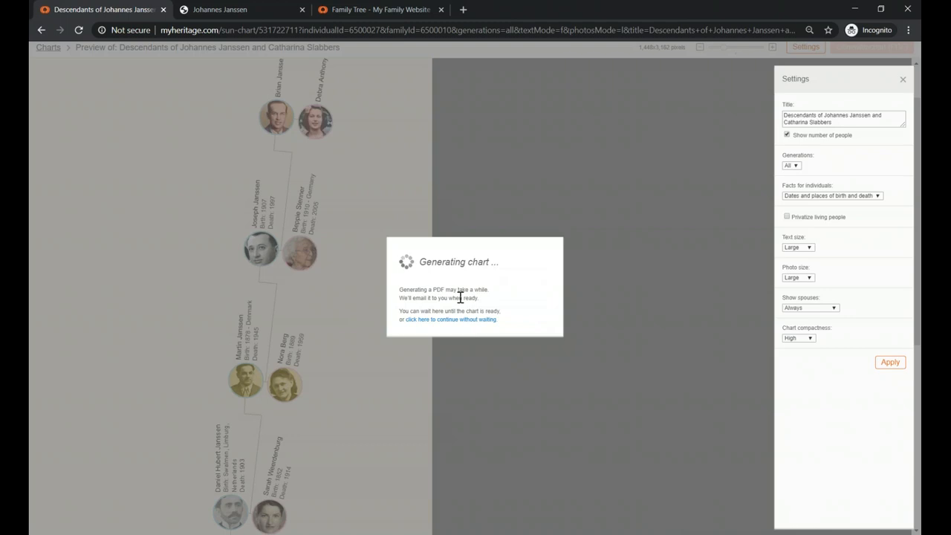
{"action": "left_click", "coordinate": [450, 320]}
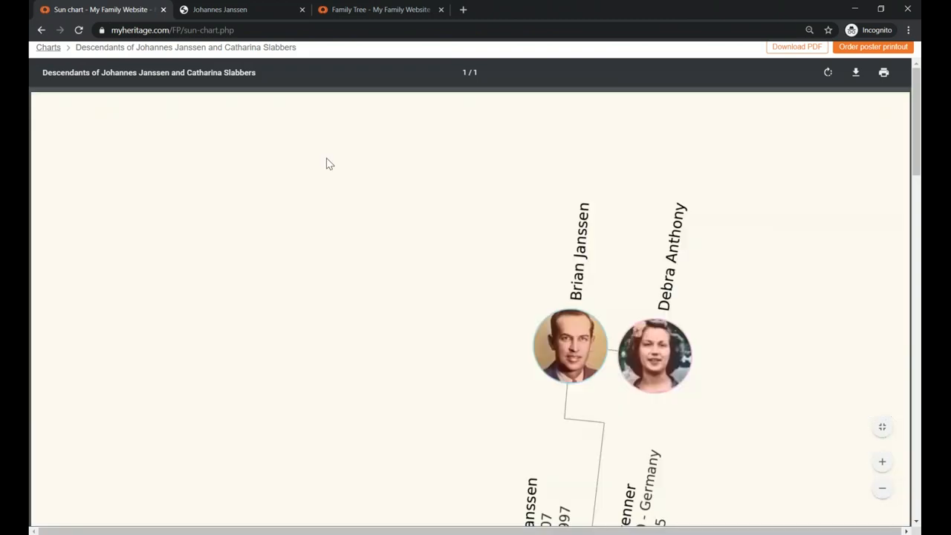
{"action": "scroll", "scroll_direction": "down", "scroll_amount": 3}
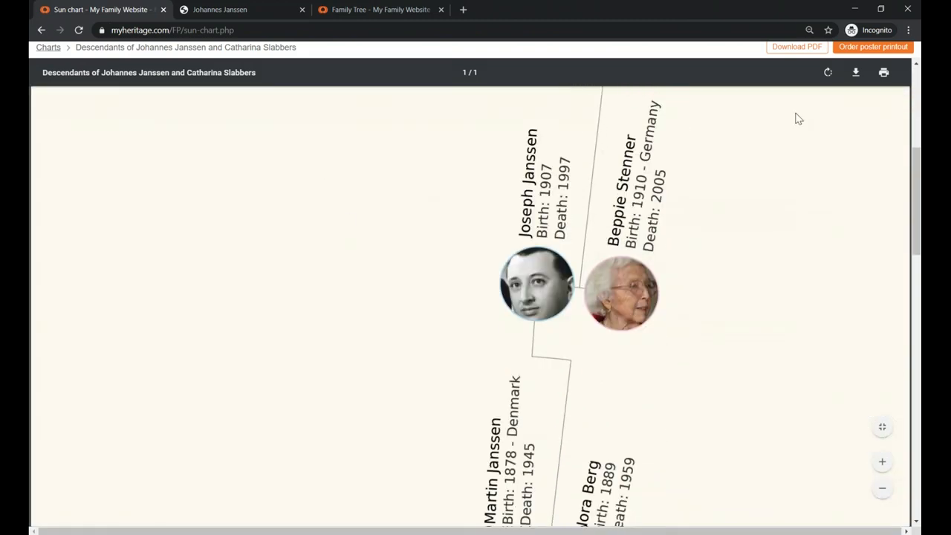
{"action": "mouse_move", "coordinate": [856, 73]}
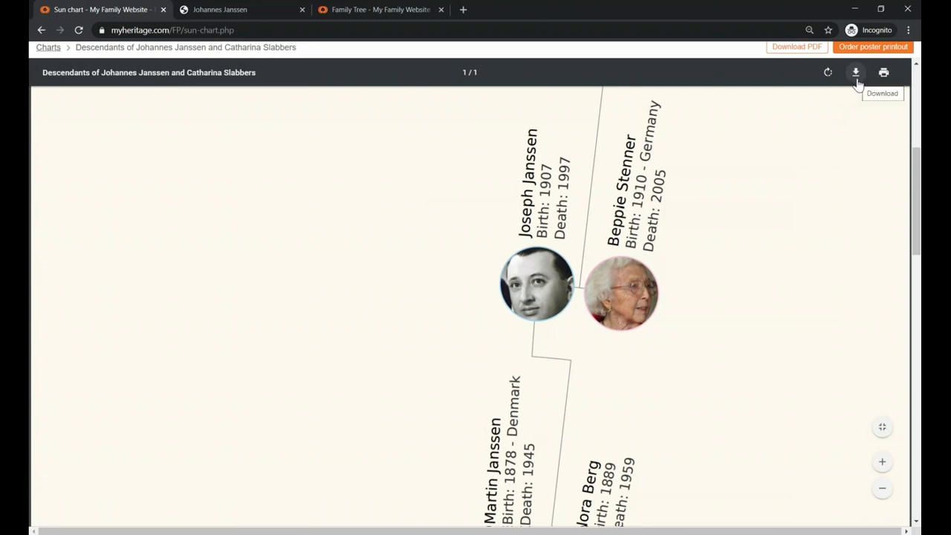
{"action": "mouse_move", "coordinate": [47, 47]}
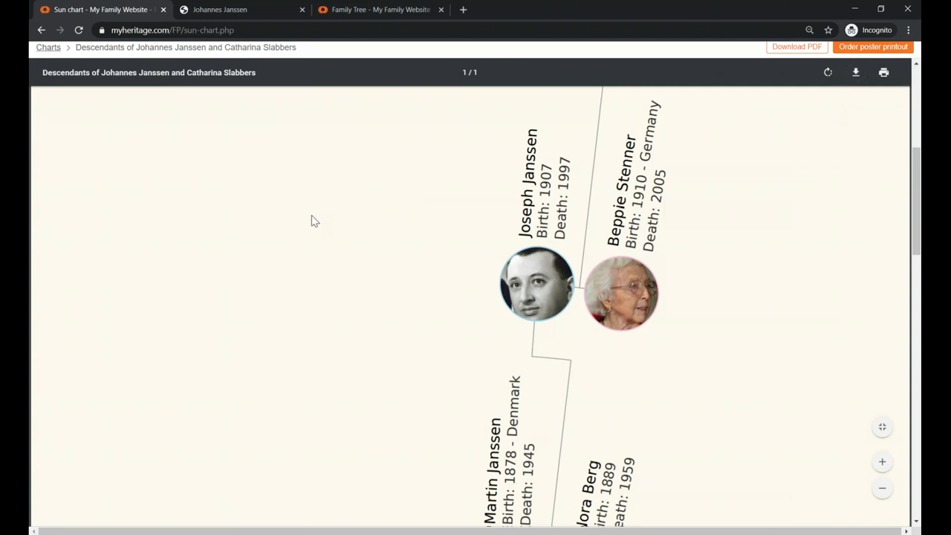
{"action": "mouse_move", "coordinate": [48, 46]}
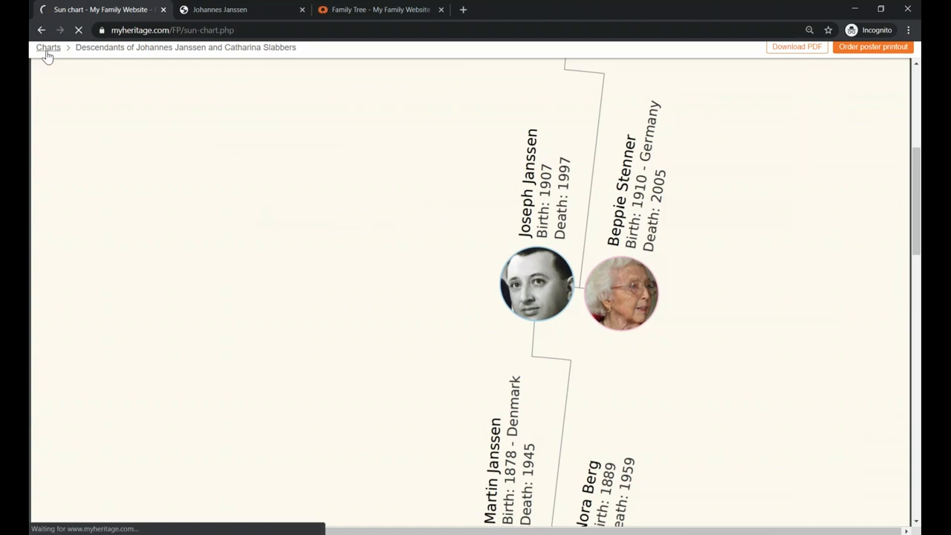
{"action": "left_click", "coordinate": [47, 46]}
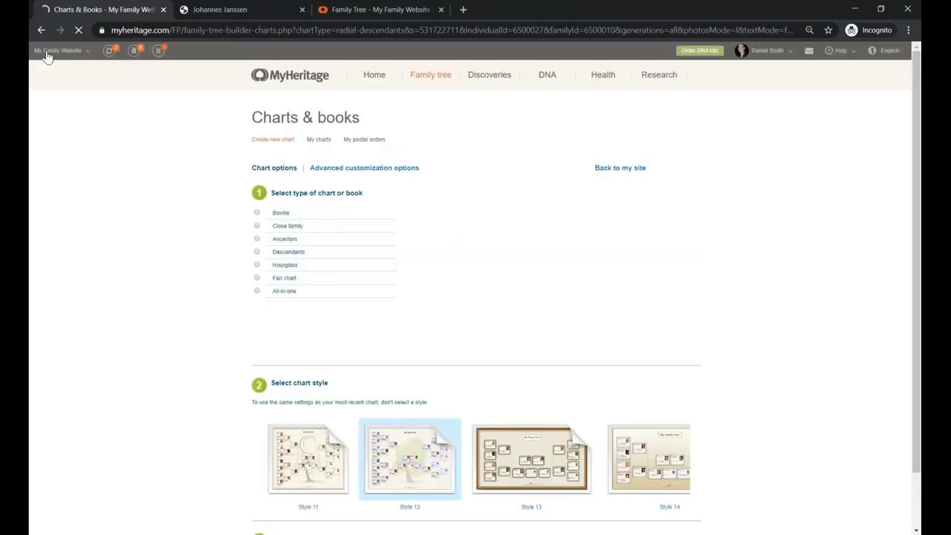
Choose the Close family chart type to show its preview and style choices.
{"action": "left_click", "coordinate": [257, 278]}
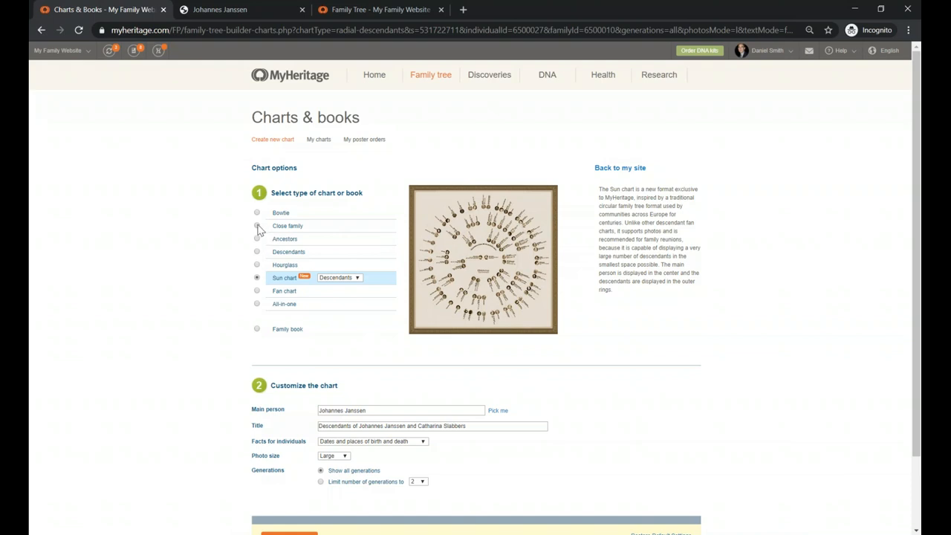
{"action": "left_click", "coordinate": [257, 226]}
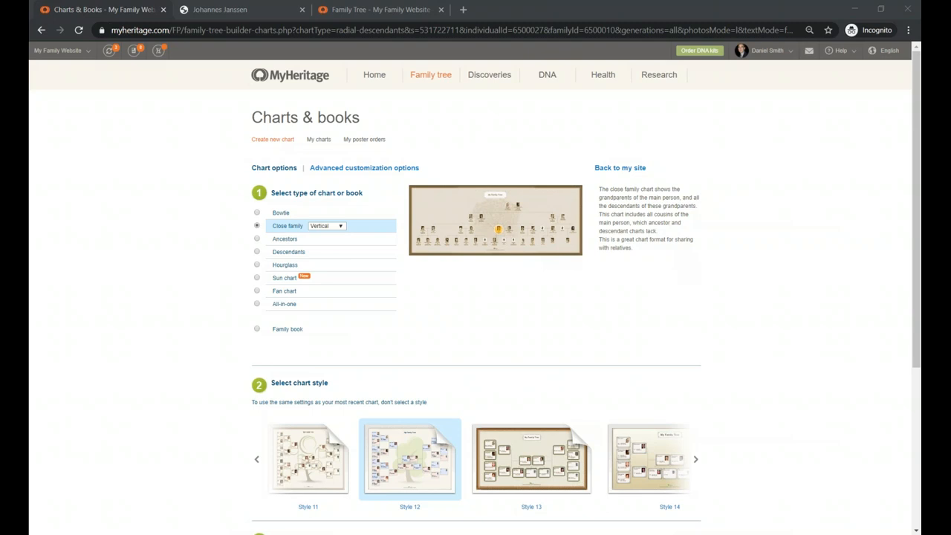
{"action": "mouse_move", "coordinate": [146, 219]}
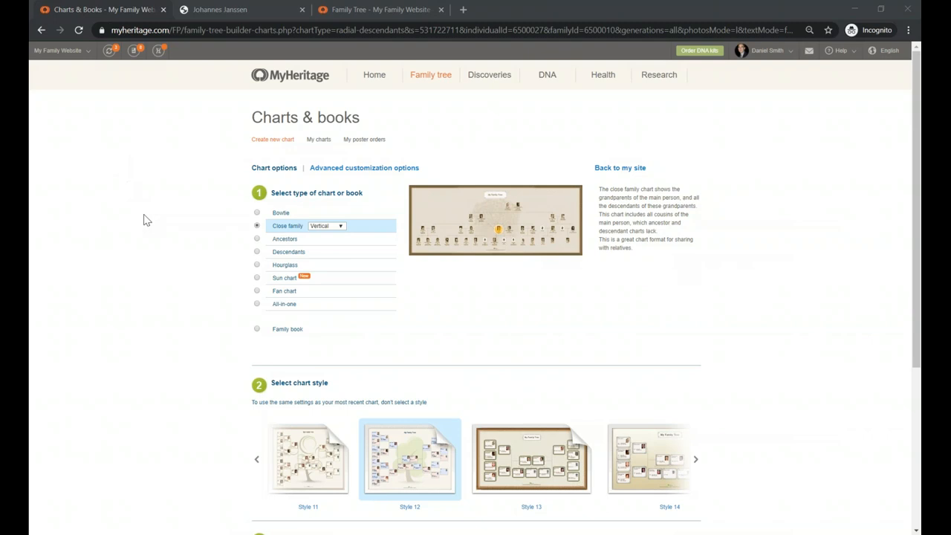
{"action": "mouse_move", "coordinate": [281, 166]}
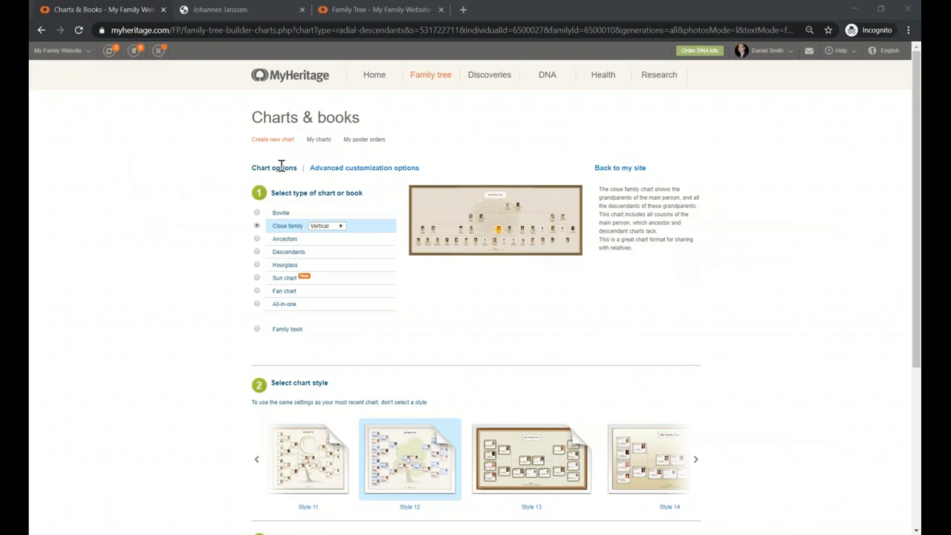
{"action": "double_click", "coordinate": [274, 166]}
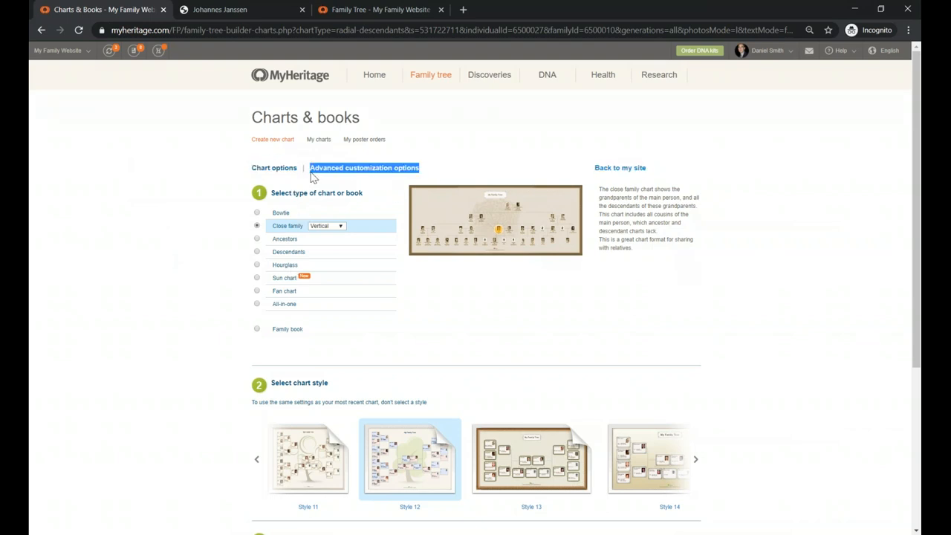
{"action": "mouse_move", "coordinate": [374, 181]}
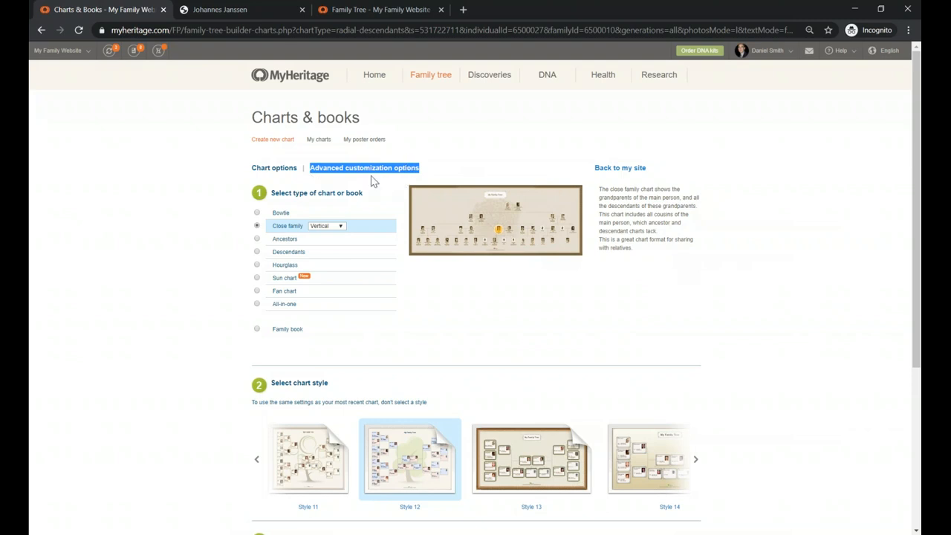
{"action": "mouse_move", "coordinate": [385, 184]}
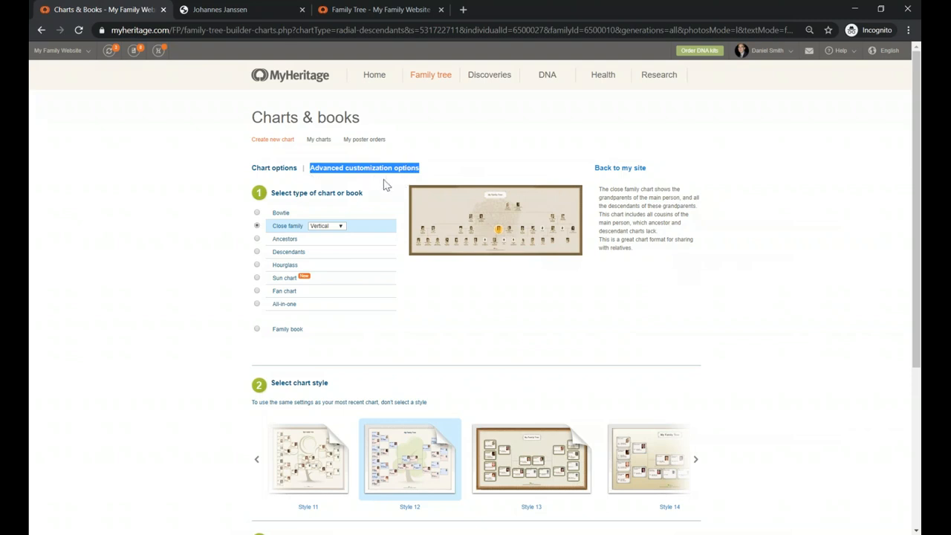
{"action": "mouse_move", "coordinate": [378, 184]}
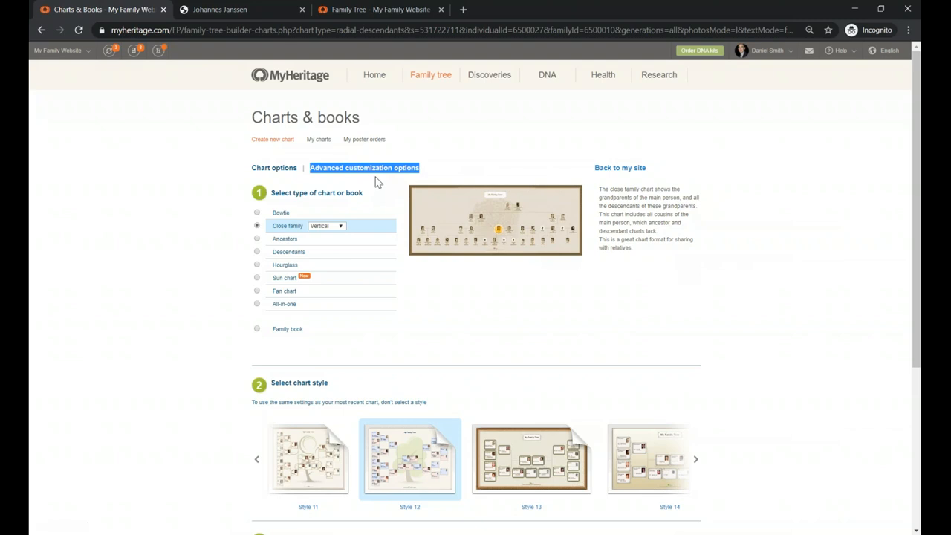
Expand the chart's advanced customization options and browse through them.
{"action": "left_click", "coordinate": [364, 167]}
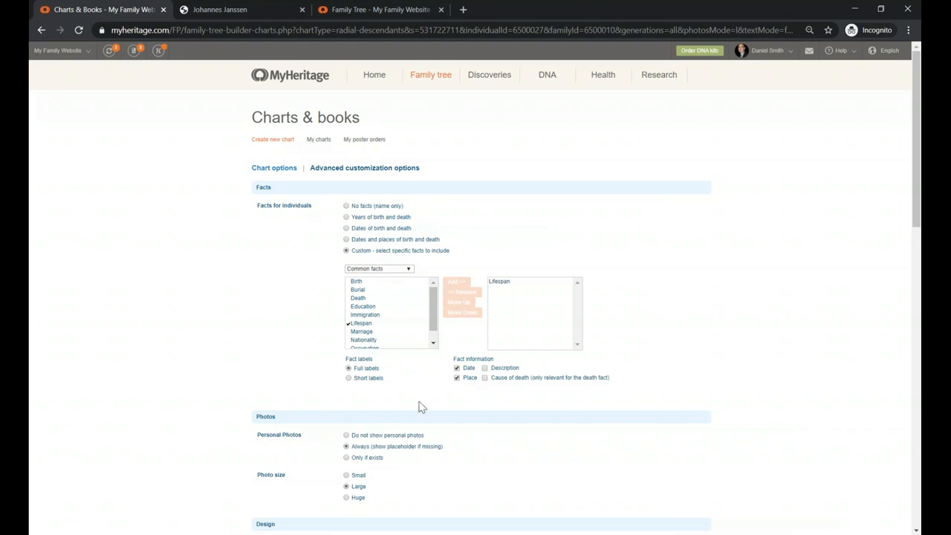
{"action": "mouse_move", "coordinate": [312, 261]}
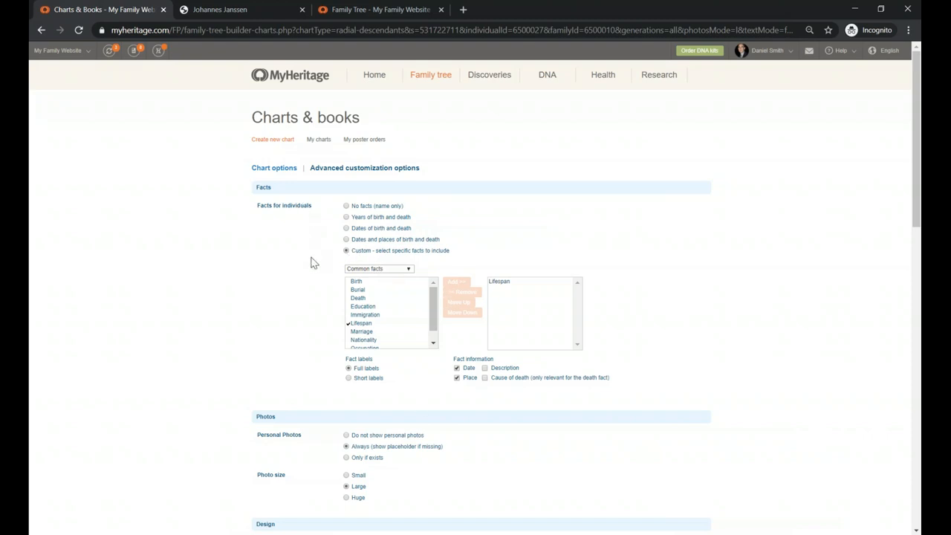
{"action": "mouse_move", "coordinate": [315, 241]}
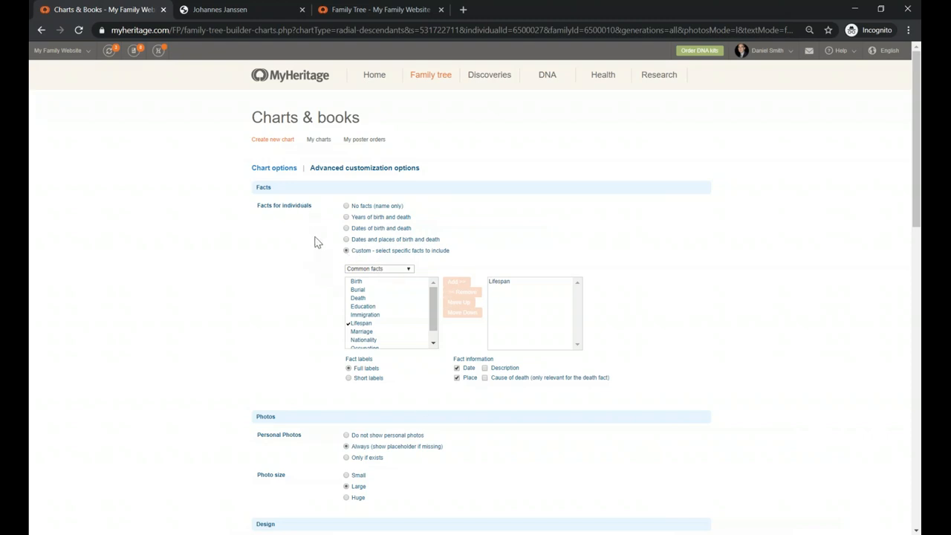
{"action": "scroll", "scroll_direction": "down", "scroll_amount": 3}
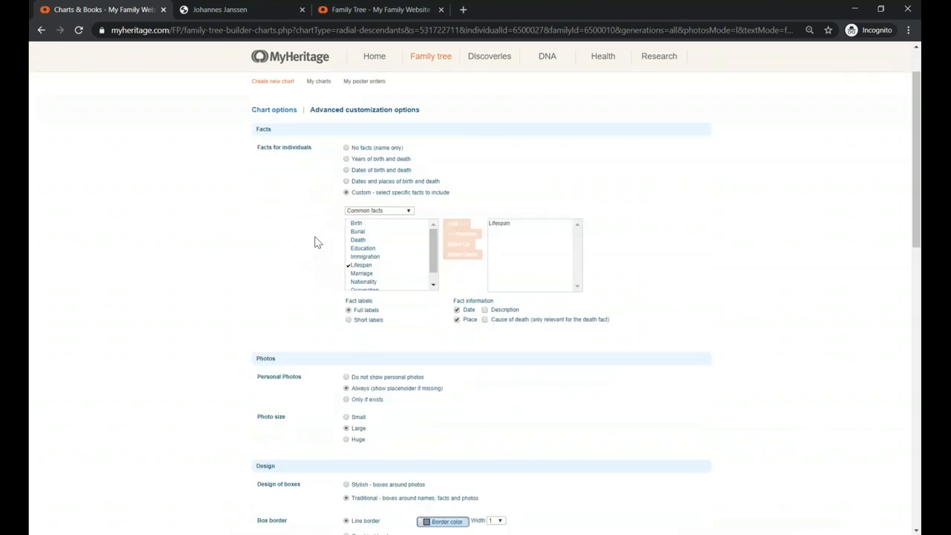
{"action": "scroll", "scroll_direction": "down", "scroll_amount": 3}
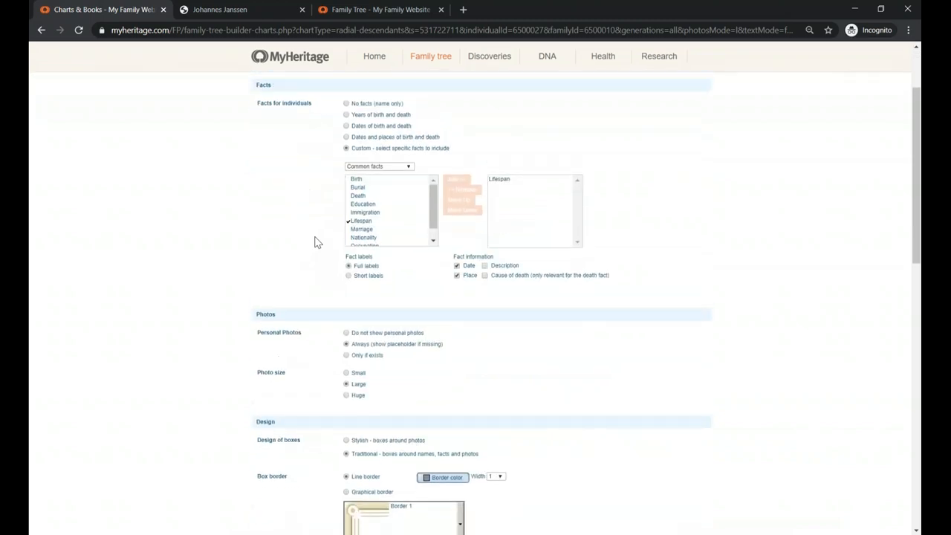
{"action": "scroll", "scroll_direction": "up", "scroll_amount": 3}
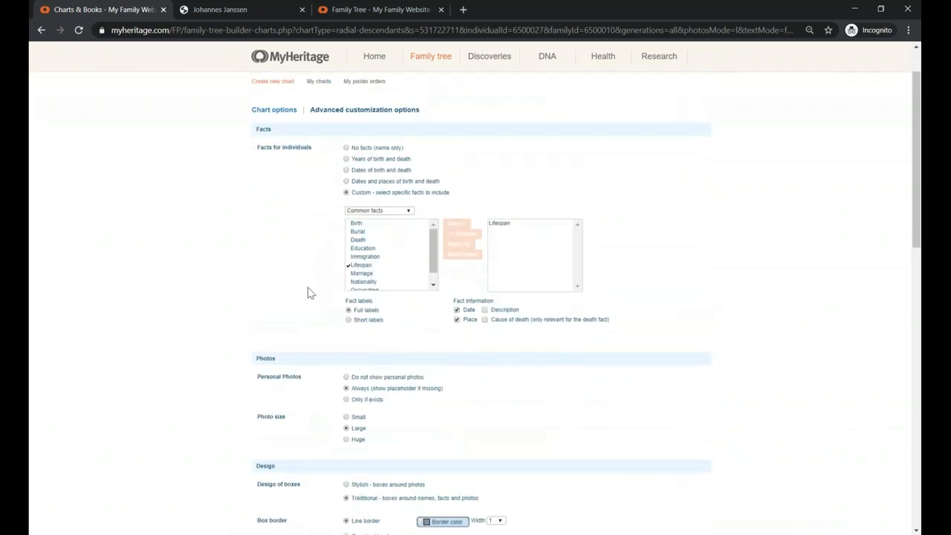
{"action": "scroll", "scroll_direction": "down", "scroll_amount": 3}
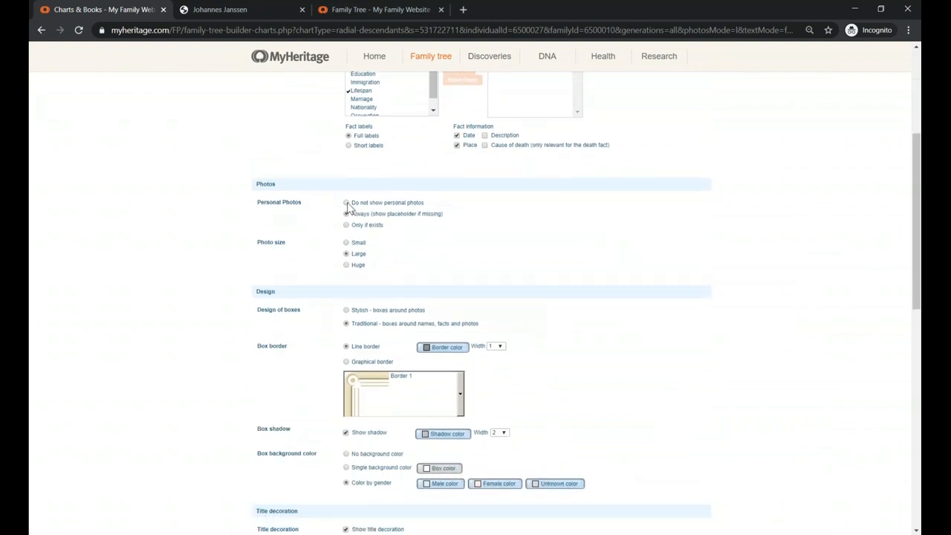
{"action": "left_click", "coordinate": [346, 214]}
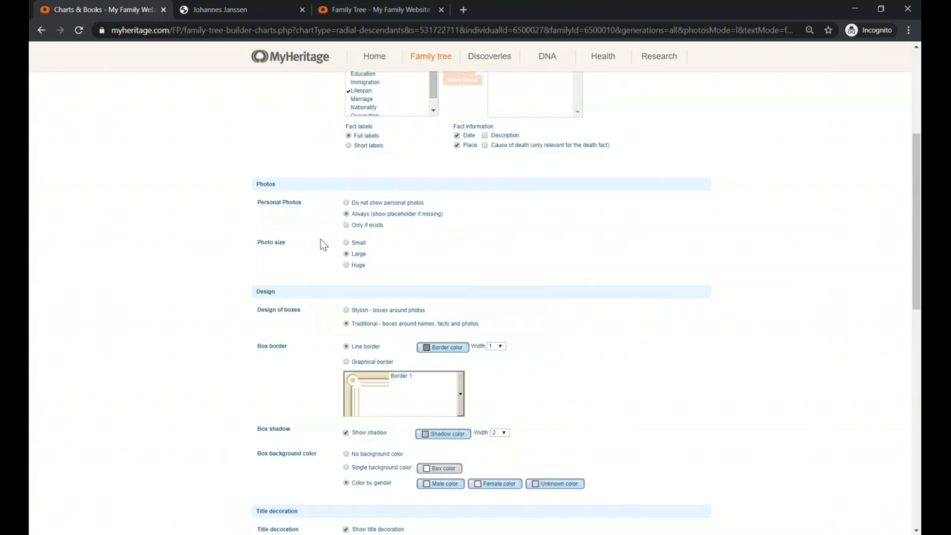
{"action": "scroll", "scroll_direction": "down", "scroll_amount": 3}
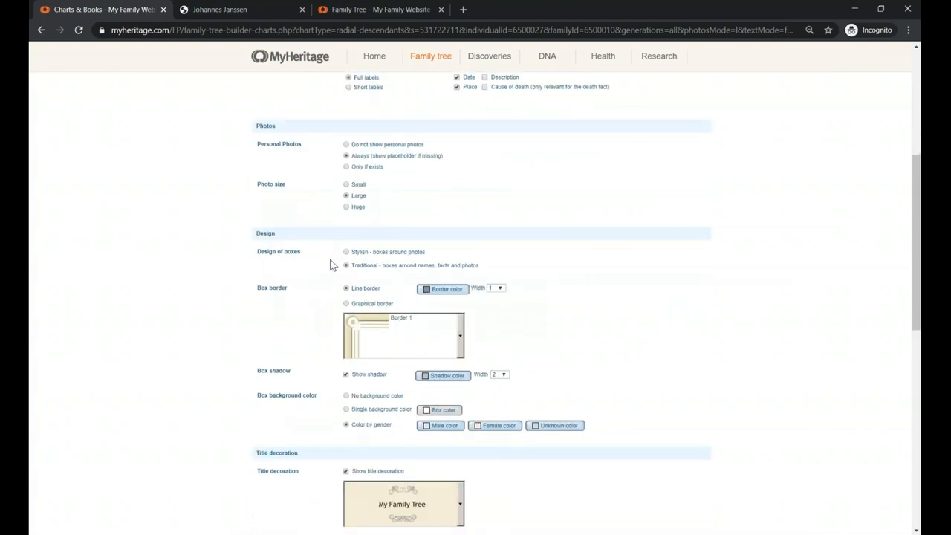
{"action": "scroll", "scroll_direction": "down", "scroll_amount": 3}
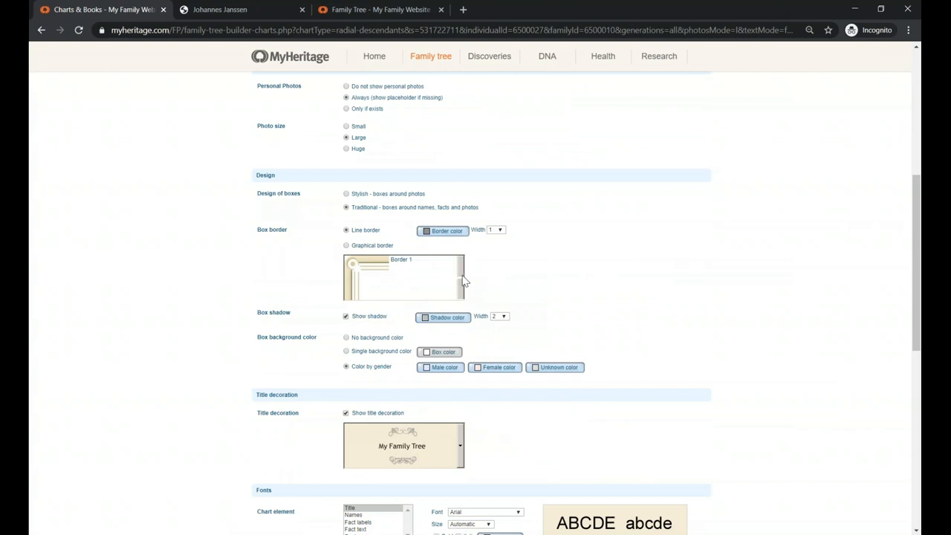
{"action": "scroll", "scroll_direction": "down", "scroll_amount": 3}
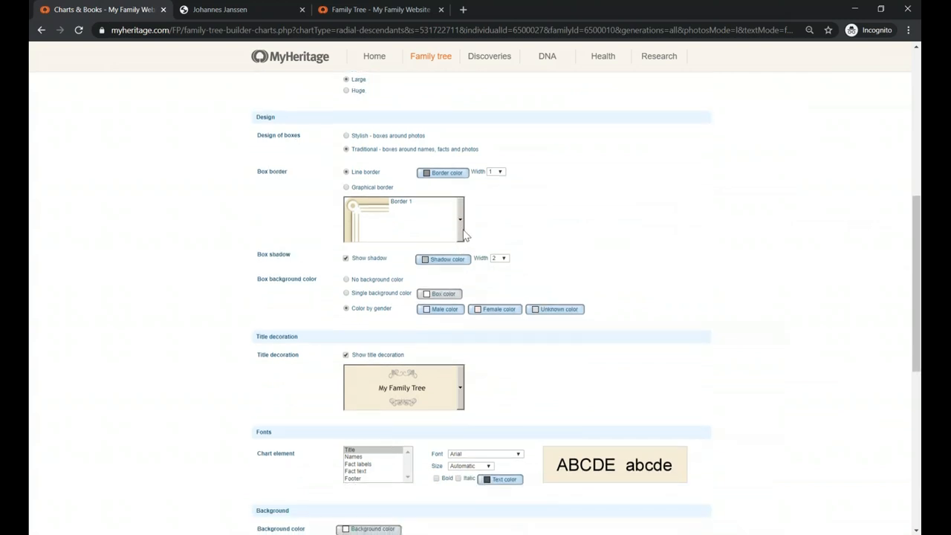
{"action": "mouse_move", "coordinate": [464, 223]}
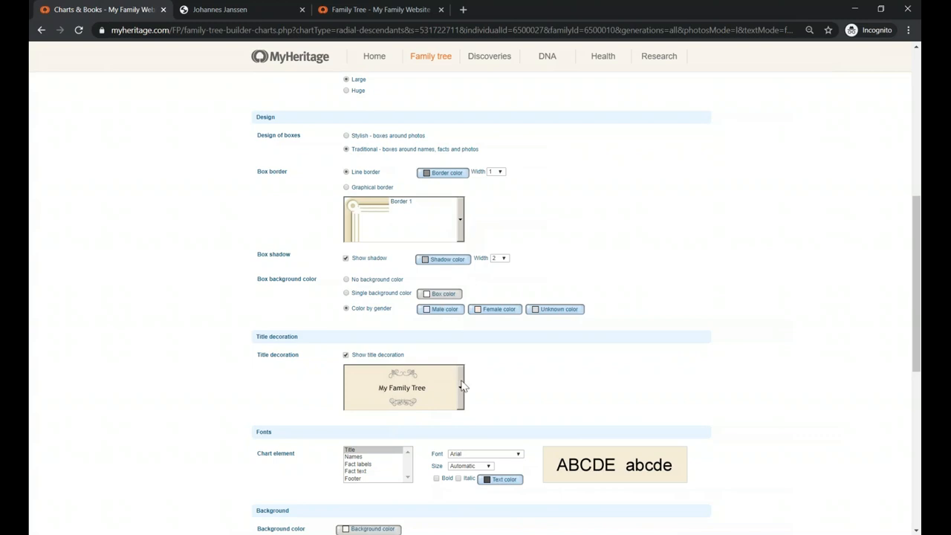
Set the chart background image to come from an image URL.
{"action": "left_click", "coordinate": [459, 387]}
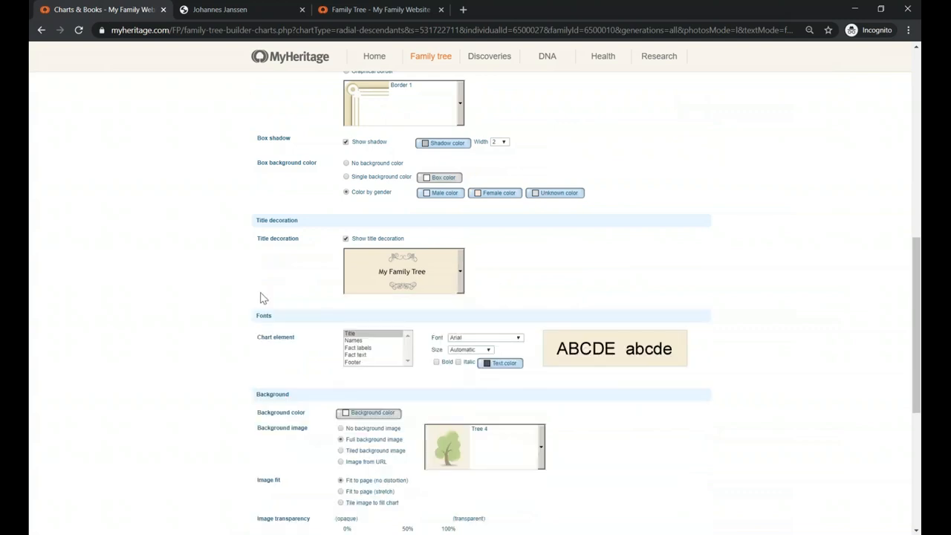
{"action": "scroll", "scroll_direction": "down", "scroll_amount": 3}
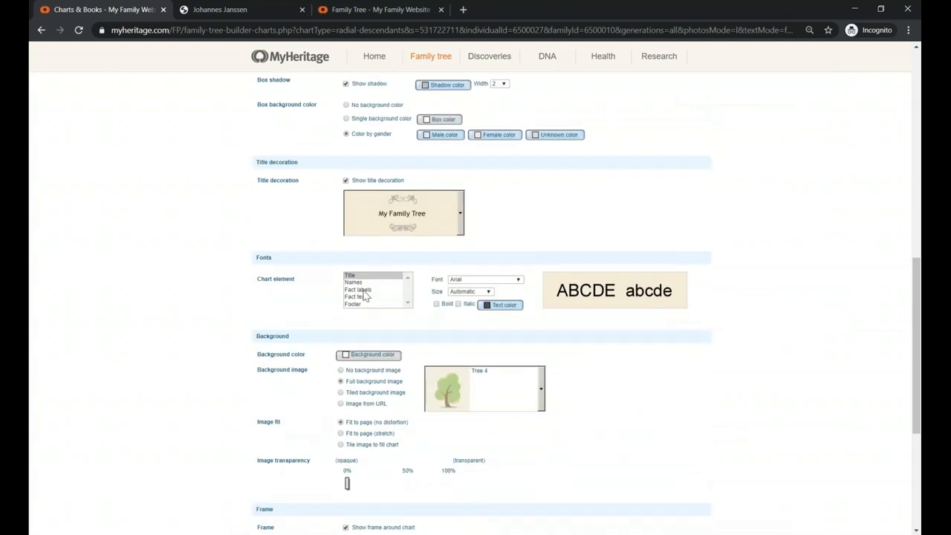
{"action": "mouse_move", "coordinate": [368, 297]}
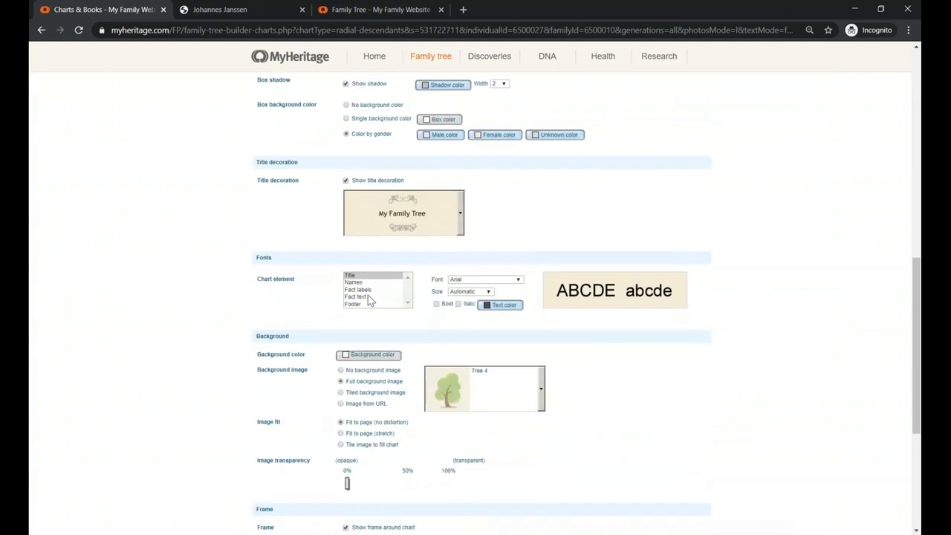
{"action": "mouse_move", "coordinate": [455, 306]}
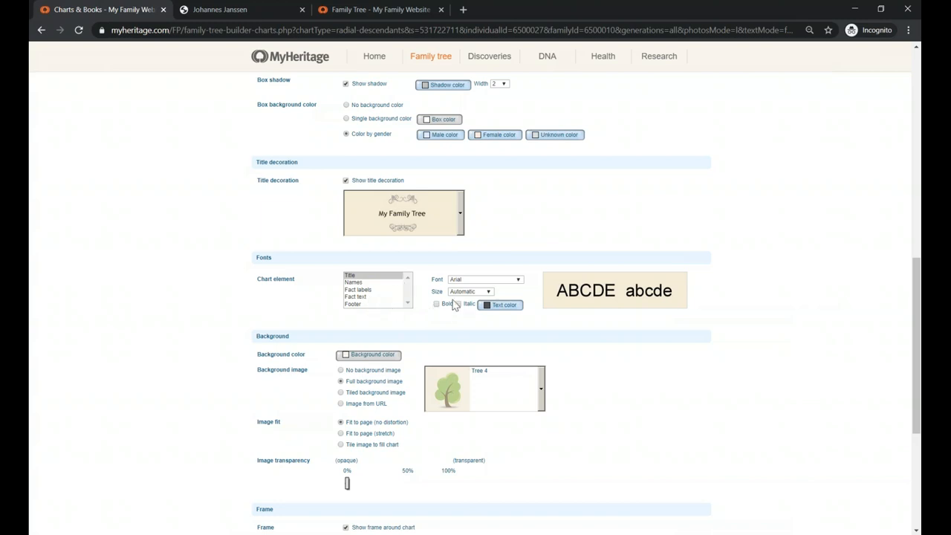
{"action": "scroll", "scroll_direction": "down", "scroll_amount": 3}
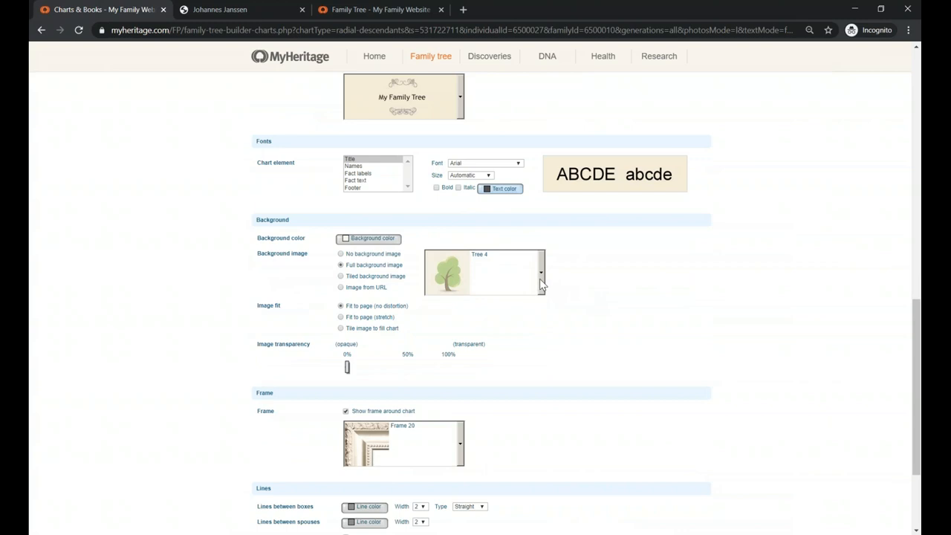
{"action": "left_click", "coordinate": [541, 272]}
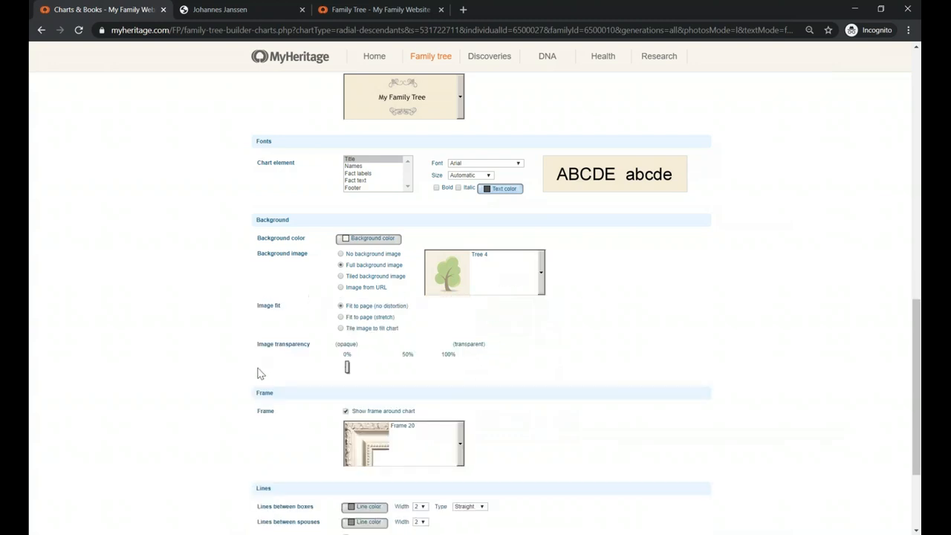
{"action": "mouse_move", "coordinate": [309, 318]}
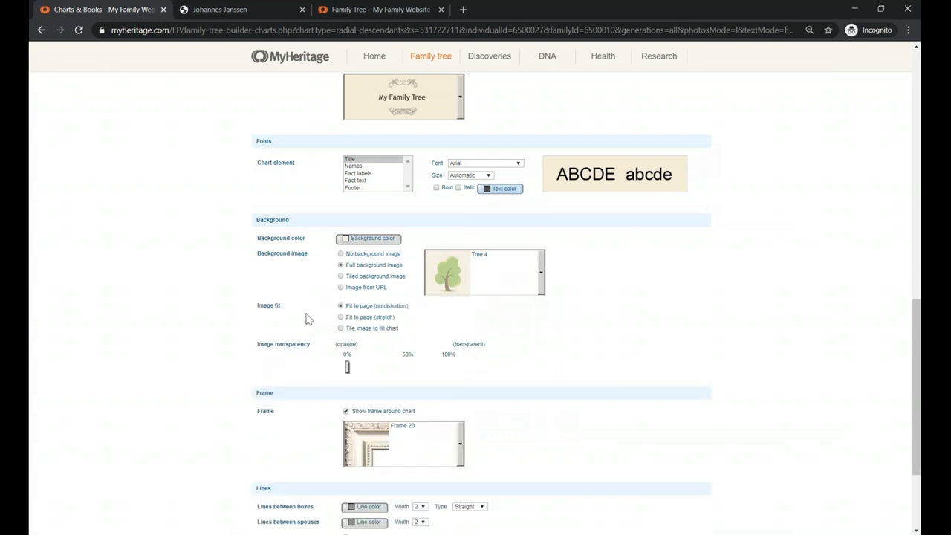
{"action": "left_click", "coordinate": [342, 287]}
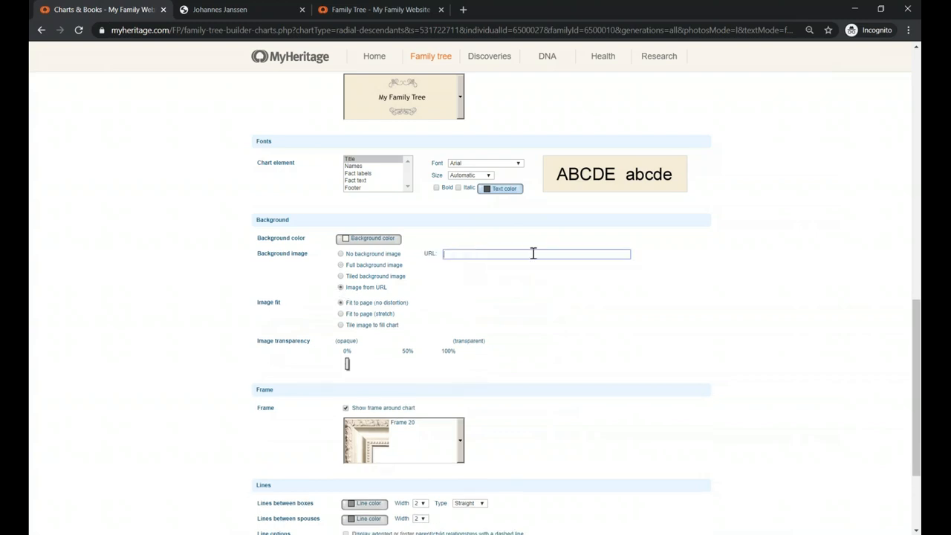
{"action": "mouse_move", "coordinate": [416, 289]}
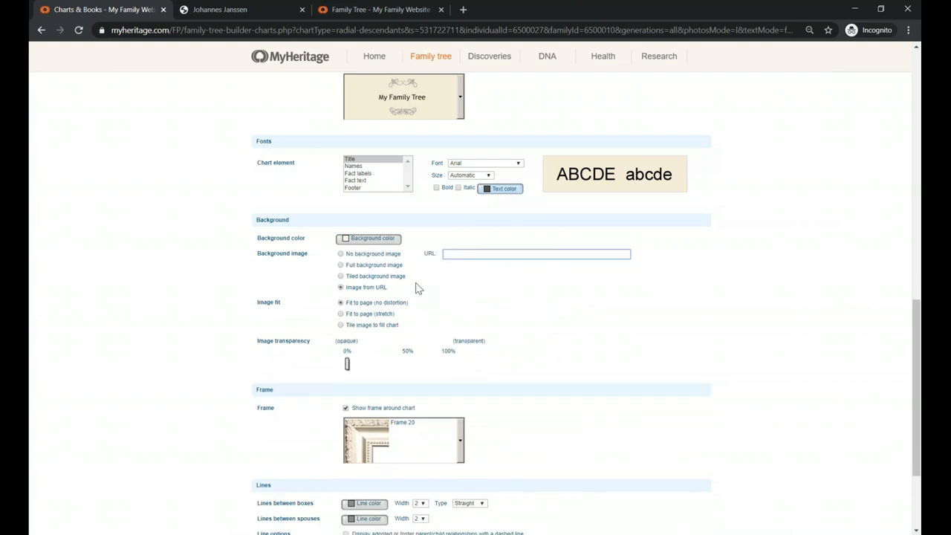
{"action": "mouse_move", "coordinate": [303, 312]}
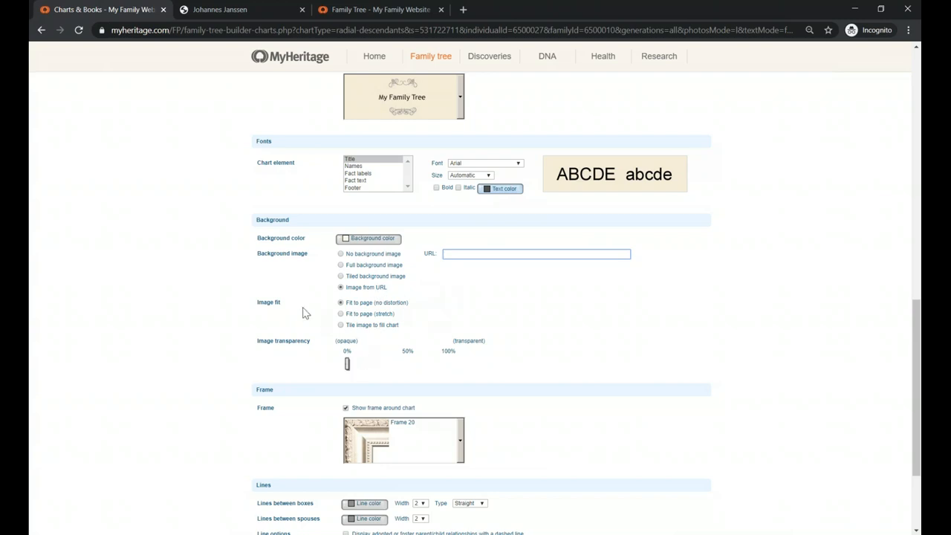
{"action": "scroll", "scroll_direction": "down", "scroll_amount": 3}
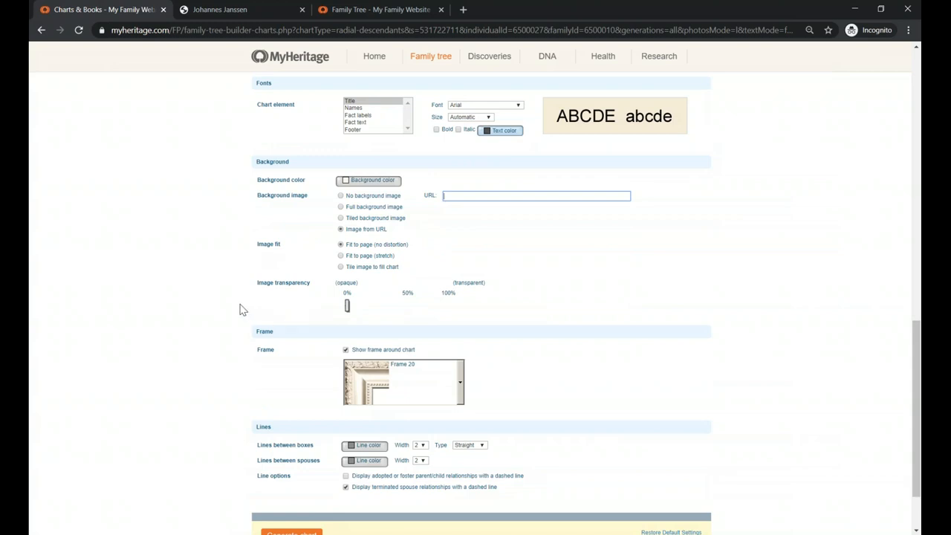
{"action": "scroll", "scroll_direction": "down", "scroll_amount": 3}
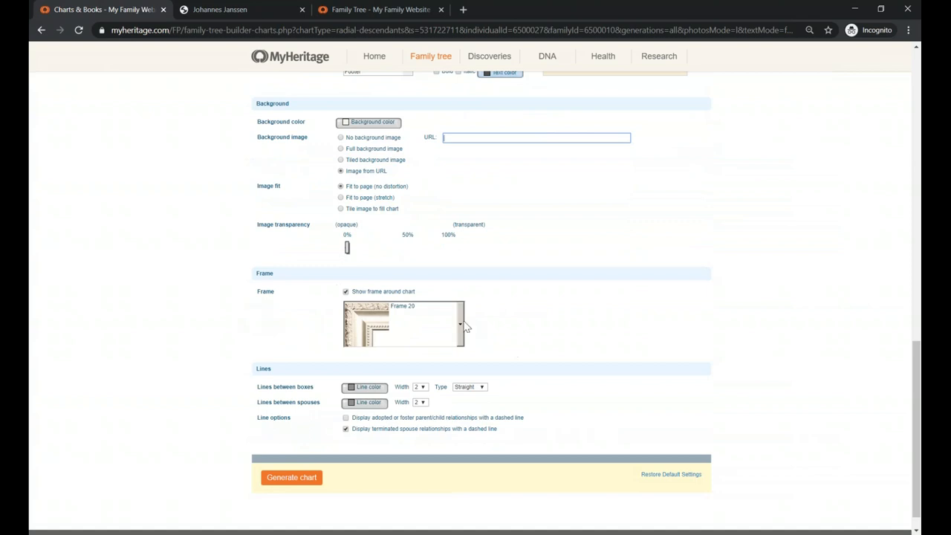
{"action": "left_click", "coordinate": [459, 324]}
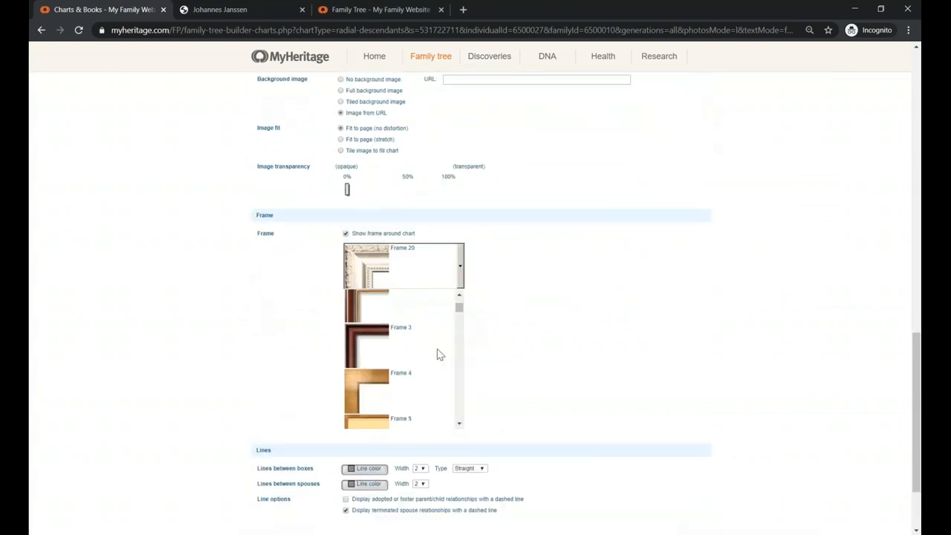
{"action": "scroll", "scroll_direction": "down", "scroll_amount": 3}
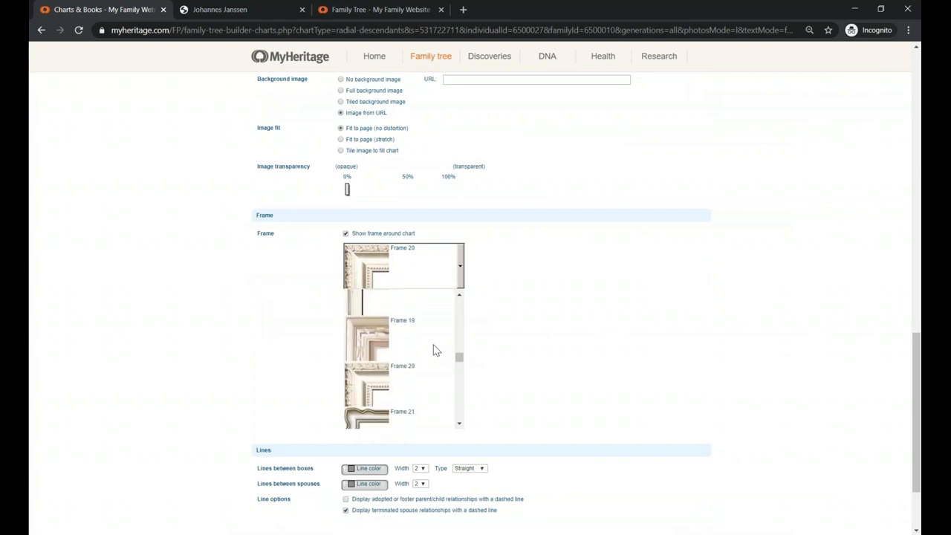
{"action": "scroll", "scroll_direction": "down", "scroll_amount": 3}
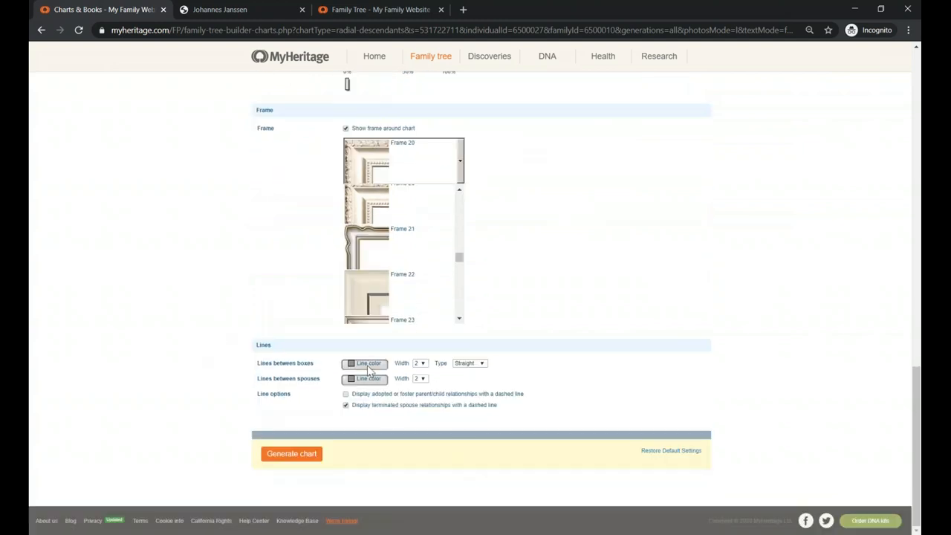
{"action": "scroll", "scroll_direction": "up", "scroll_amount": 3}
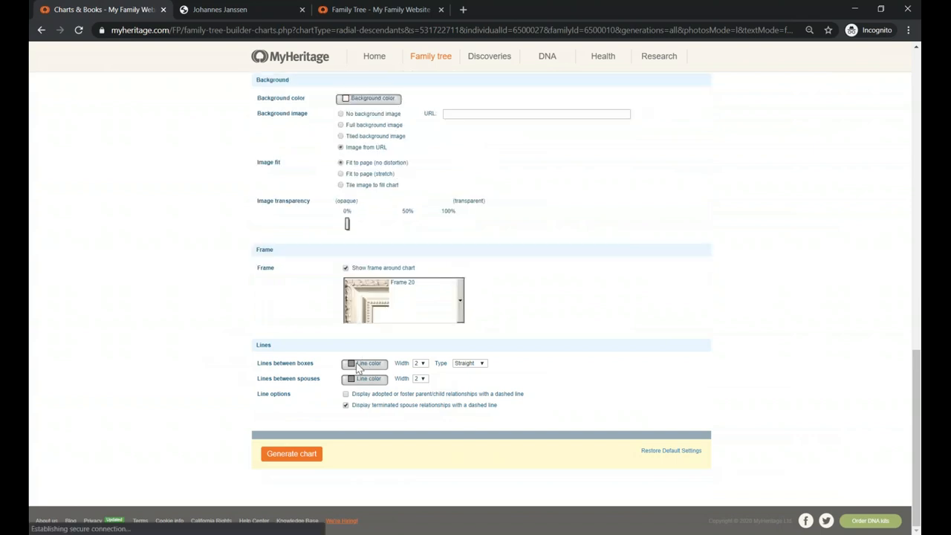
{"action": "mouse_move", "coordinate": [364, 362]}
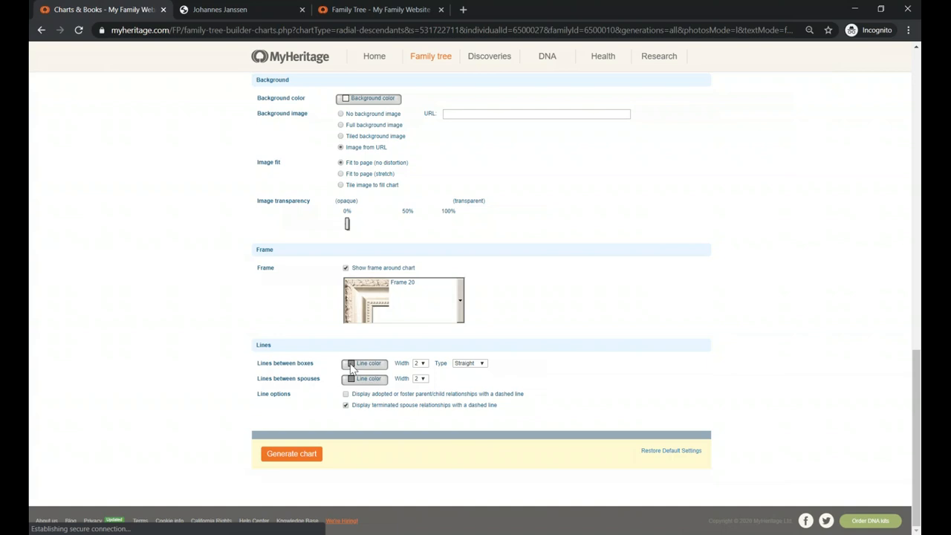
{"action": "mouse_move", "coordinate": [601, 344]}
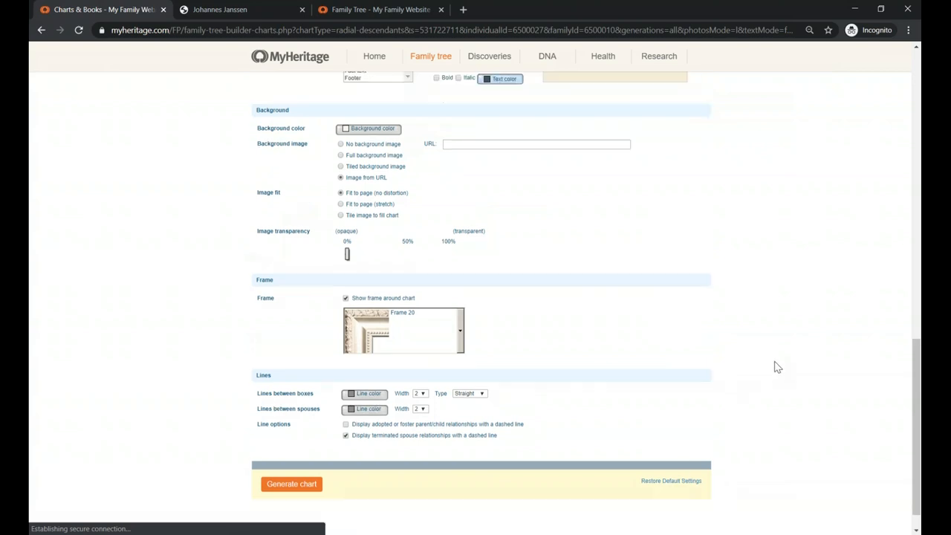
{"action": "scroll", "scroll_direction": "up", "scroll_amount": 3}
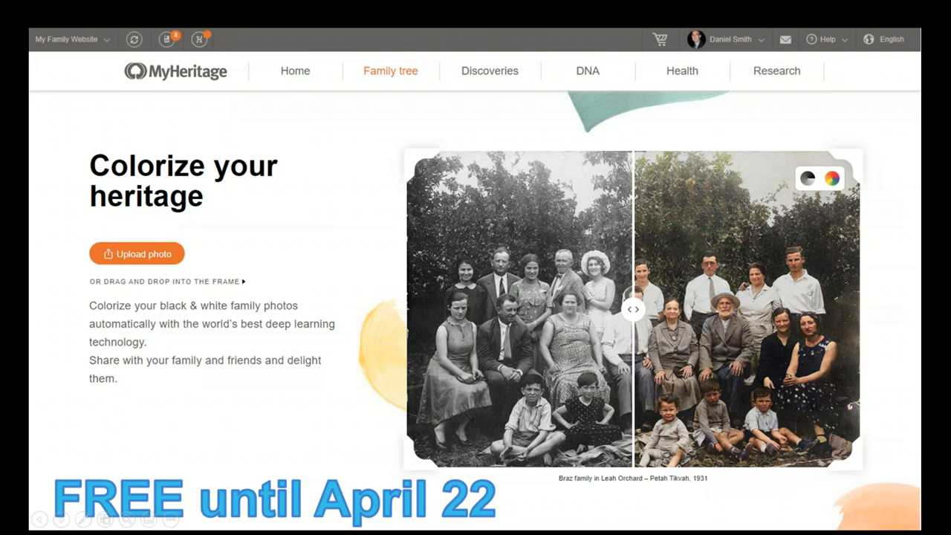
{"action": "mouse_move", "coordinate": [186, 422]}
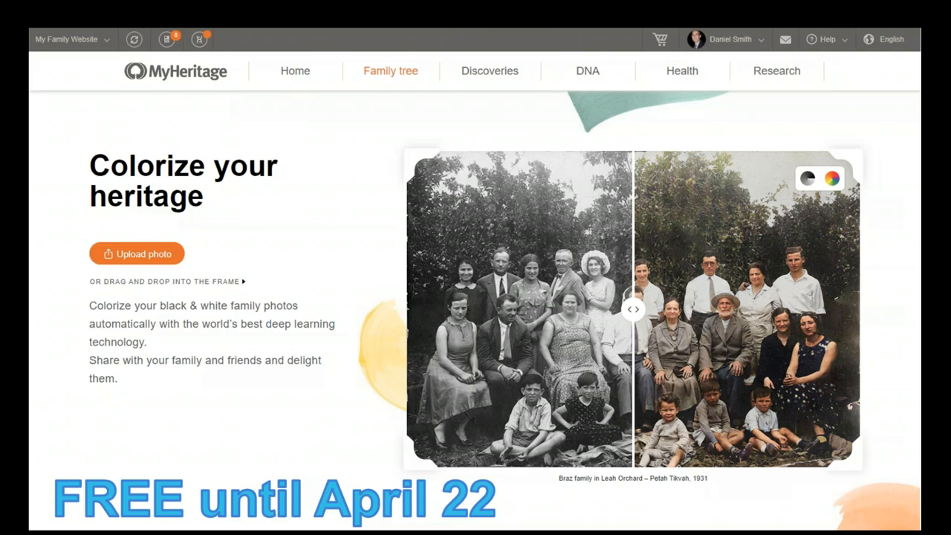
{"action": "mouse_move", "coordinate": [286, 380]}
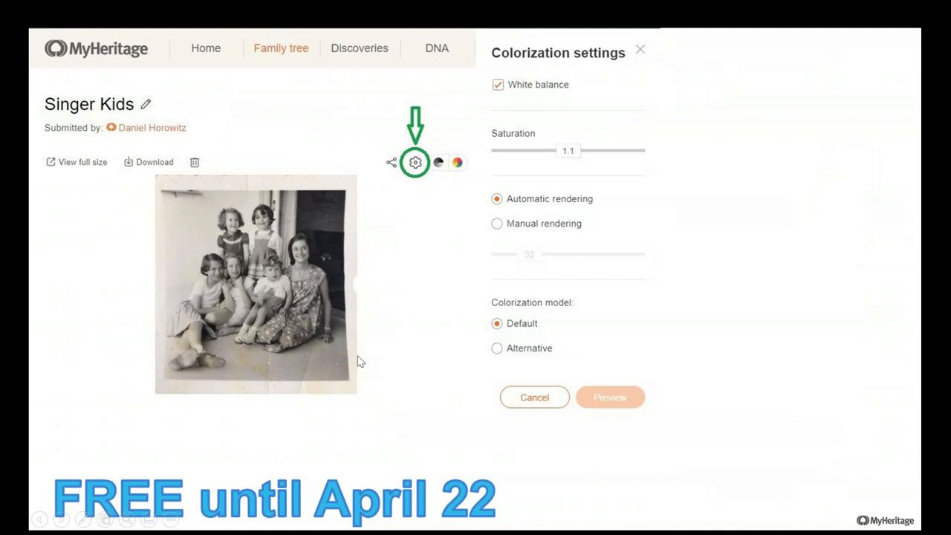
{"action": "mouse_move", "coordinate": [458, 210]}
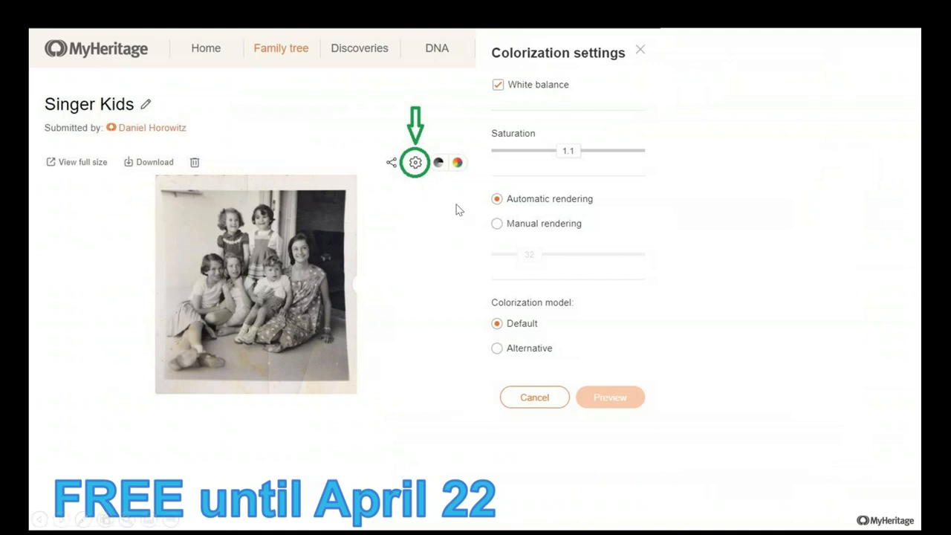
{"action": "mouse_move", "coordinate": [437, 205]}
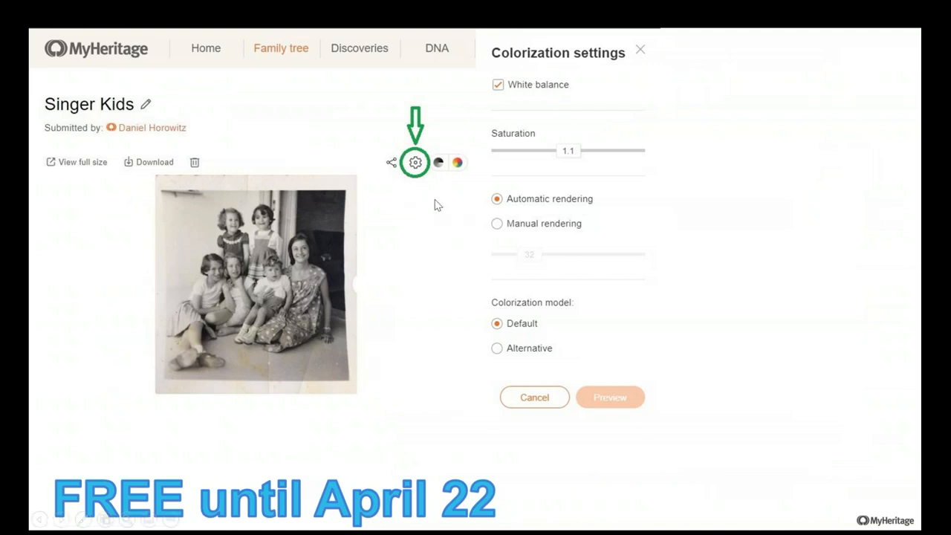
{"action": "mouse_move", "coordinate": [401, 285]}
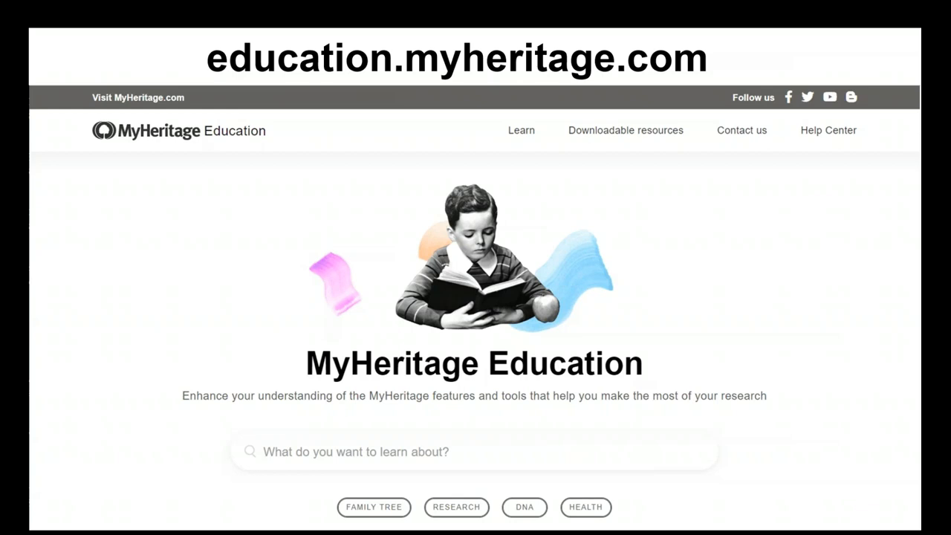
{"action": "mouse_move", "coordinate": [333, 193]}
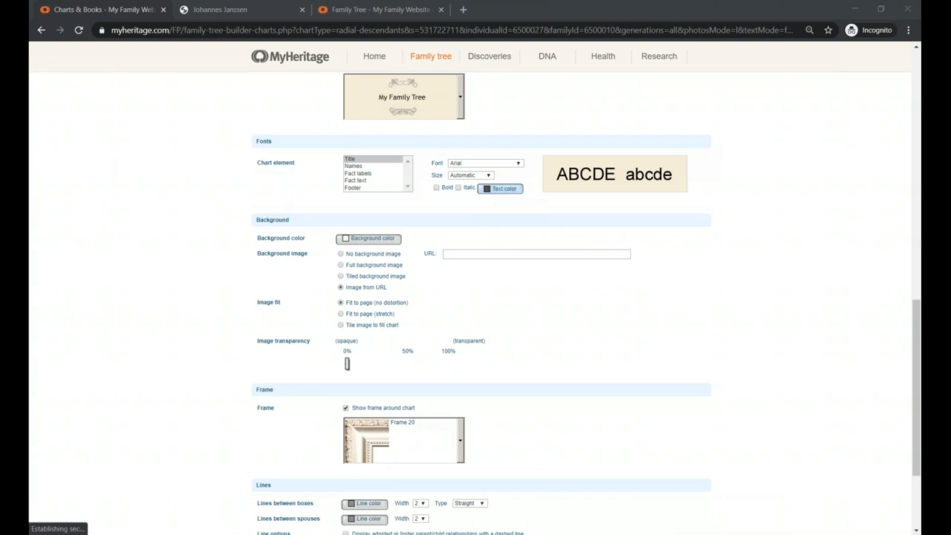
{"action": "mouse_move", "coordinate": [348, 368]}
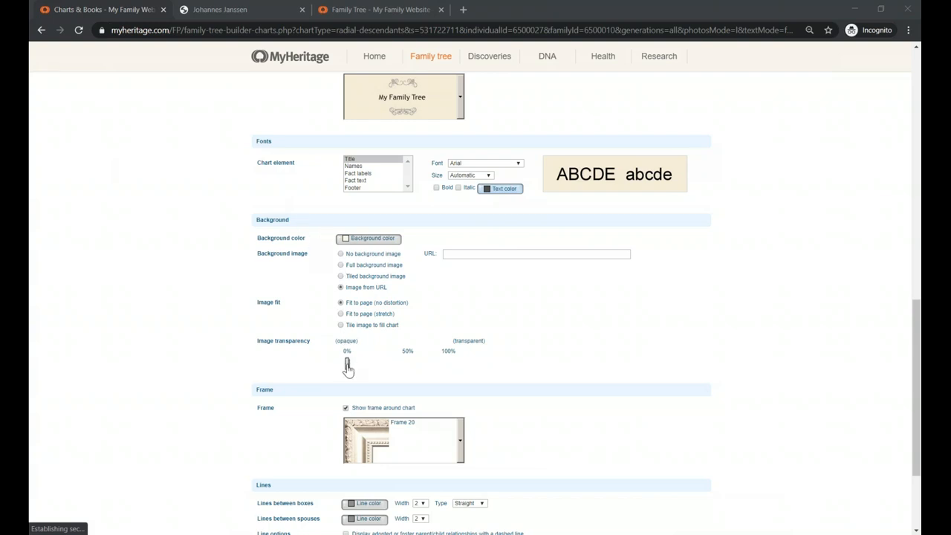
{"action": "double_click", "coordinate": [282, 340]}
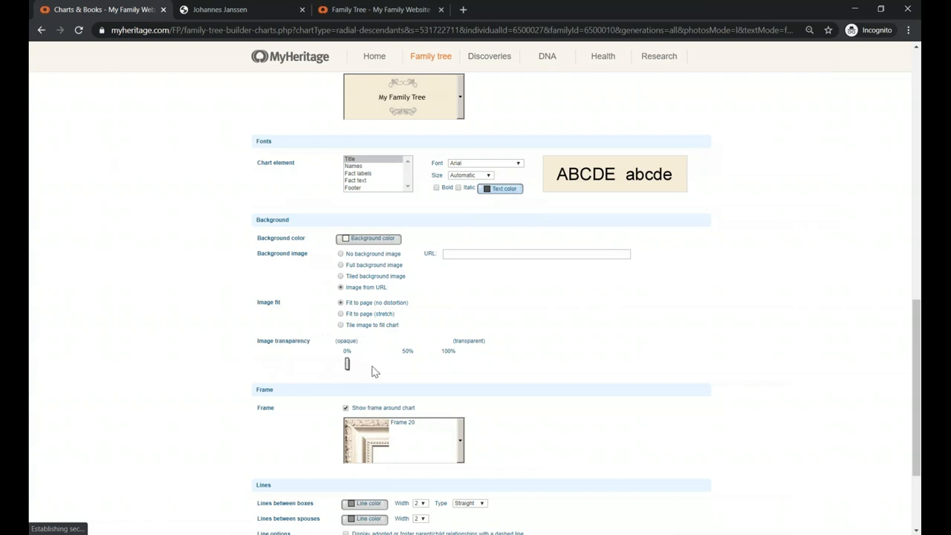
{"action": "mouse_move", "coordinate": [383, 371]}
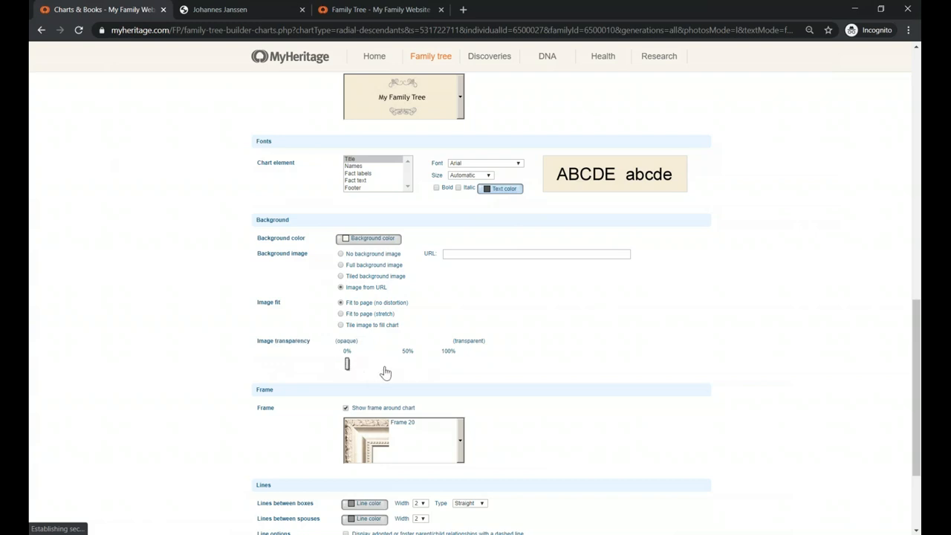
{"action": "mouse_move", "coordinate": [240, 356]}
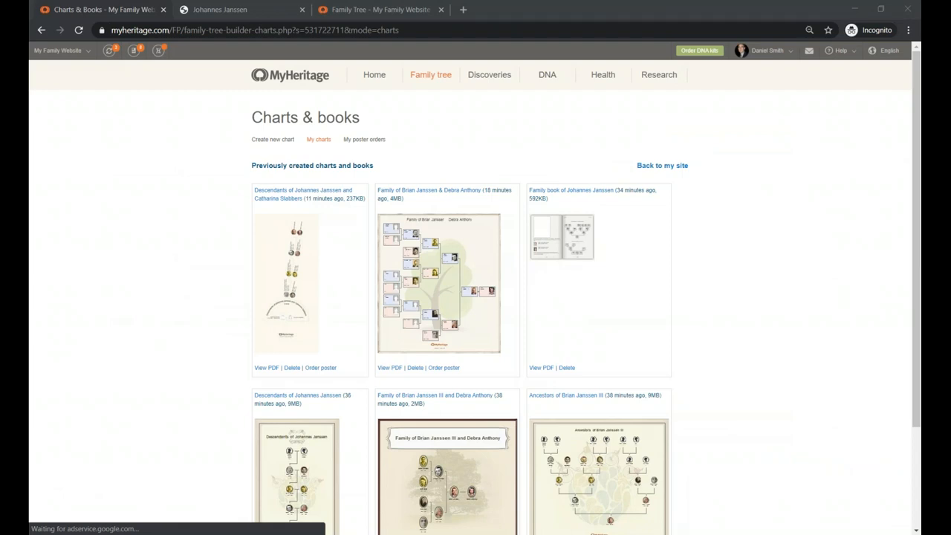
{"action": "scroll", "scroll_direction": "down", "scroll_amount": 3}
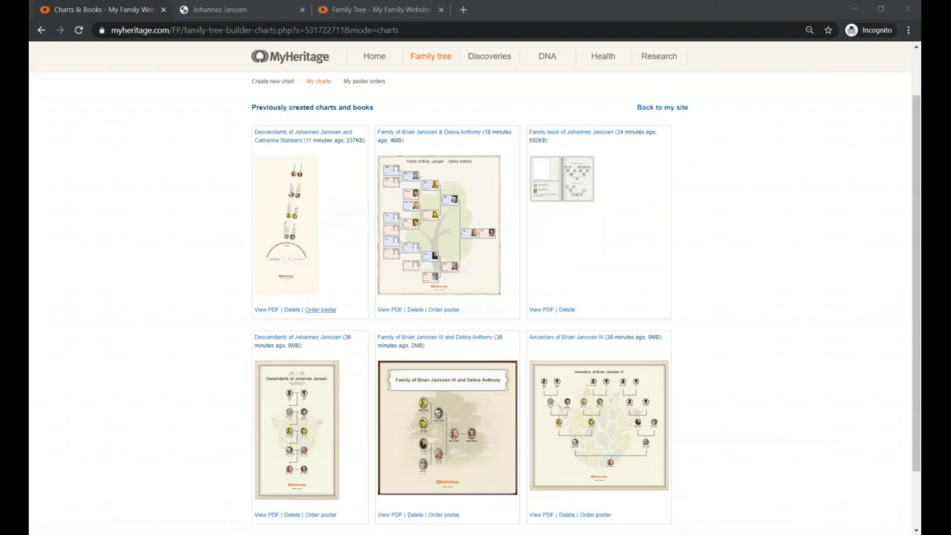
{"action": "scroll", "scroll_direction": "down", "scroll_amount": 3}
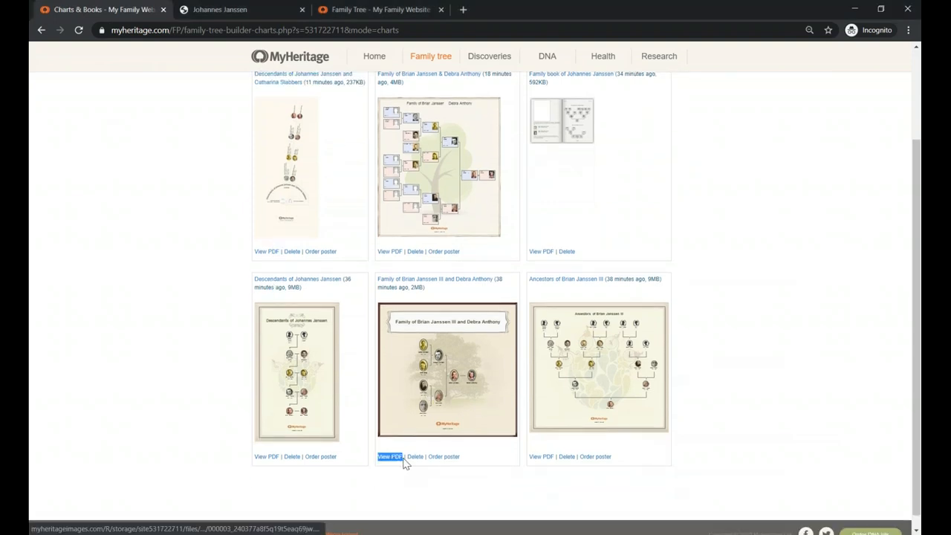
{"action": "mouse_move", "coordinate": [496, 270]}
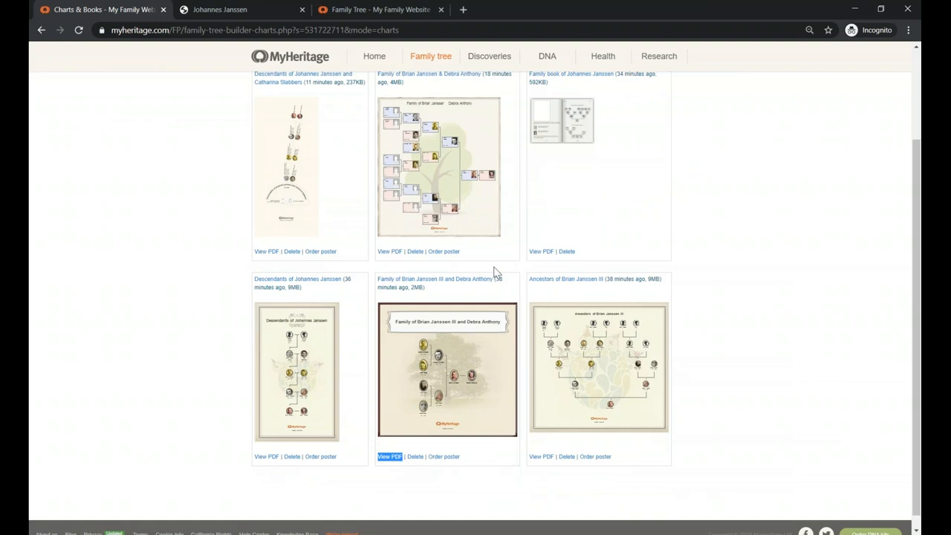
{"action": "mouse_move", "coordinate": [425, 456]}
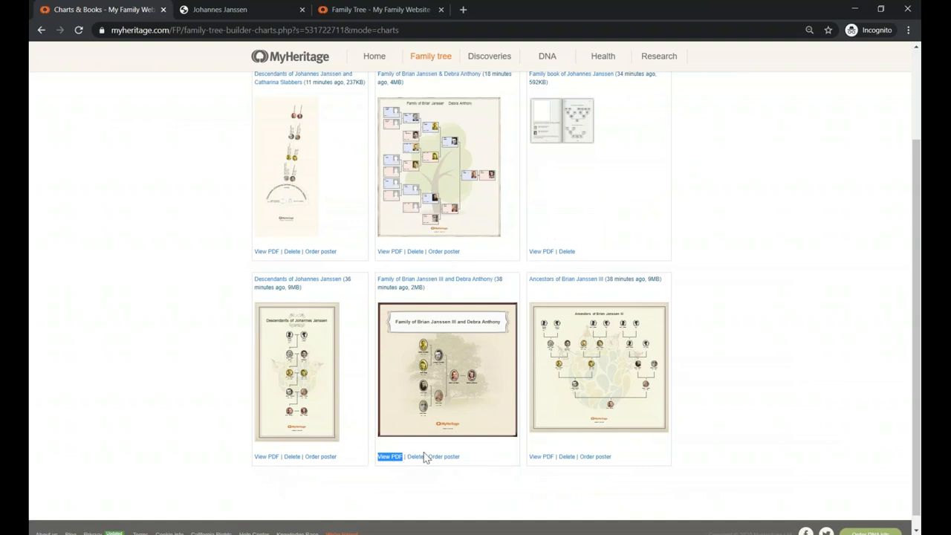
{"action": "mouse_move", "coordinate": [552, 392]}
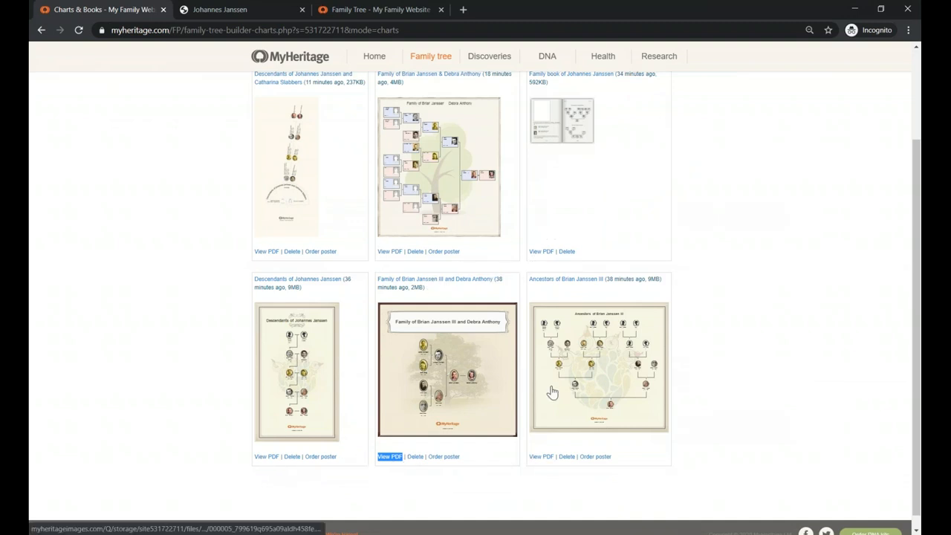
{"action": "mouse_move", "coordinate": [556, 410]}
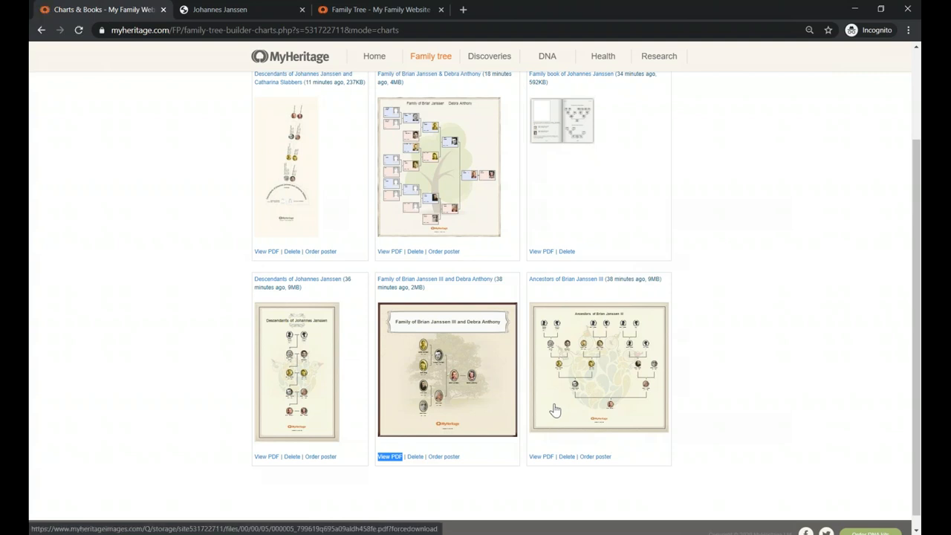
{"action": "left_click", "coordinate": [389, 456]}
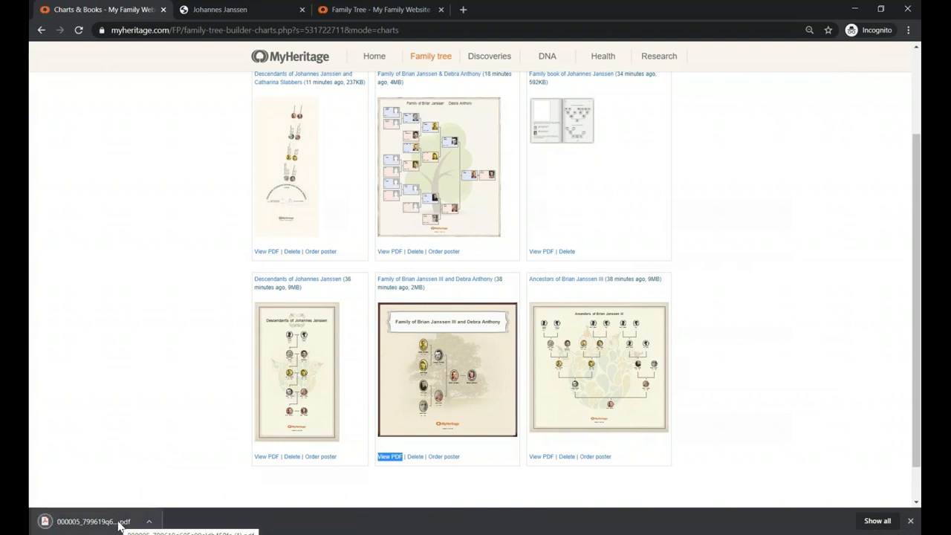
{"action": "mouse_move", "coordinate": [134, 401]}
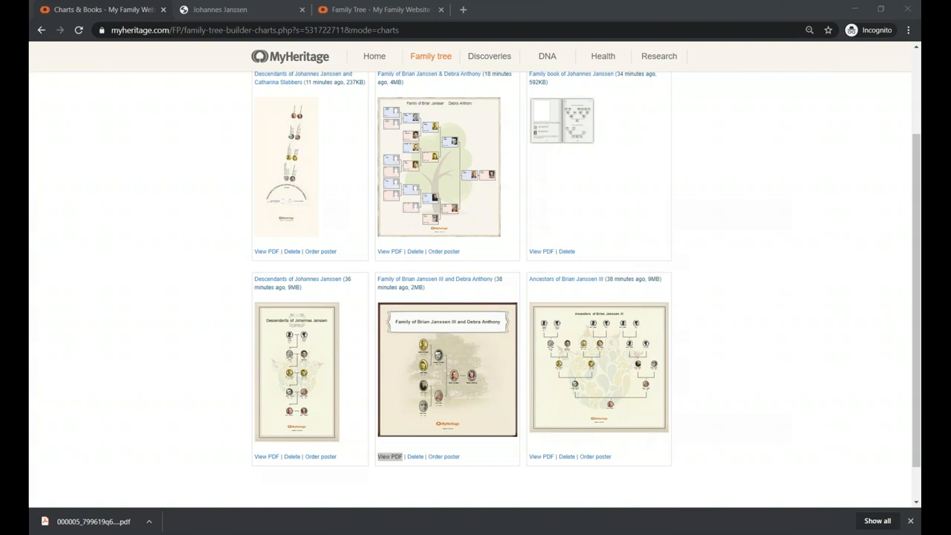
{"action": "left_click", "coordinate": [389, 456]}
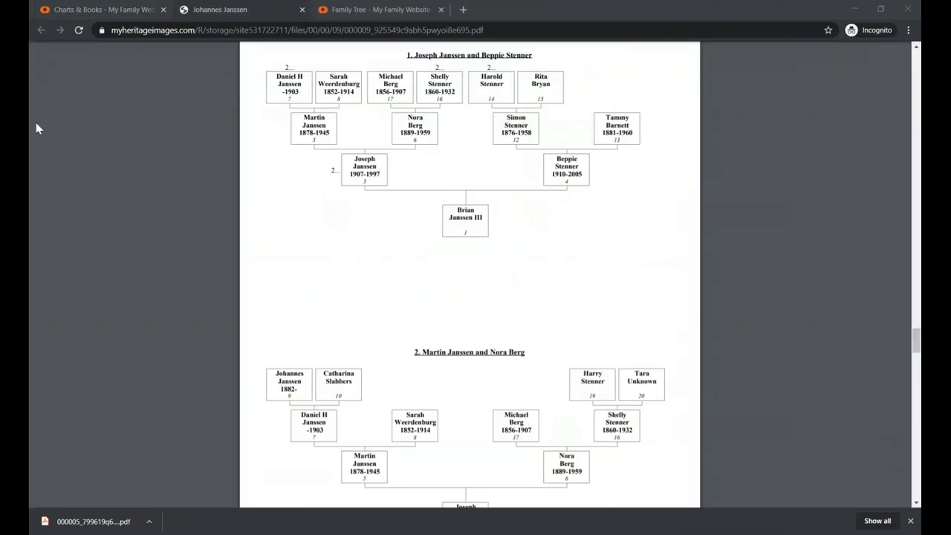
{"action": "scroll", "scroll_direction": "up", "scroll_amount": 3}
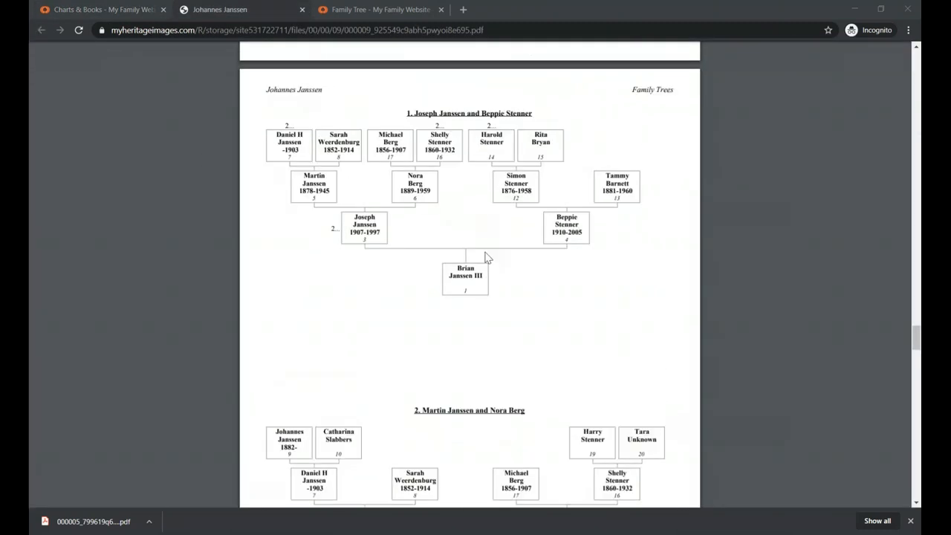
{"action": "mouse_move", "coordinate": [528, 381]}
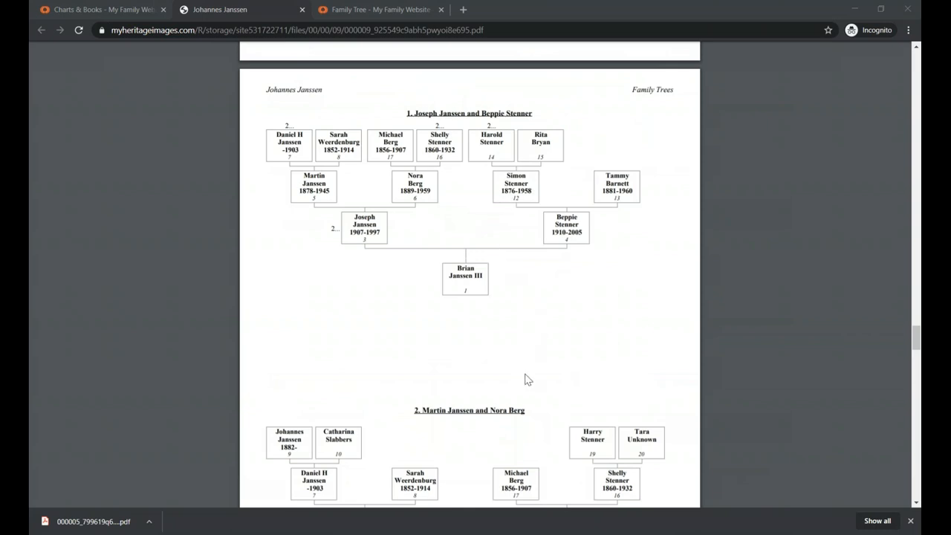
{"action": "scroll", "scroll_direction": "down", "scroll_amount": 3}
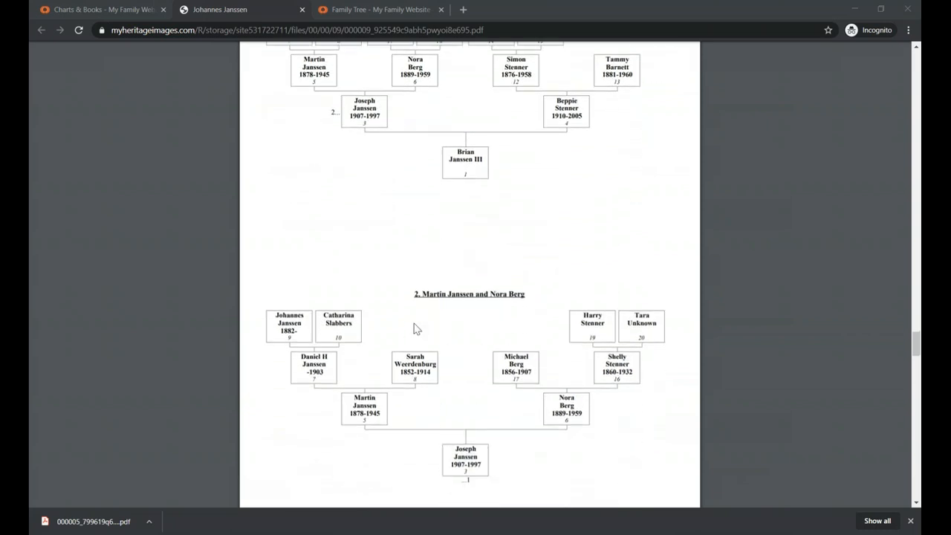
{"action": "mouse_move", "coordinate": [437, 303]}
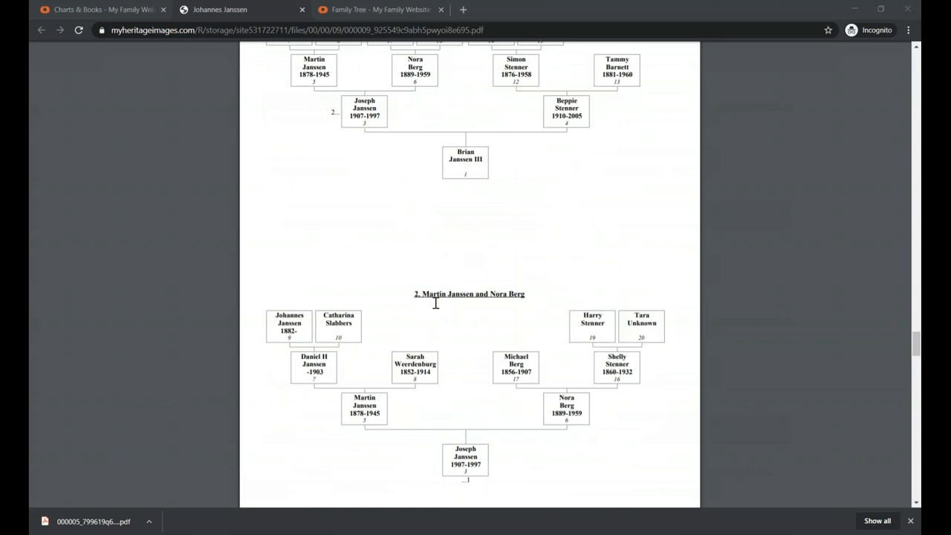
{"action": "scroll", "scroll_direction": "down", "scroll_amount": 3}
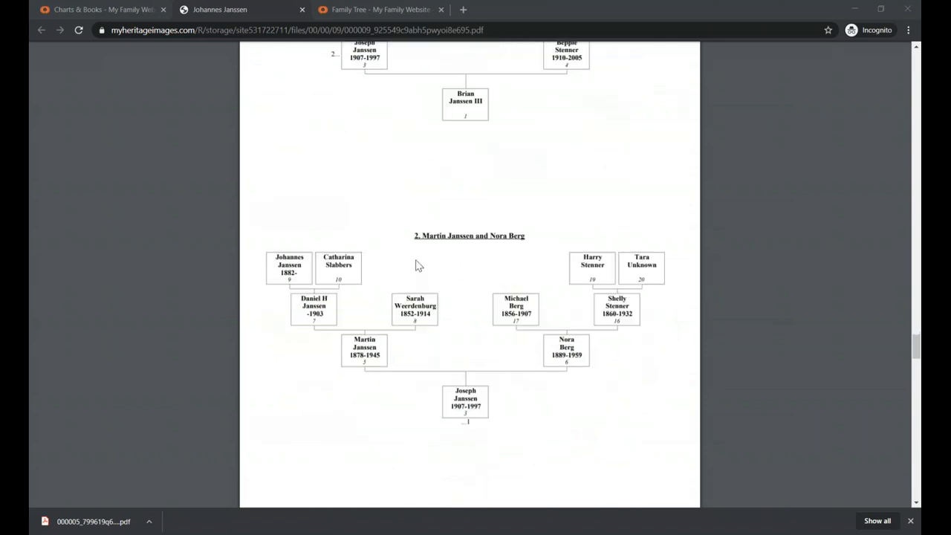
{"action": "mouse_move", "coordinate": [497, 395]}
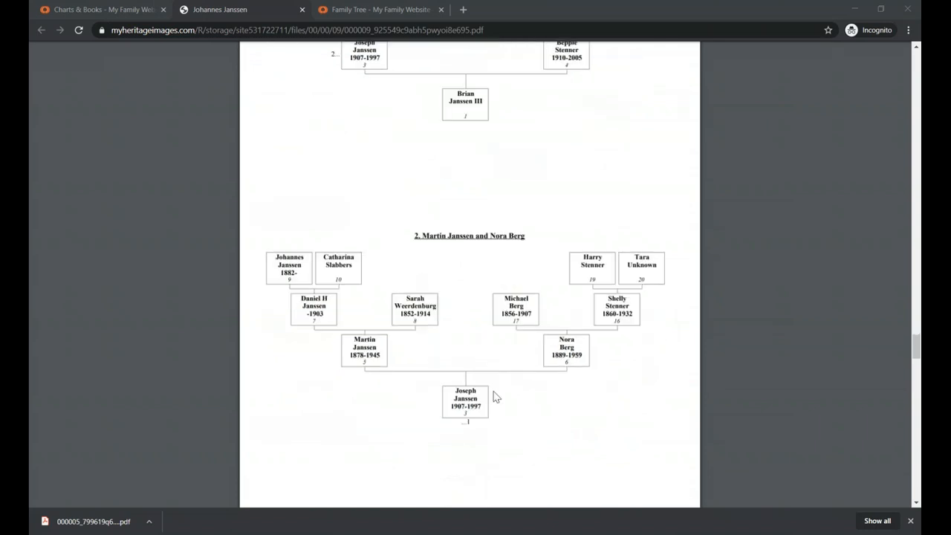